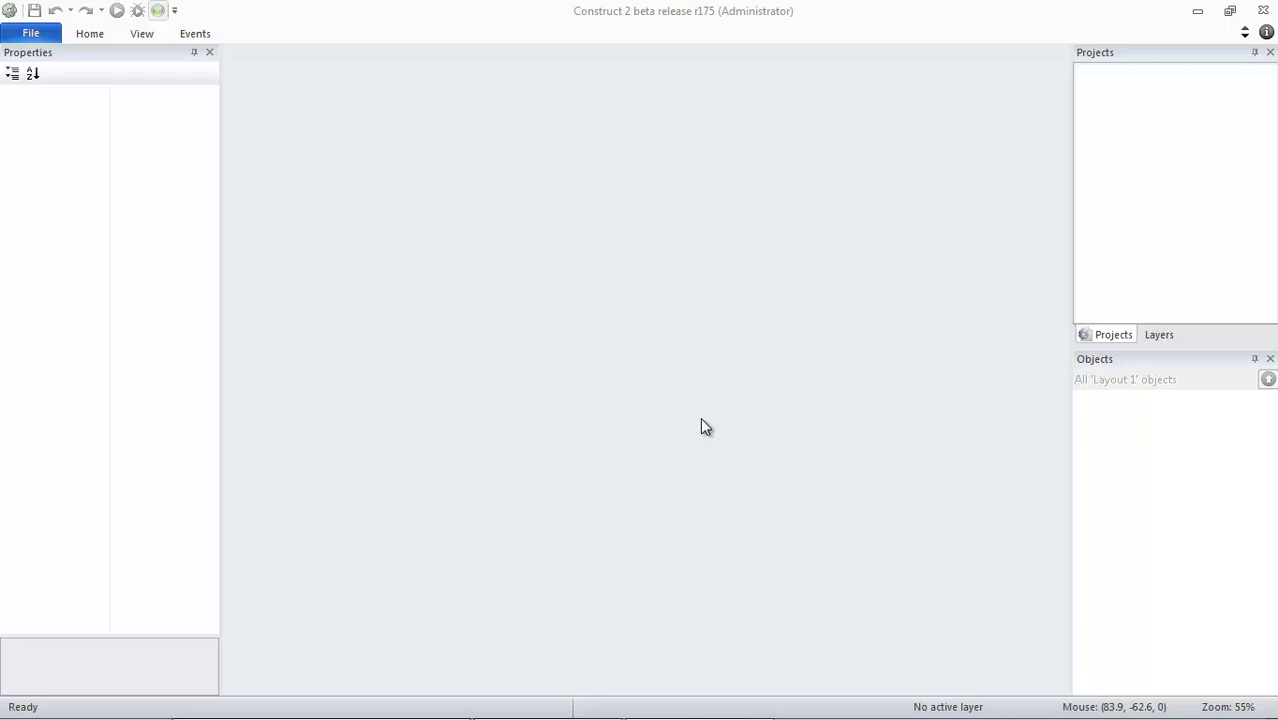
pyautogui.moveTo(8, 188)
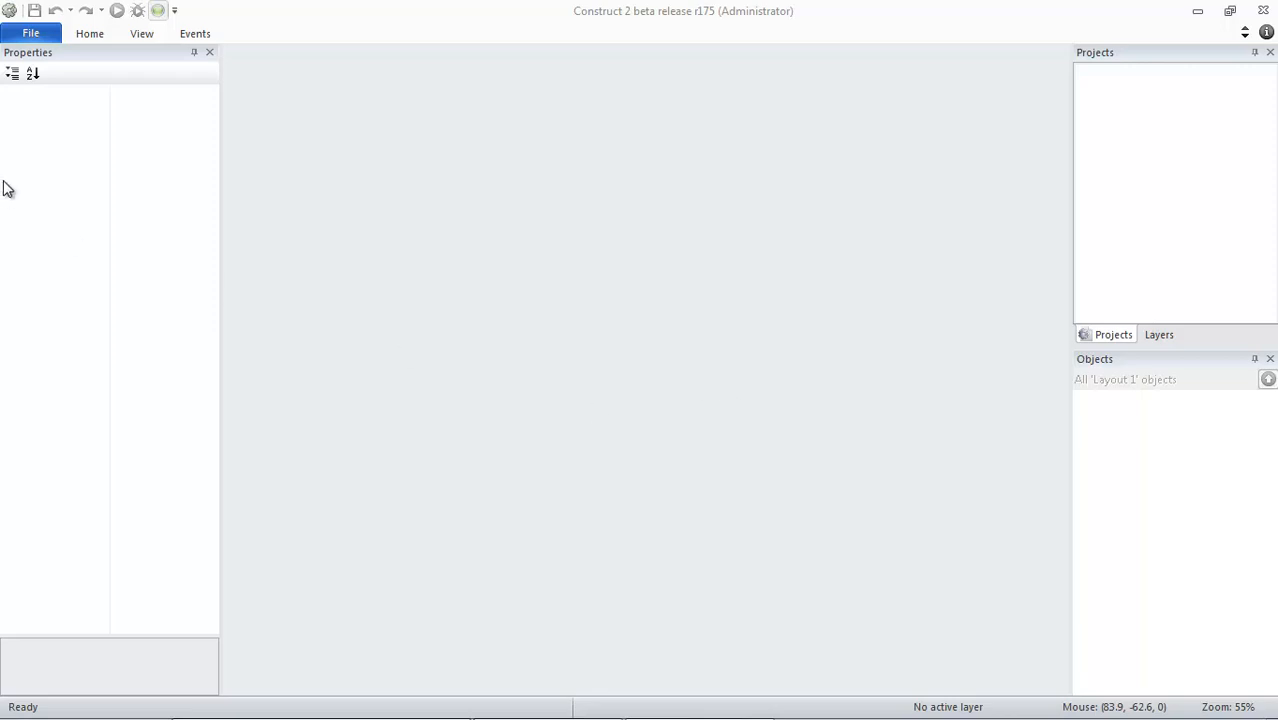
# Start a new project and filter the template list for the Real Time Strategy template
pyautogui.click(32, 32)
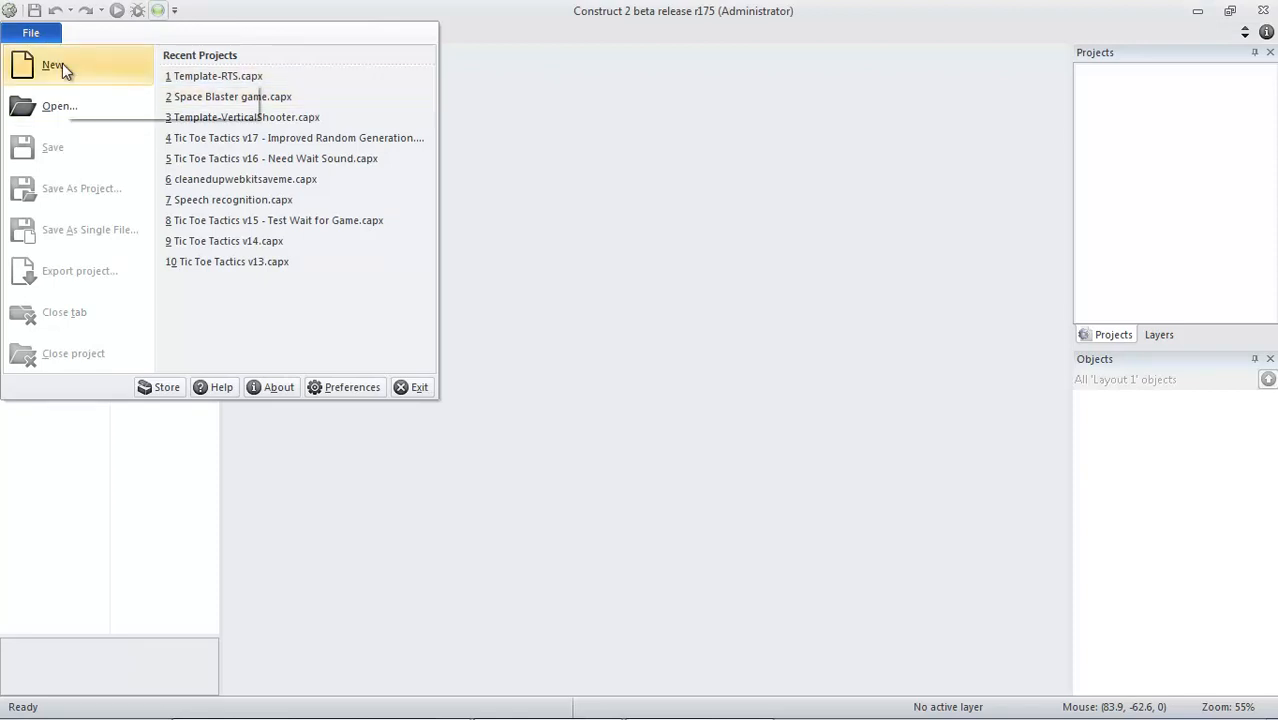
pyautogui.click(52, 64)
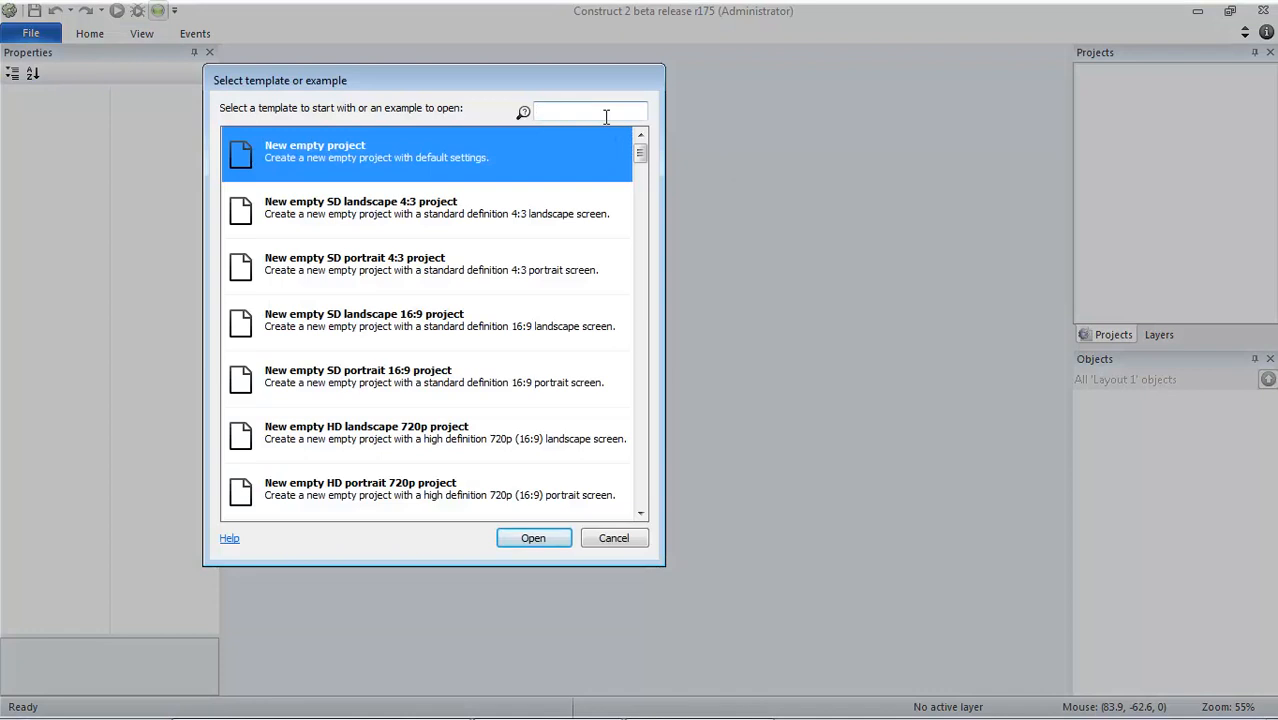
pyautogui.write('rtds')
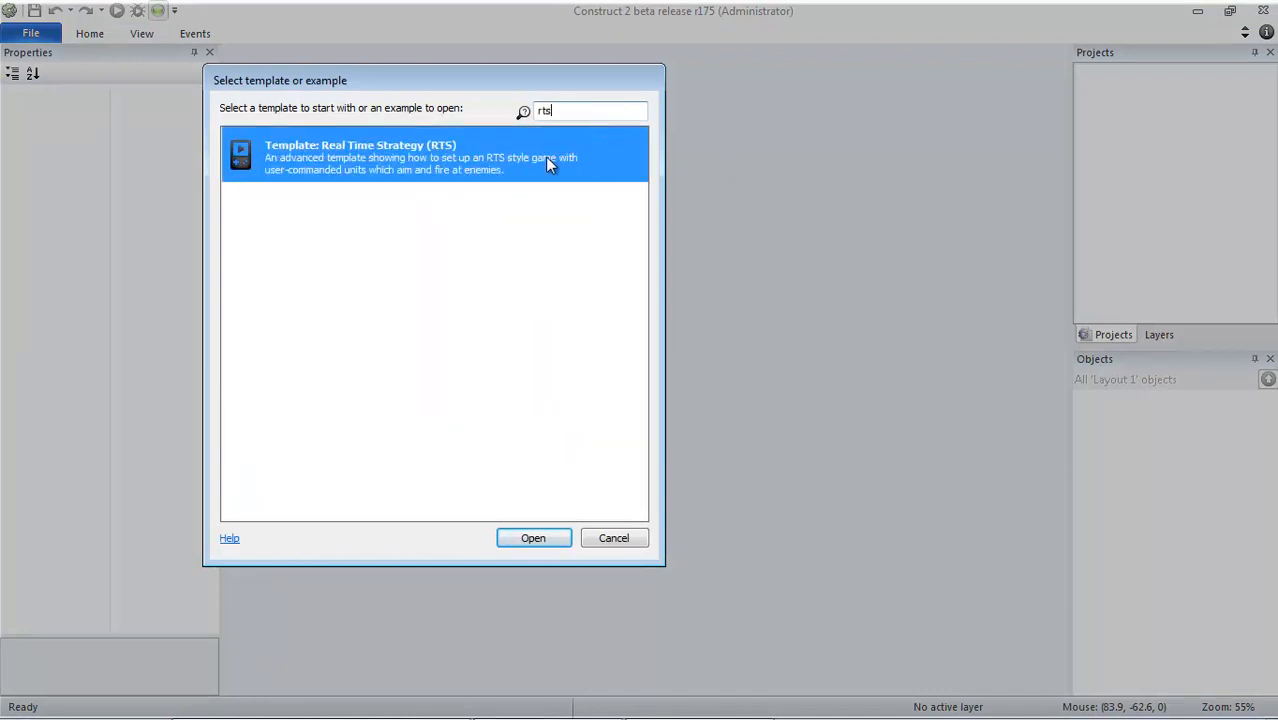
# Open the RTS template, go to its event sheet and add the Node-Webkit object
pyautogui.click(532, 538)
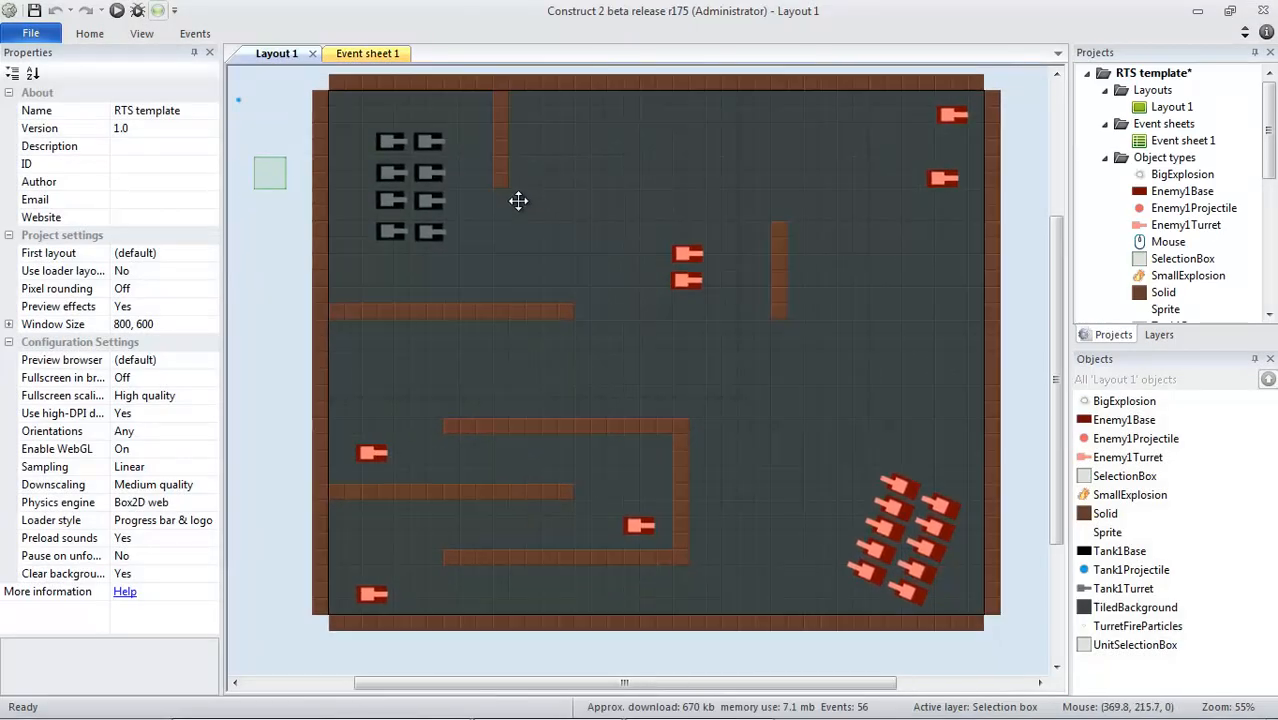
pyautogui.moveTo(368, 52)
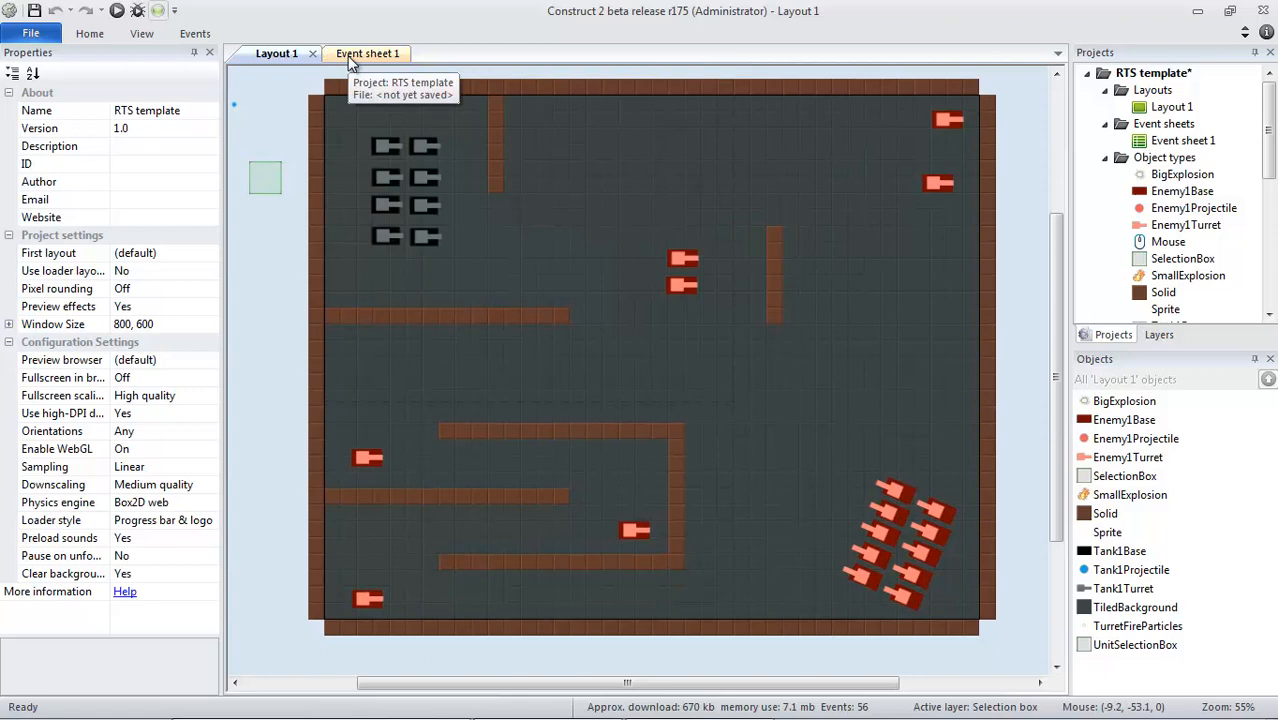
pyautogui.click(368, 52)
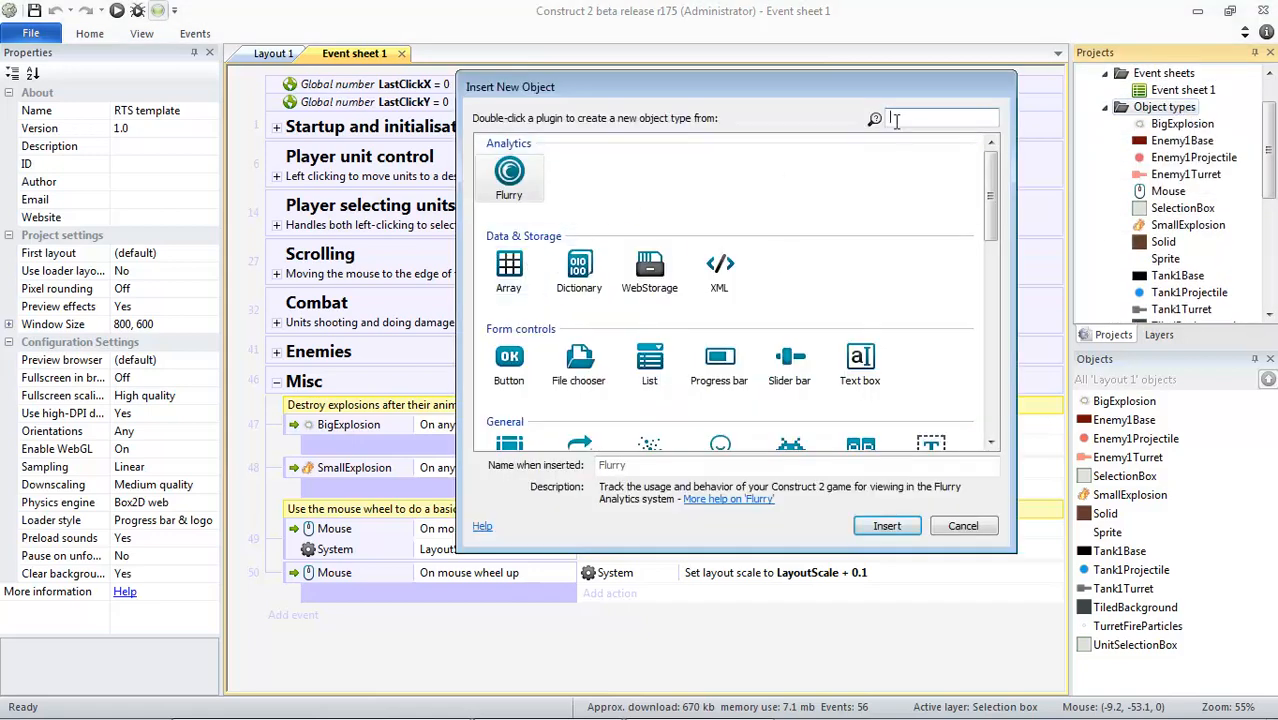
pyautogui.write('node')
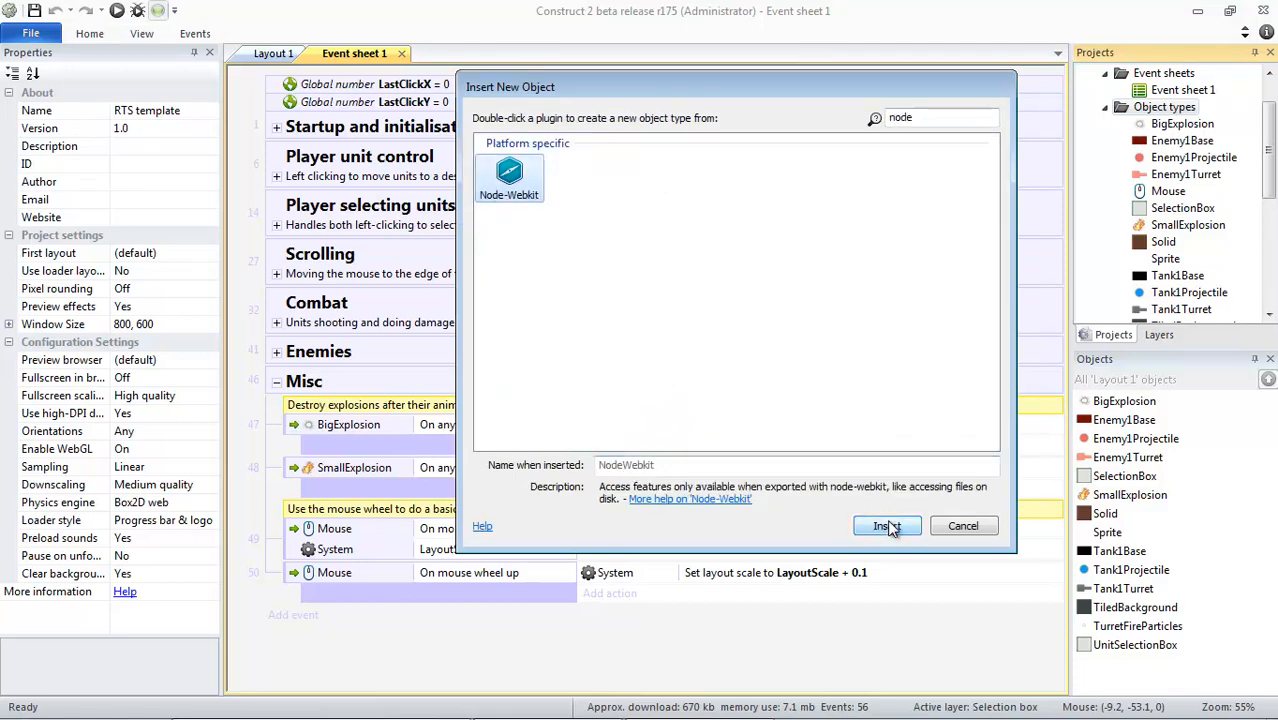
pyautogui.click(886, 526)
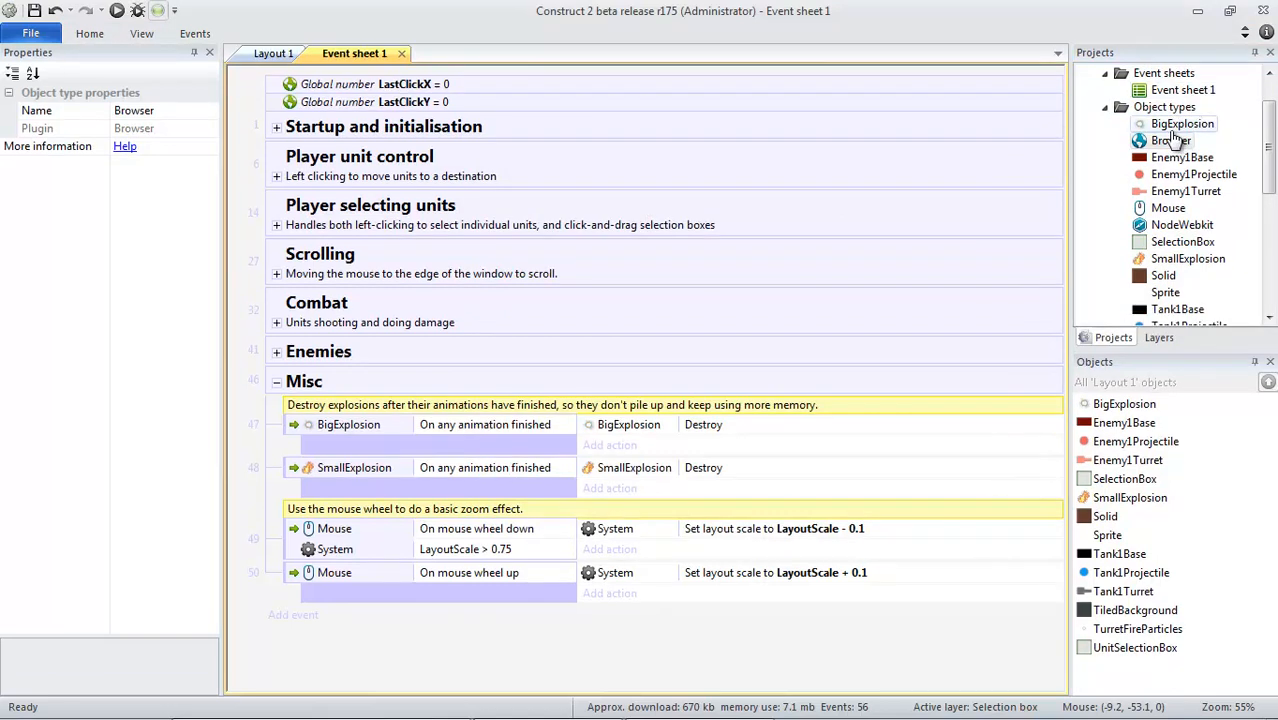
# Insert a Keyboard object from the Input section into the project
pyautogui.click(1170, 140)
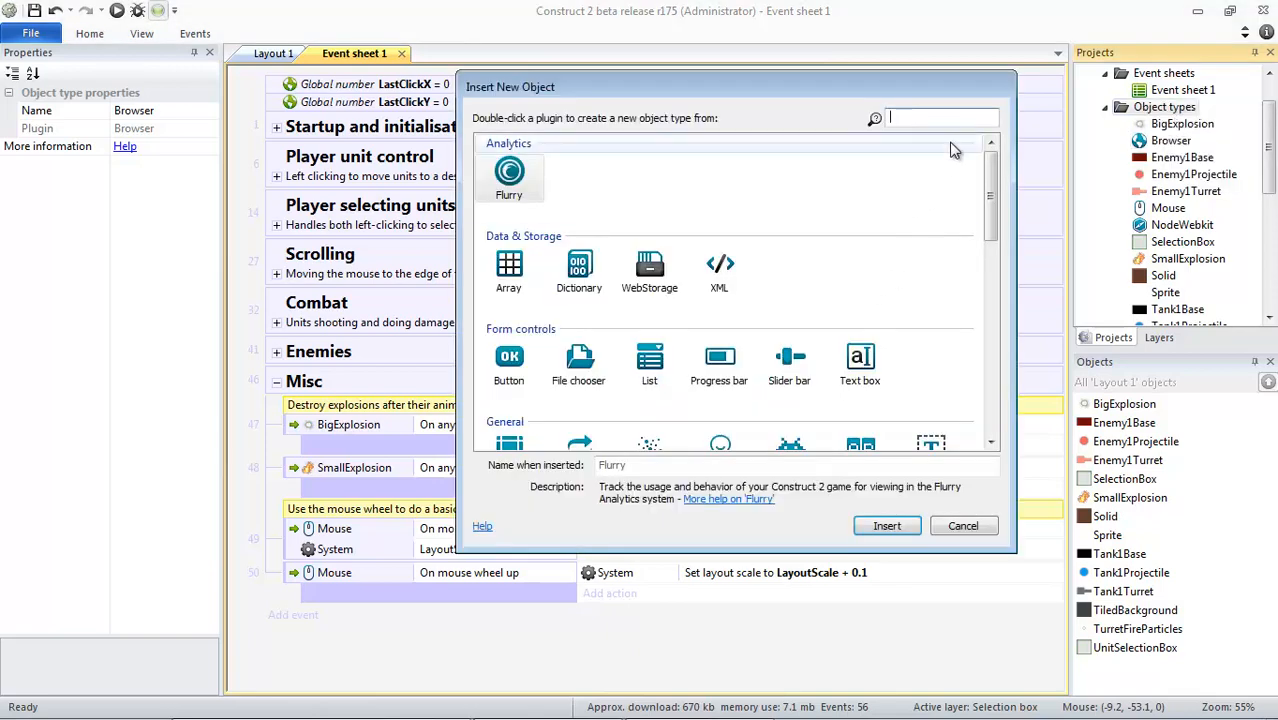
pyautogui.scroll(-3)
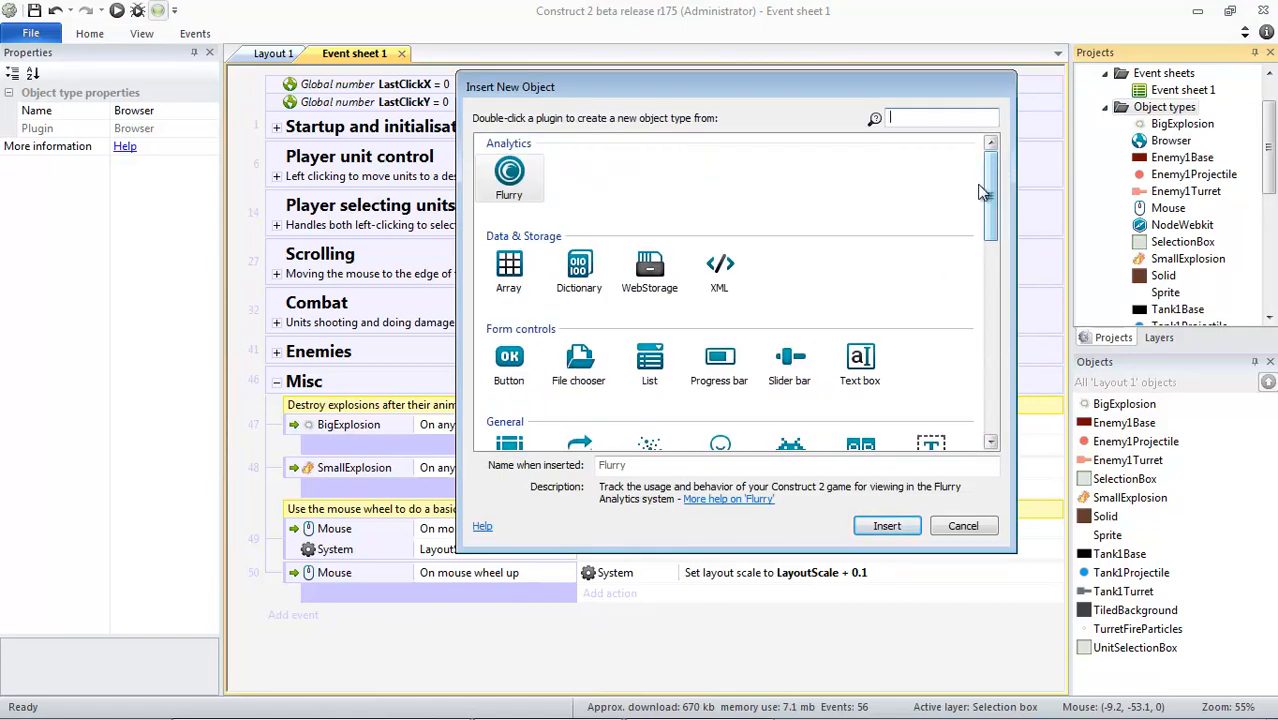
pyautogui.scroll(-3)
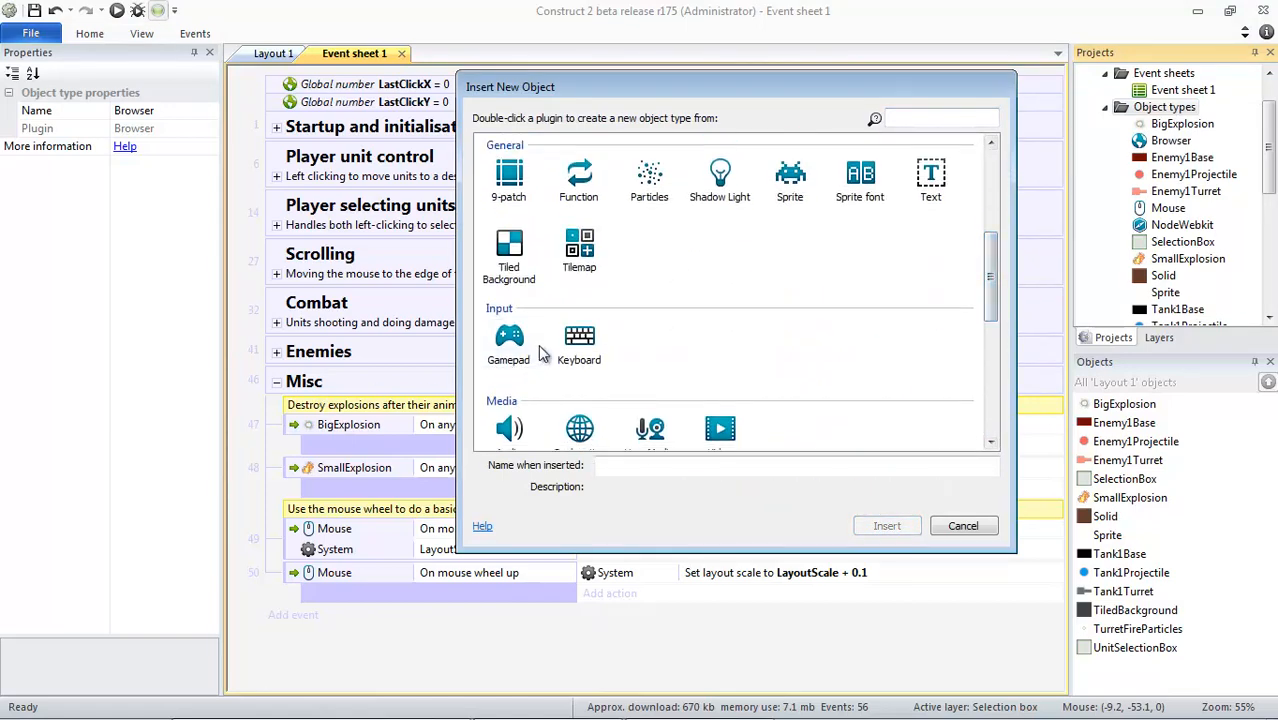
pyautogui.doubleClick(580, 340)
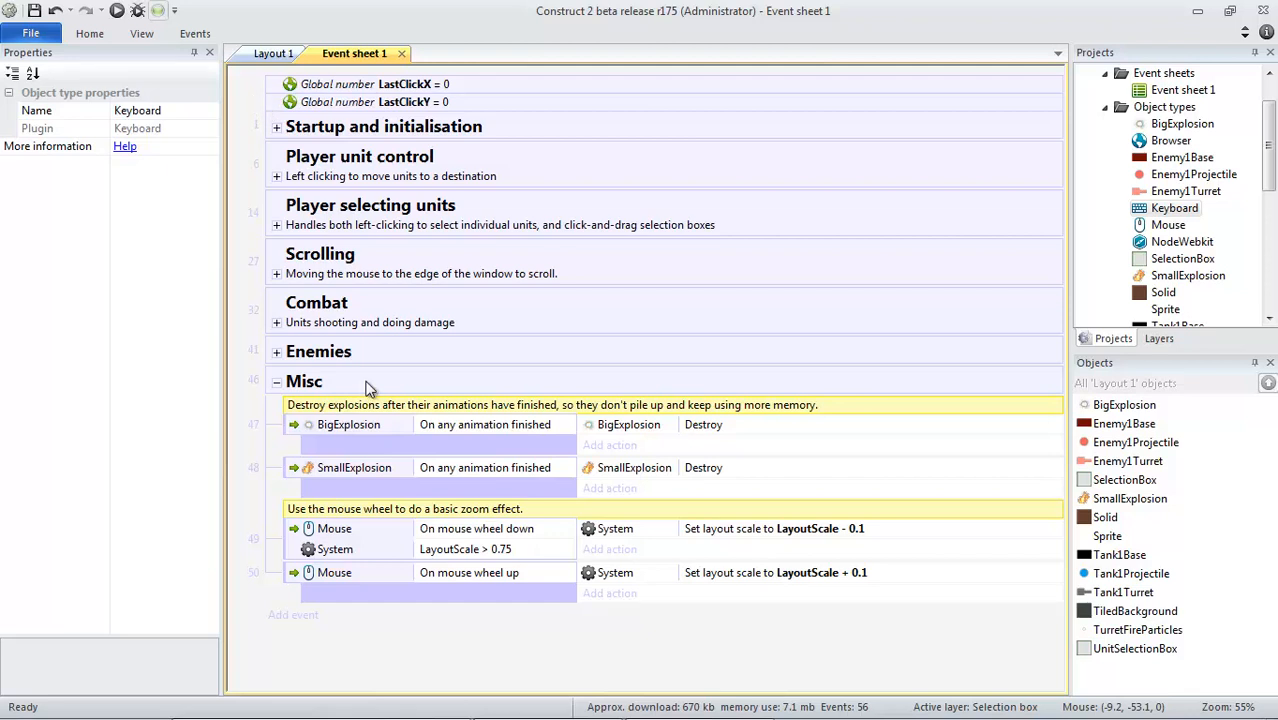
# Create a Keyboard 'On key pressed' event with Return chosen as the key
pyautogui.click(304, 380)
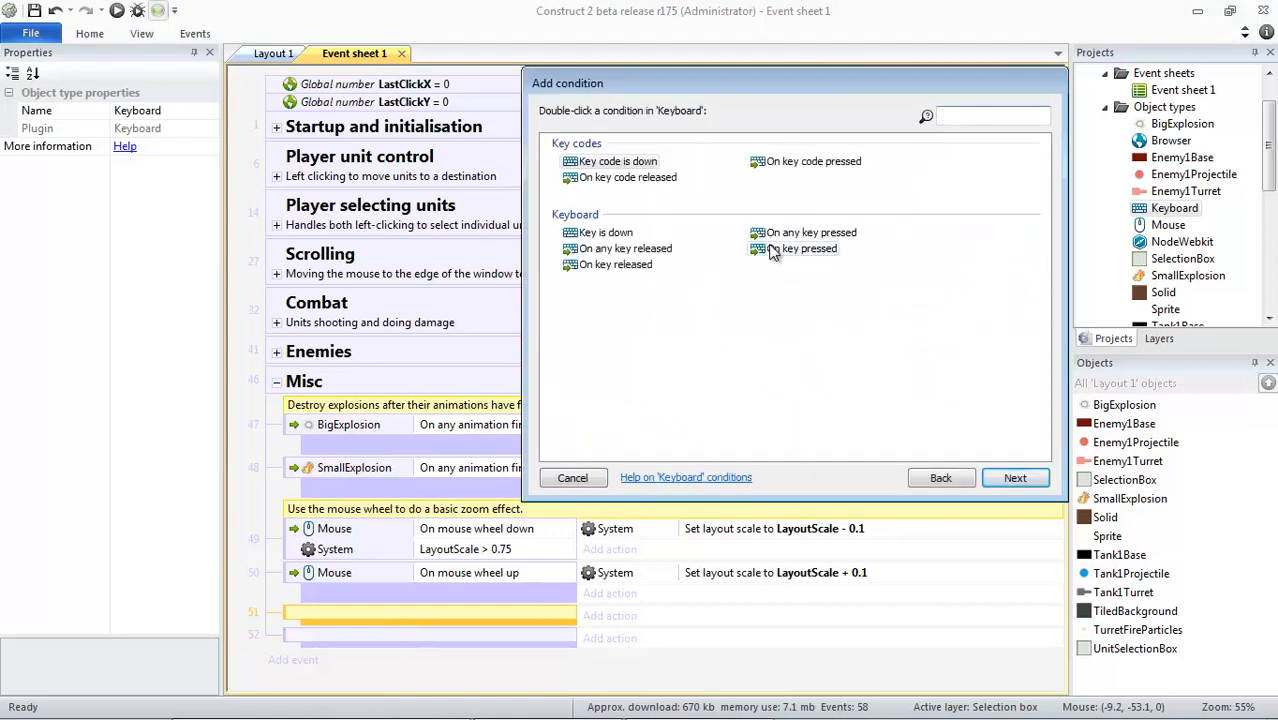
pyautogui.click(802, 248)
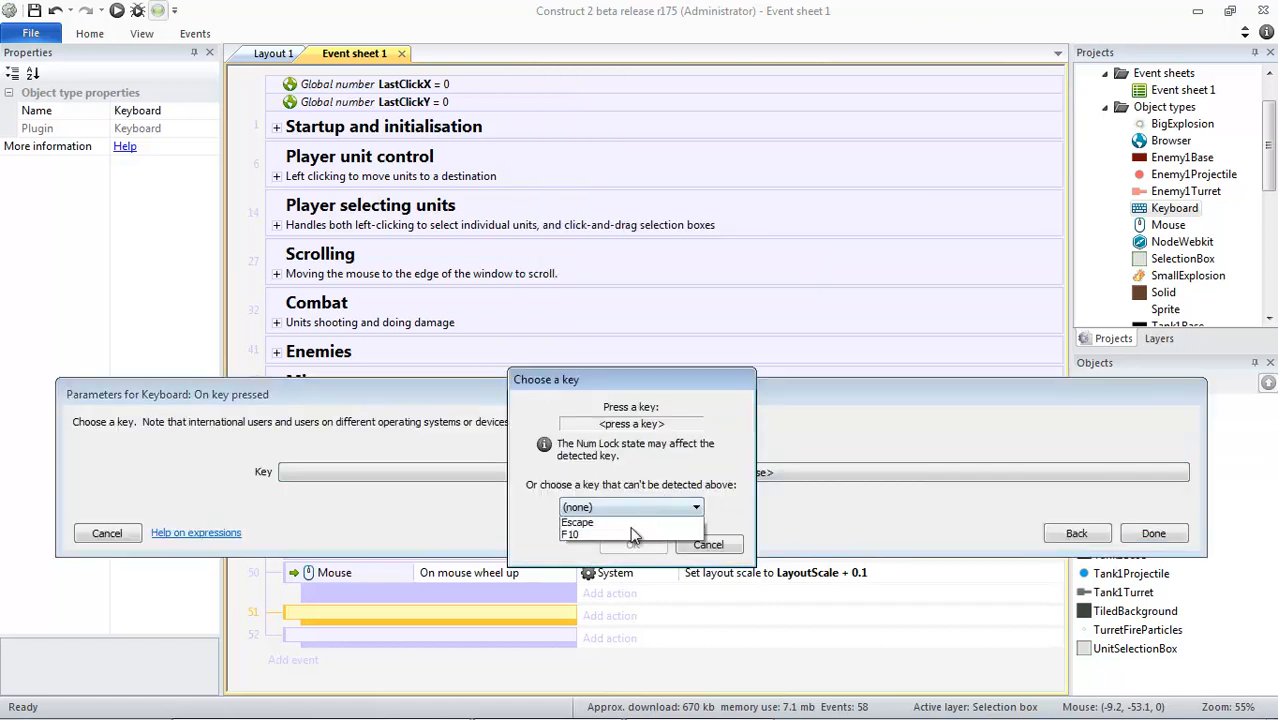
pyautogui.click(630, 508)
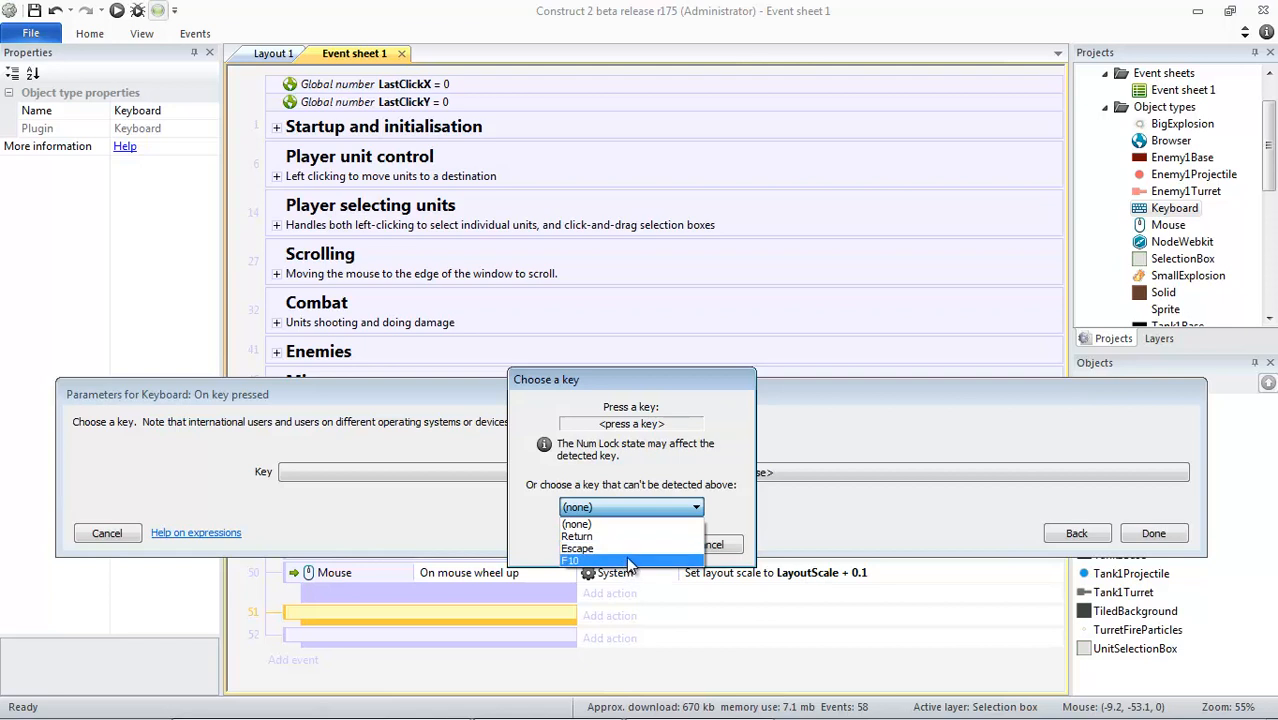
pyautogui.moveTo(620, 630)
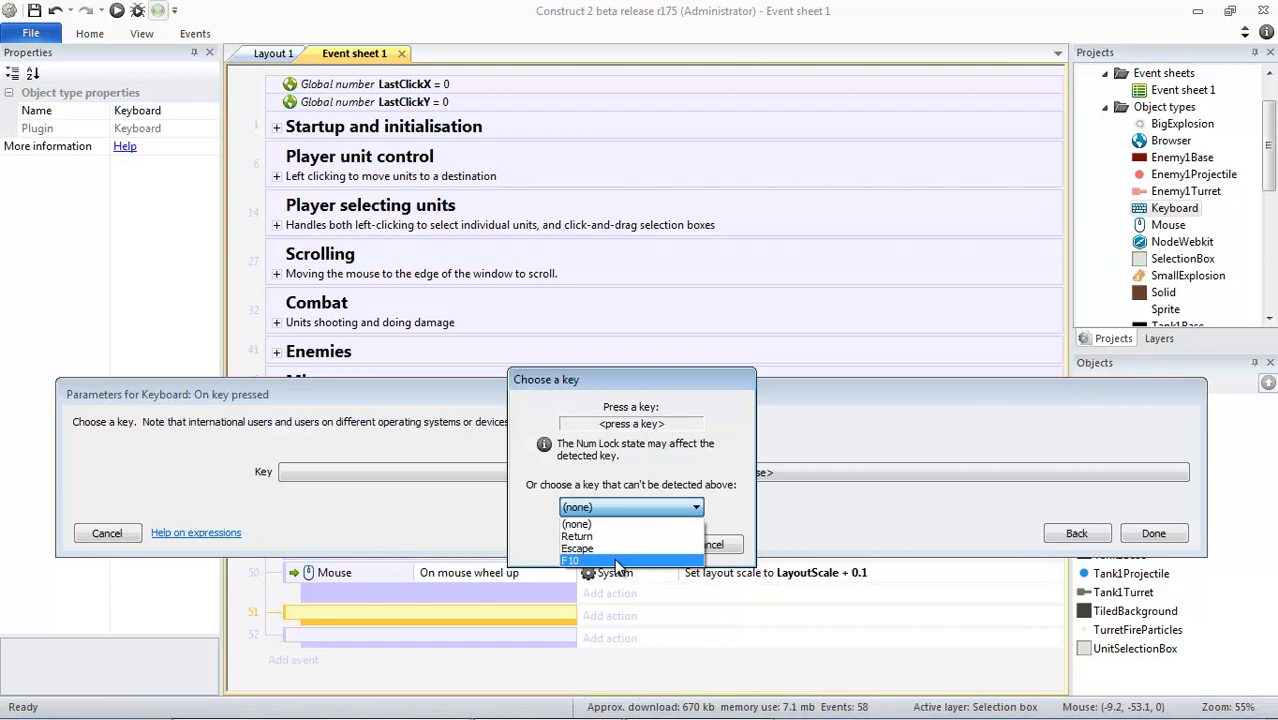
pyautogui.click(576, 536)
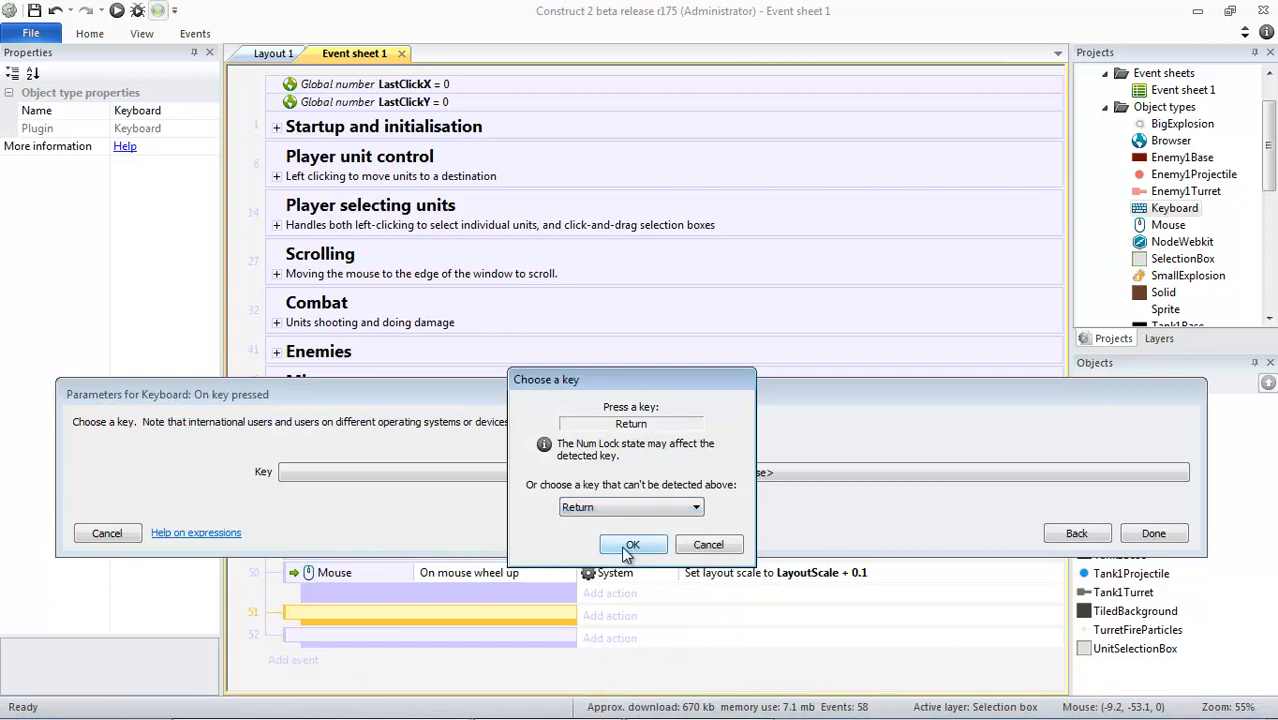
pyautogui.click(632, 544)
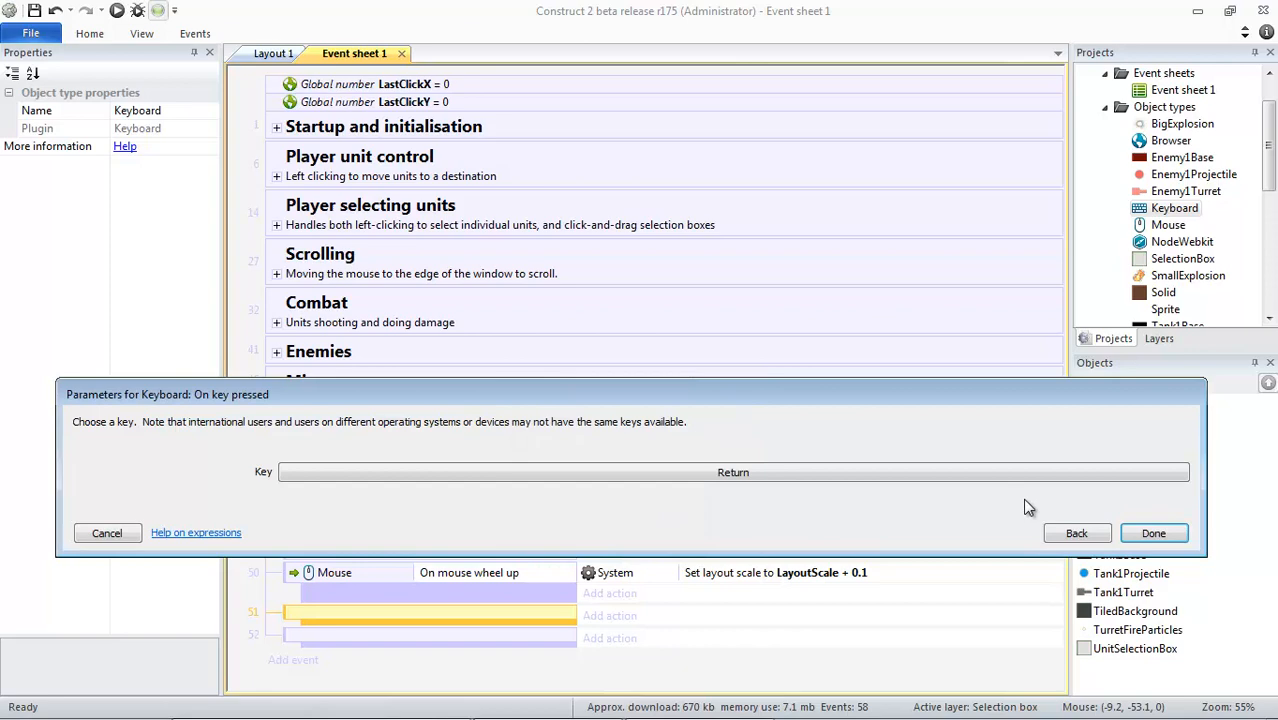
pyautogui.click(1152, 532)
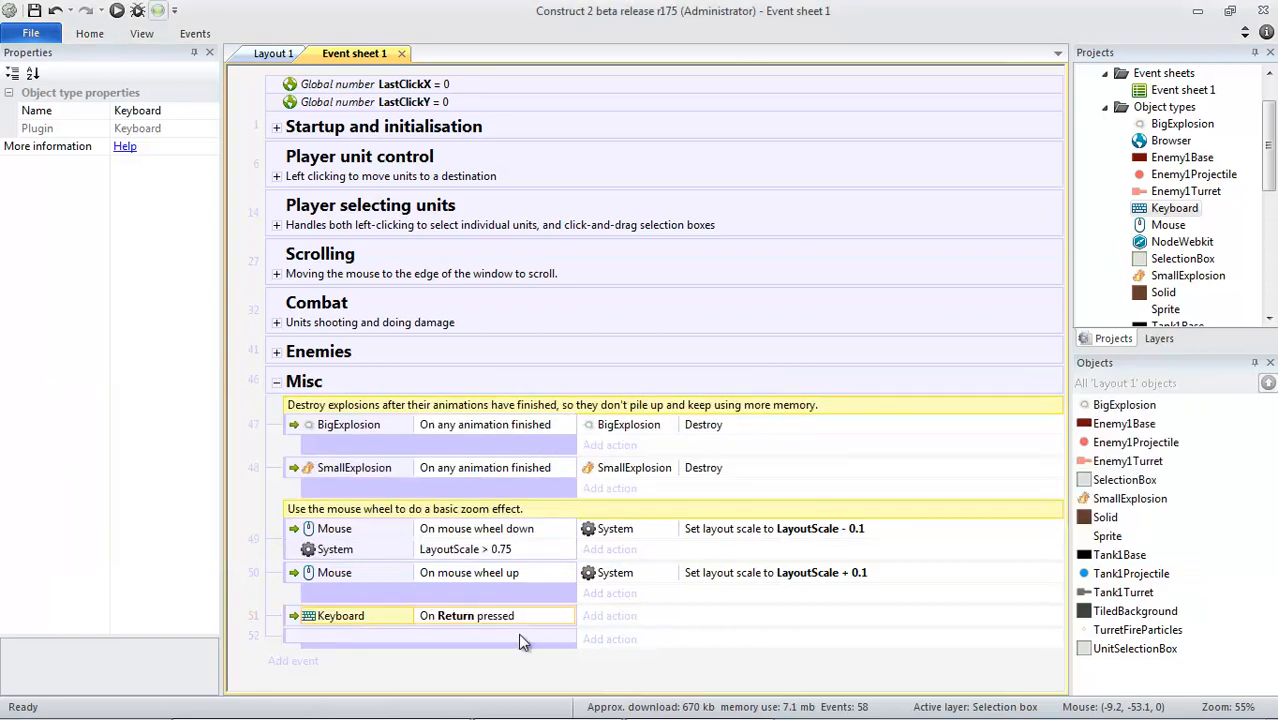
# Add a System 'Snapshot canvas' action with PNG format and quality 75 to the Return event
pyautogui.click(608, 616)
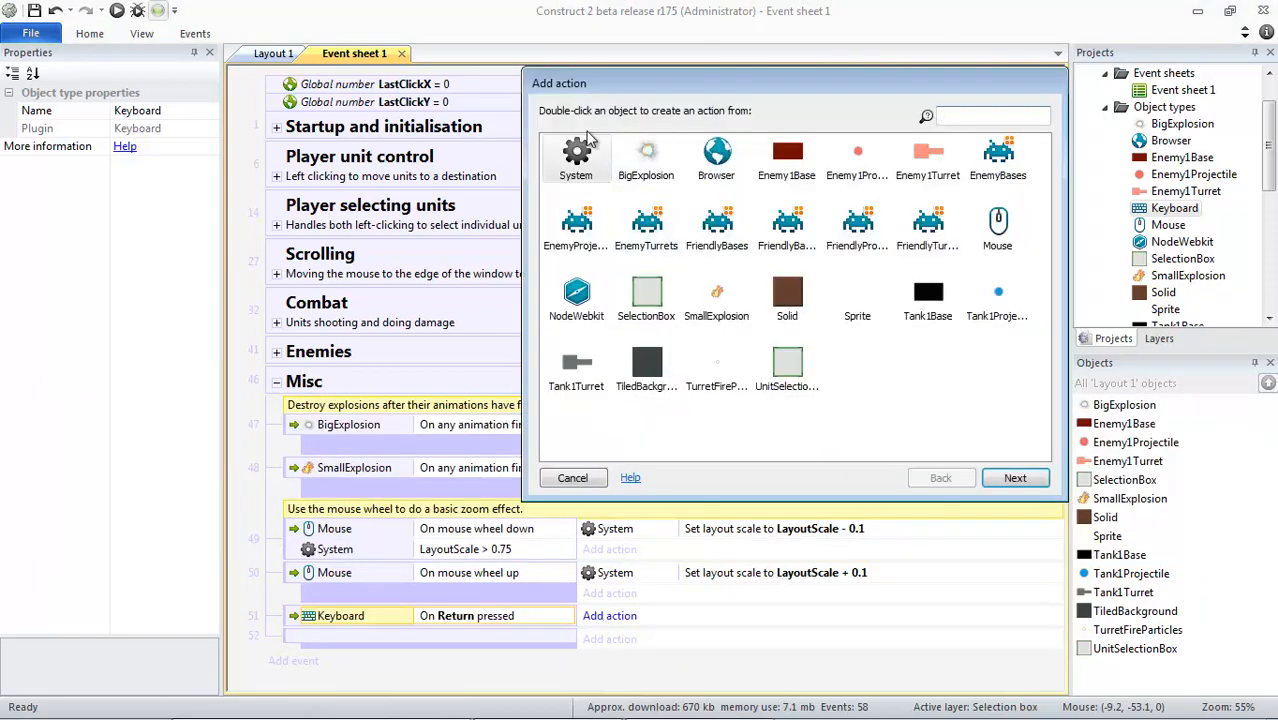
pyautogui.doubleClick(576, 160)
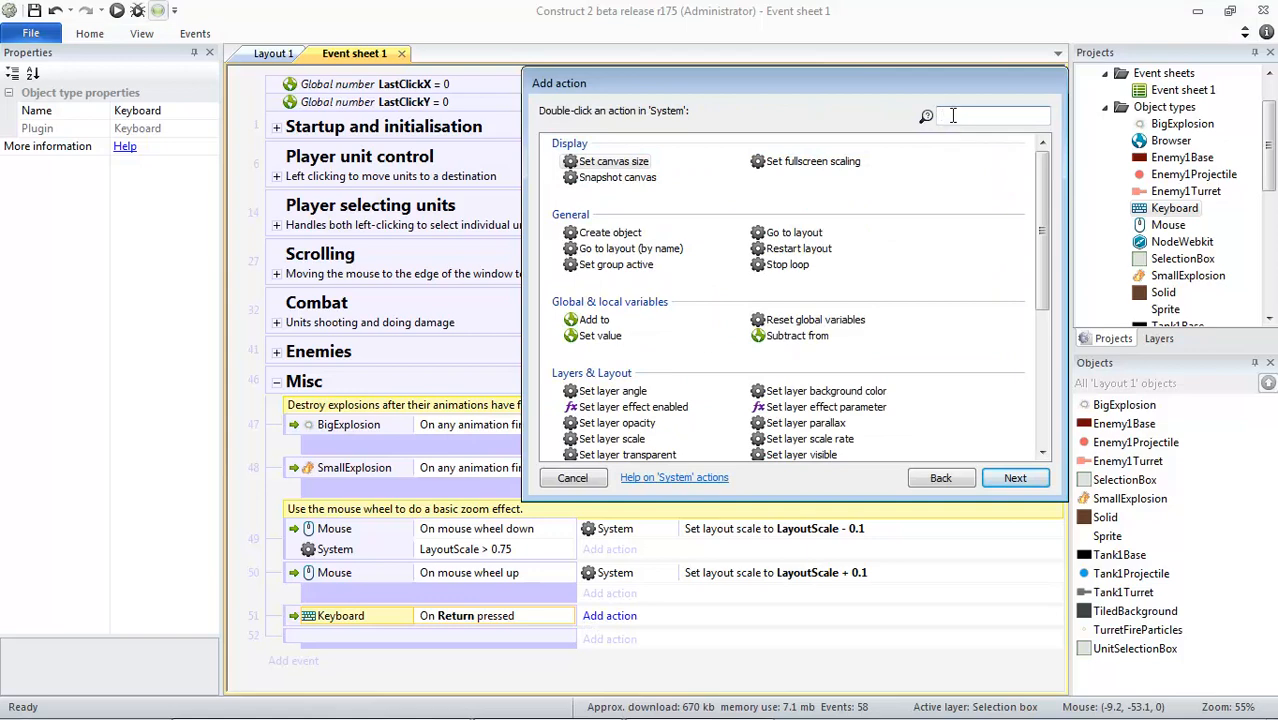
pyautogui.write('sna')
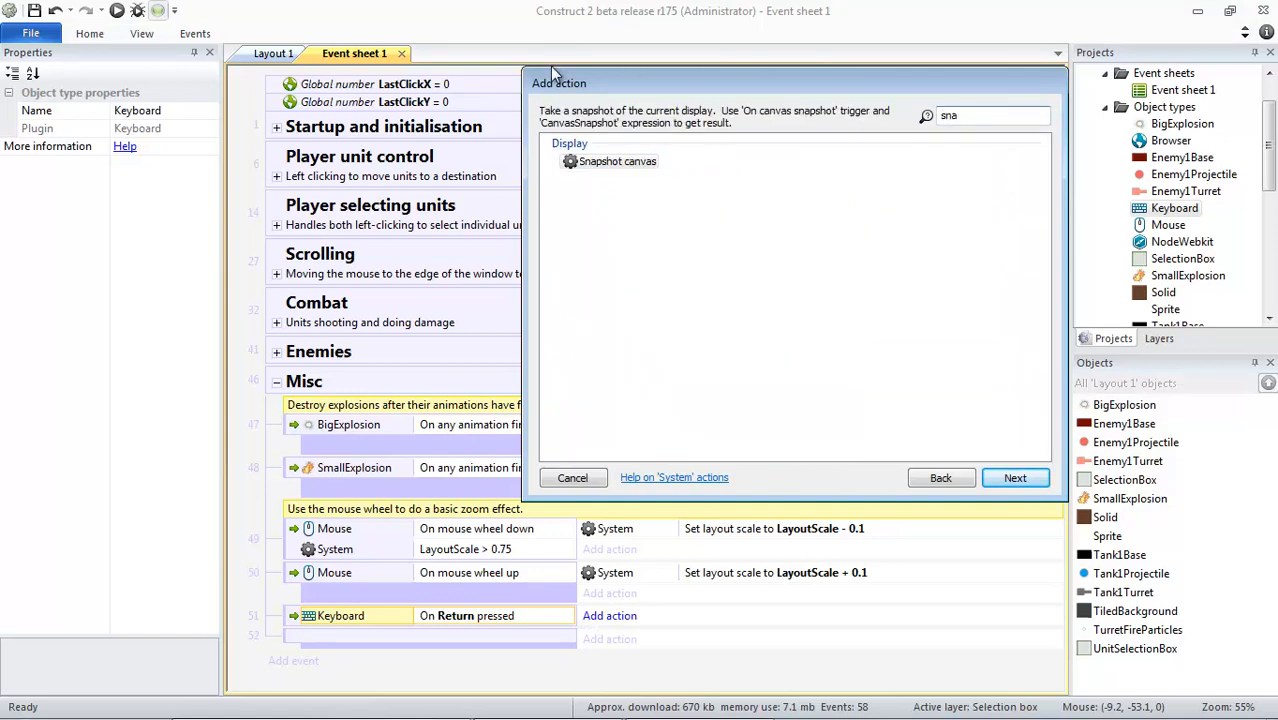
pyautogui.click(616, 160)
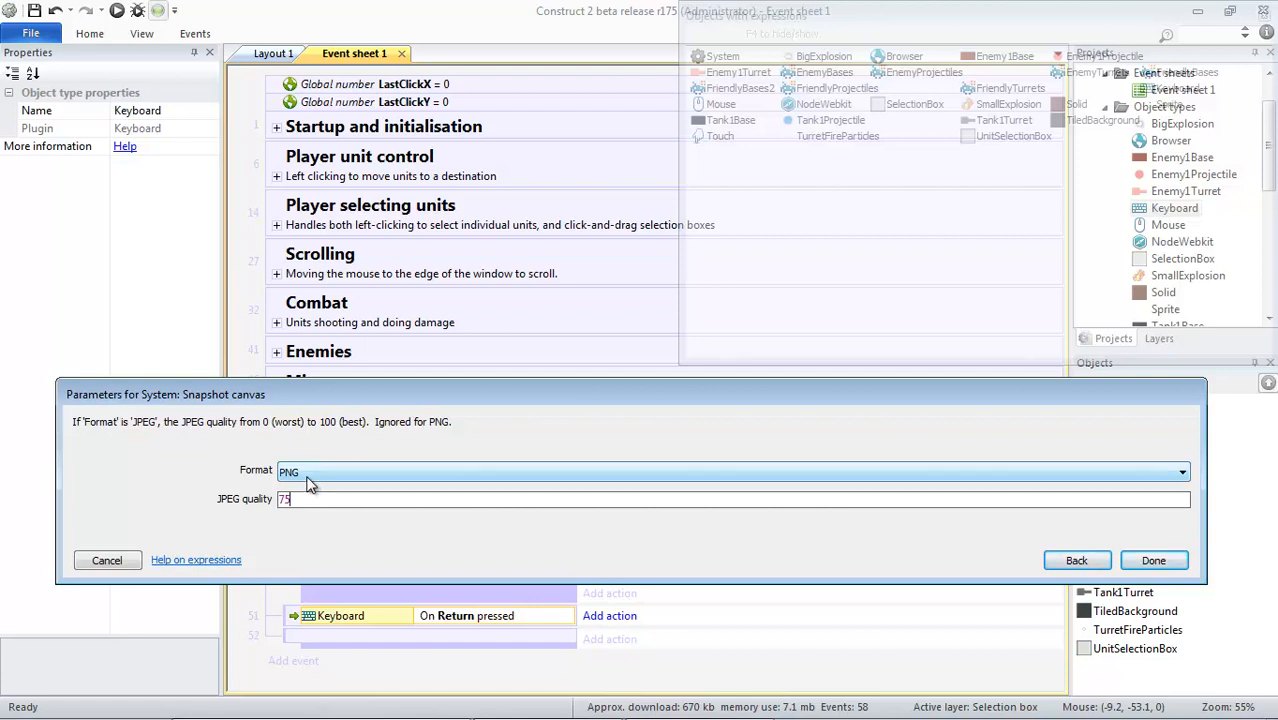
pyautogui.click(736, 472)
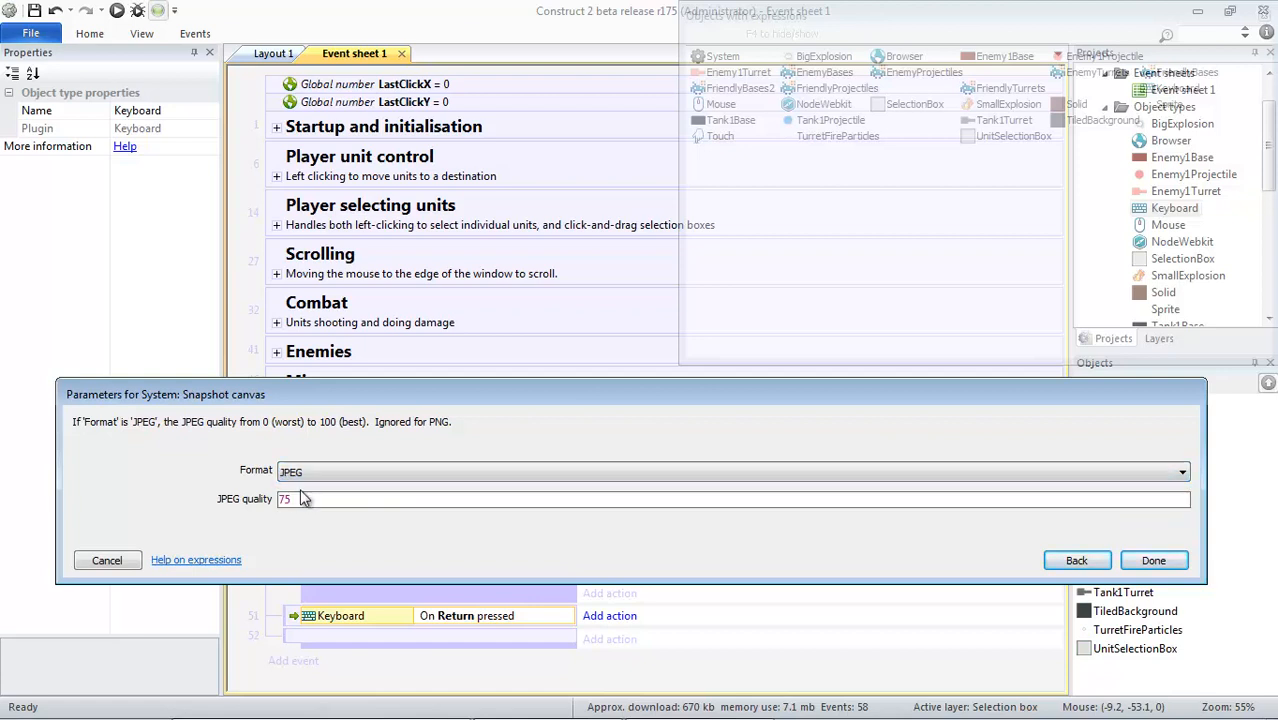
pyautogui.click(730, 472)
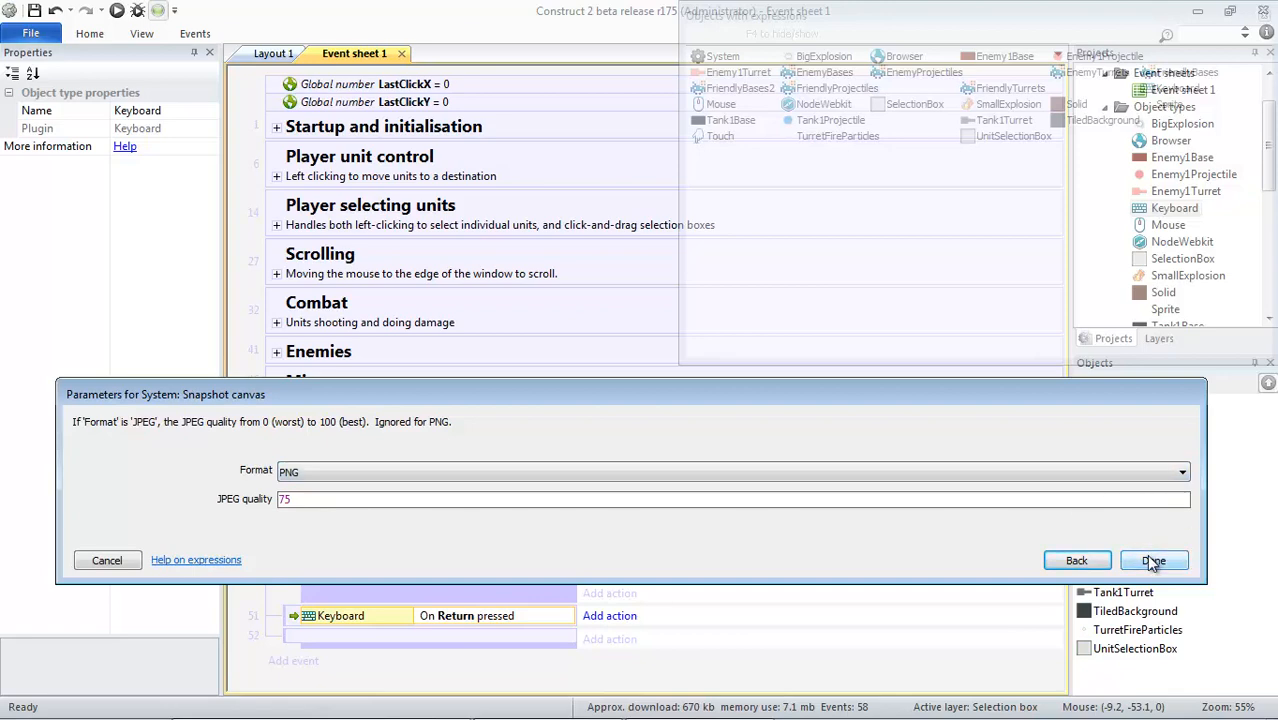
pyautogui.click(1152, 560)
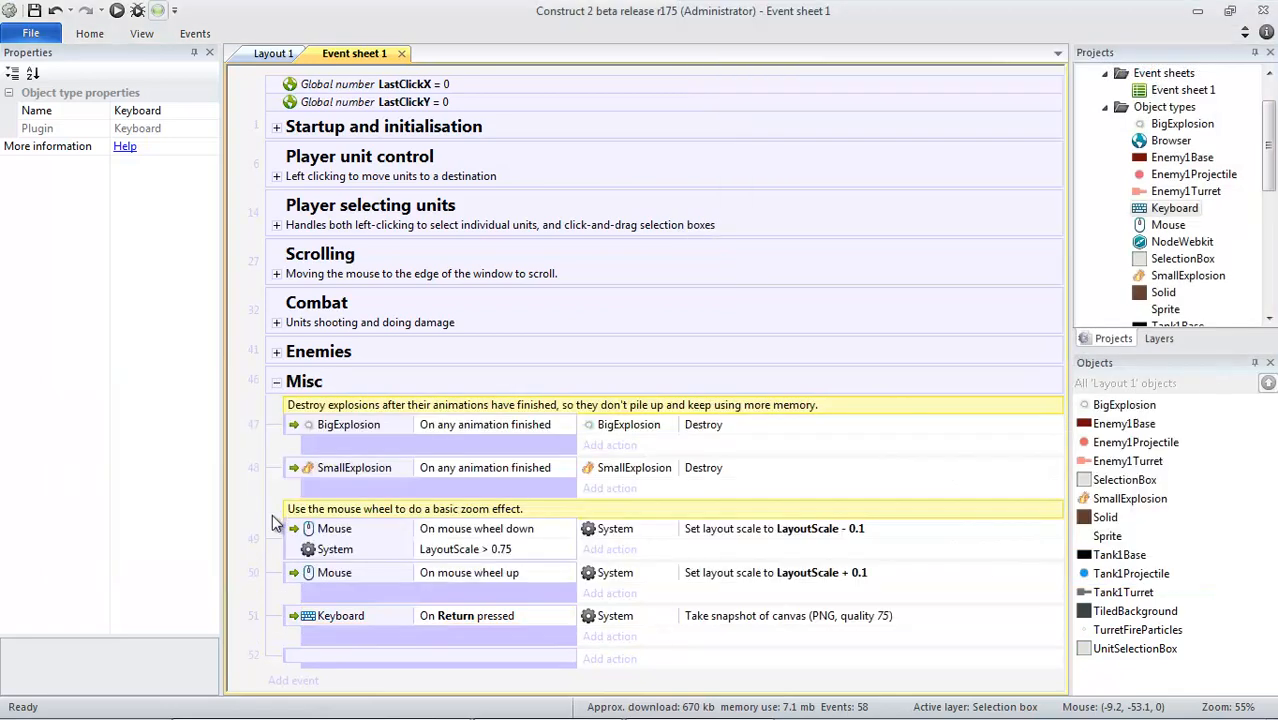
pyautogui.moveTo(508, 670)
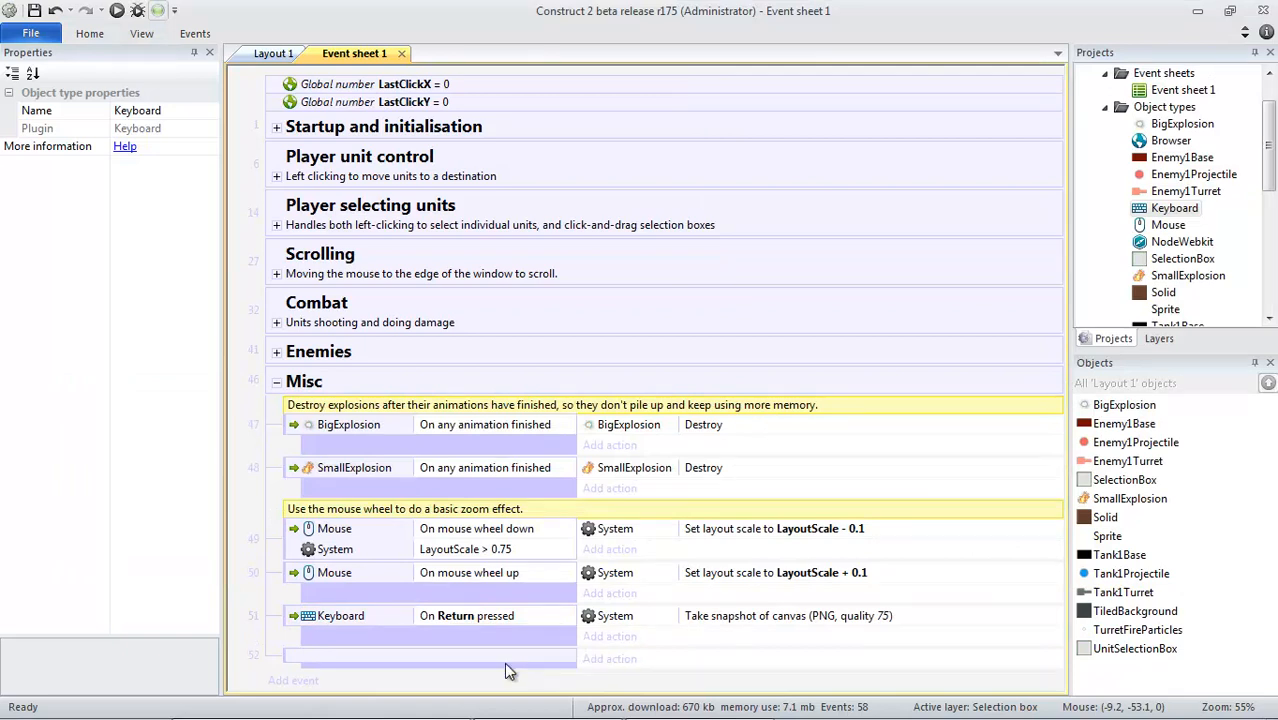
# Create a new event with the System 'On canvas snapshot' condition
pyautogui.click(430, 656)
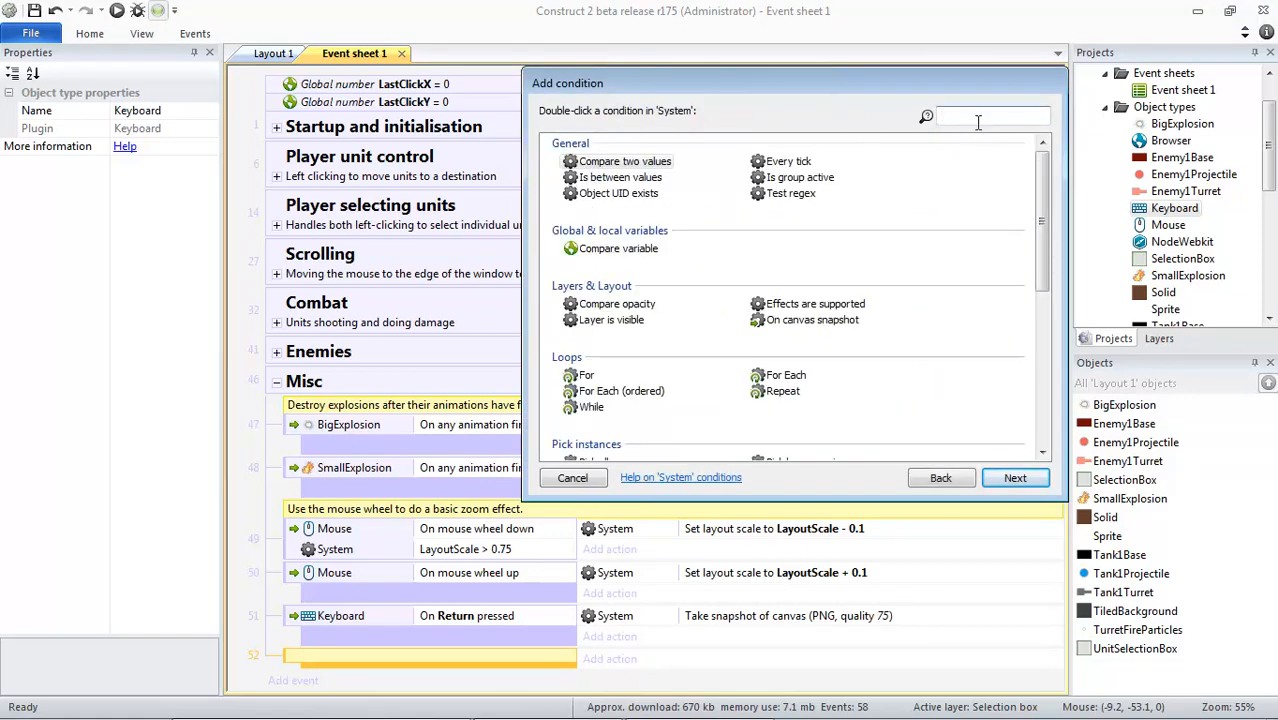
pyautogui.write('sna')
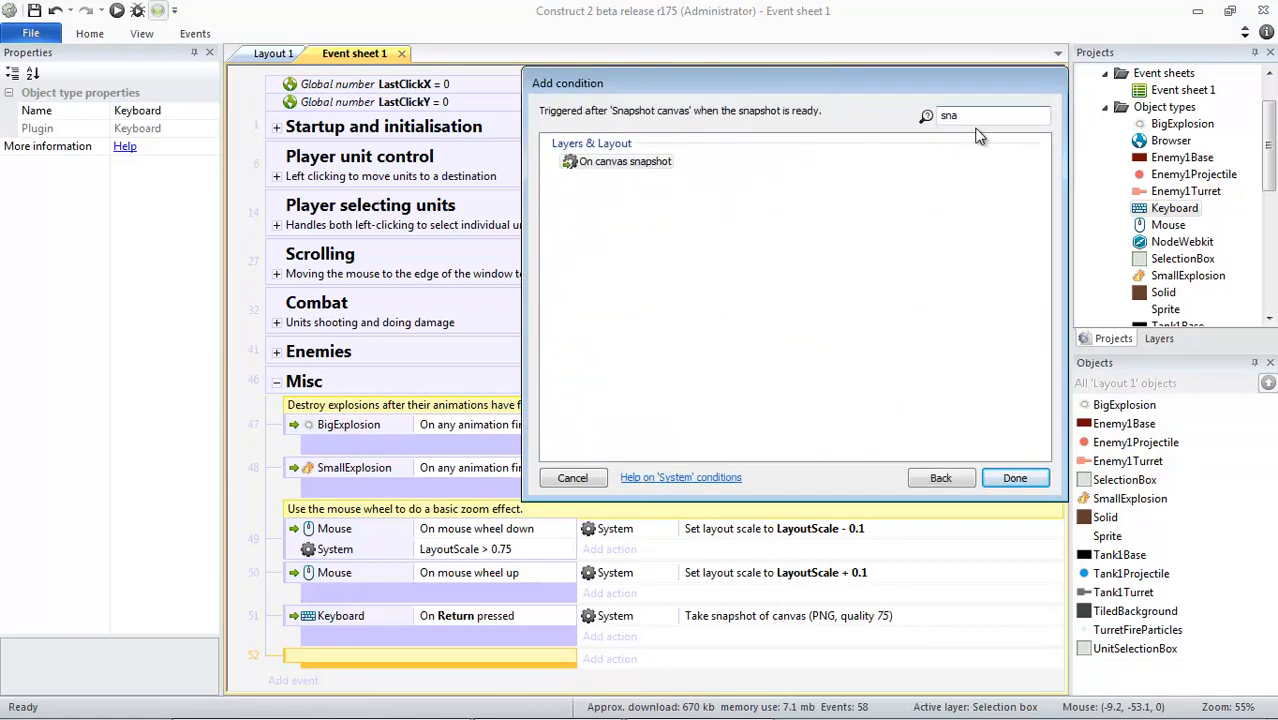
pyautogui.click(624, 160)
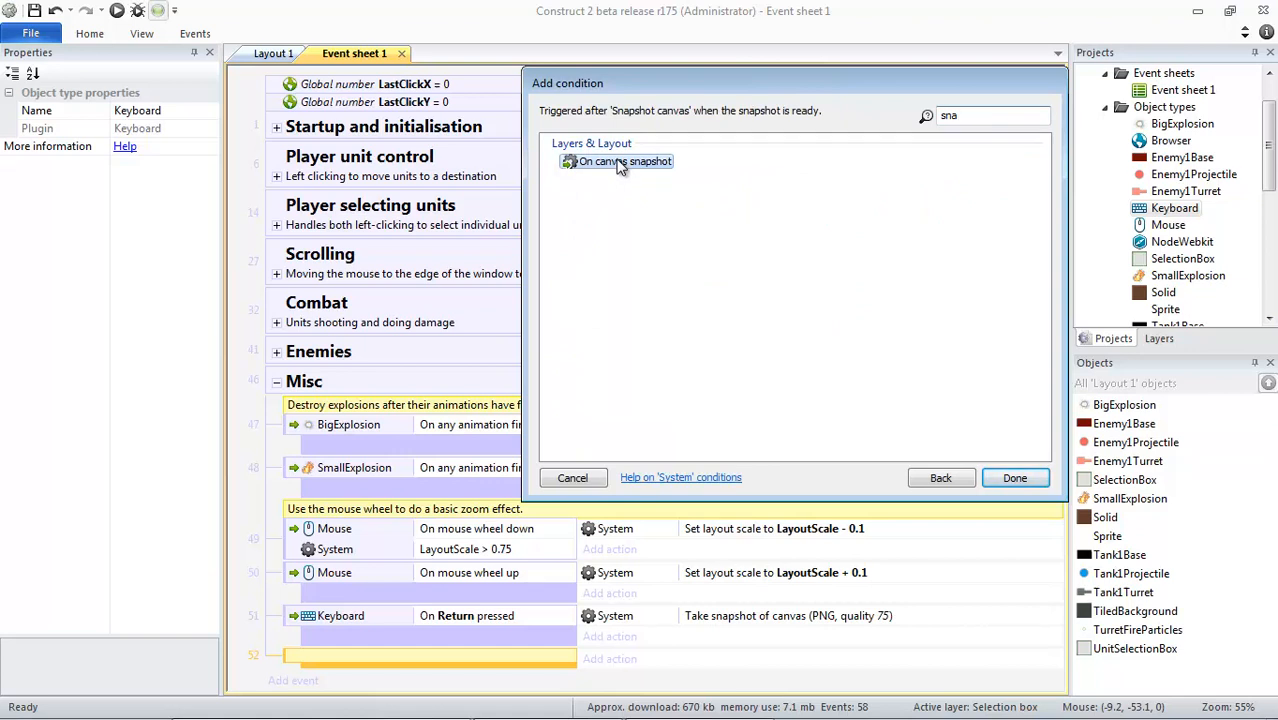
pyautogui.click(1014, 476)
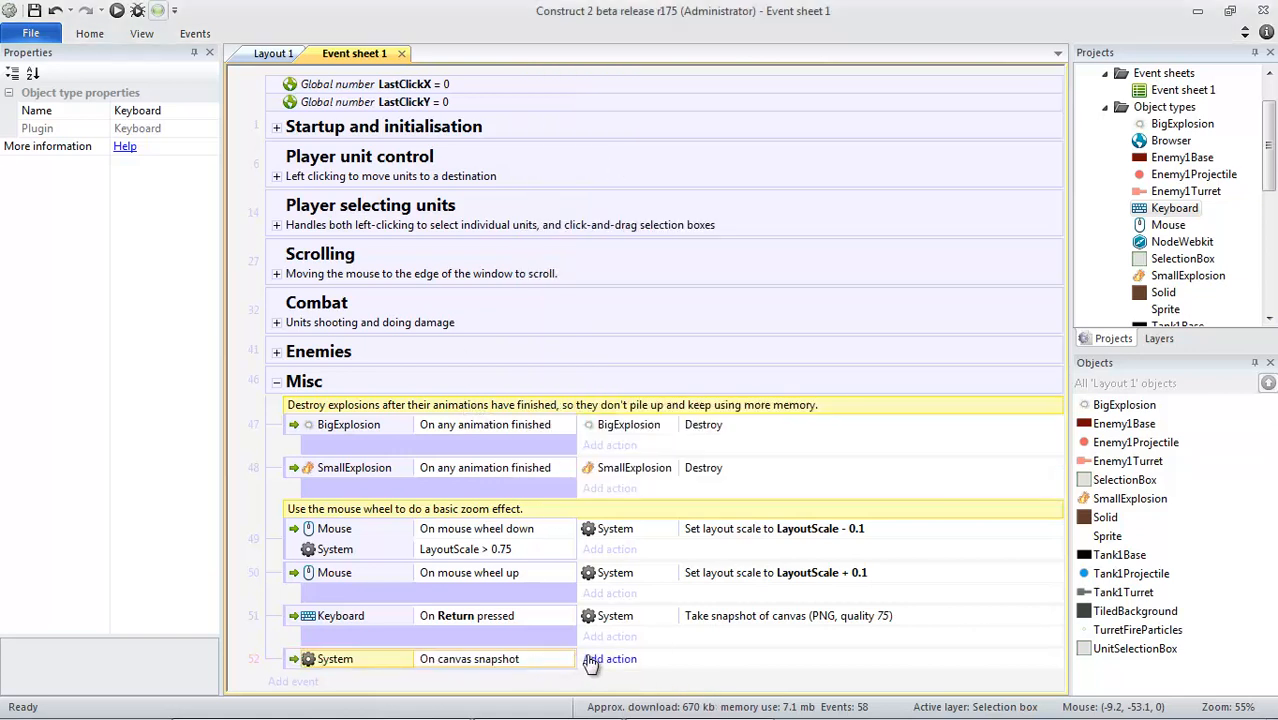
# Add a NodeWebkit 'Write file' action to the snapshot event, reaching its parameters
pyautogui.click(608, 658)
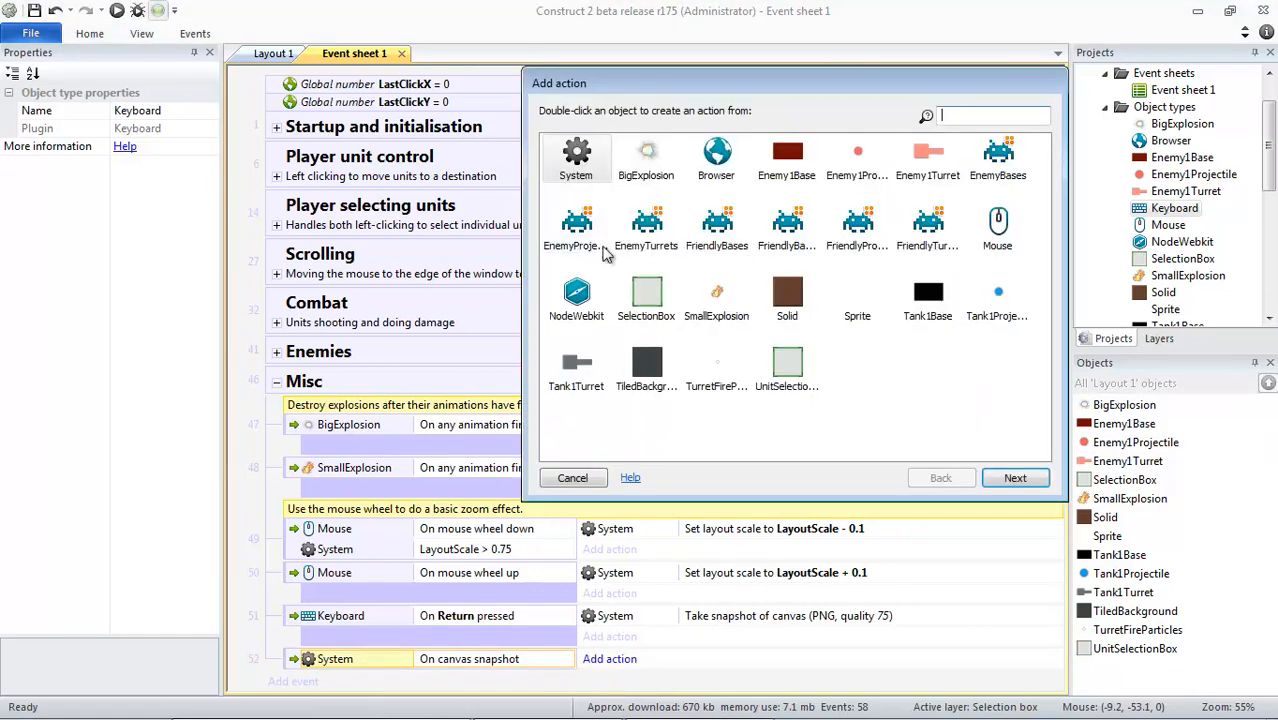
pyautogui.click(576, 296)
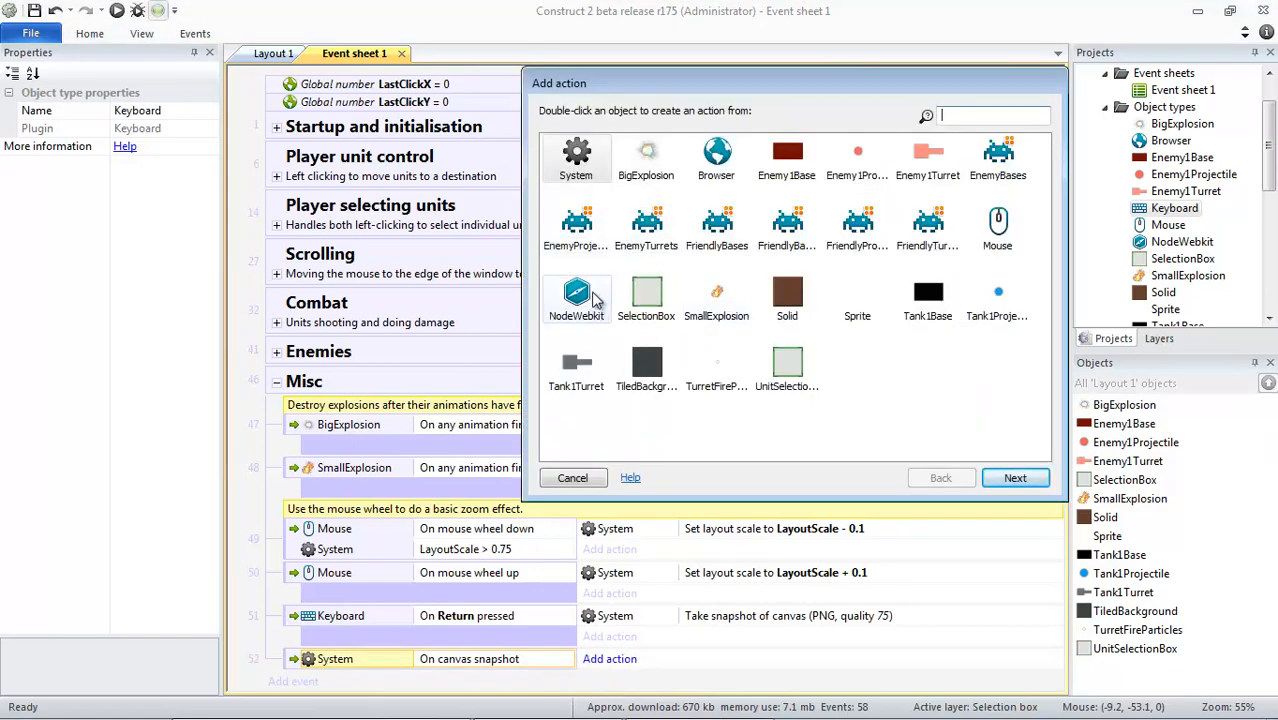
pyautogui.doubleClick(576, 296)
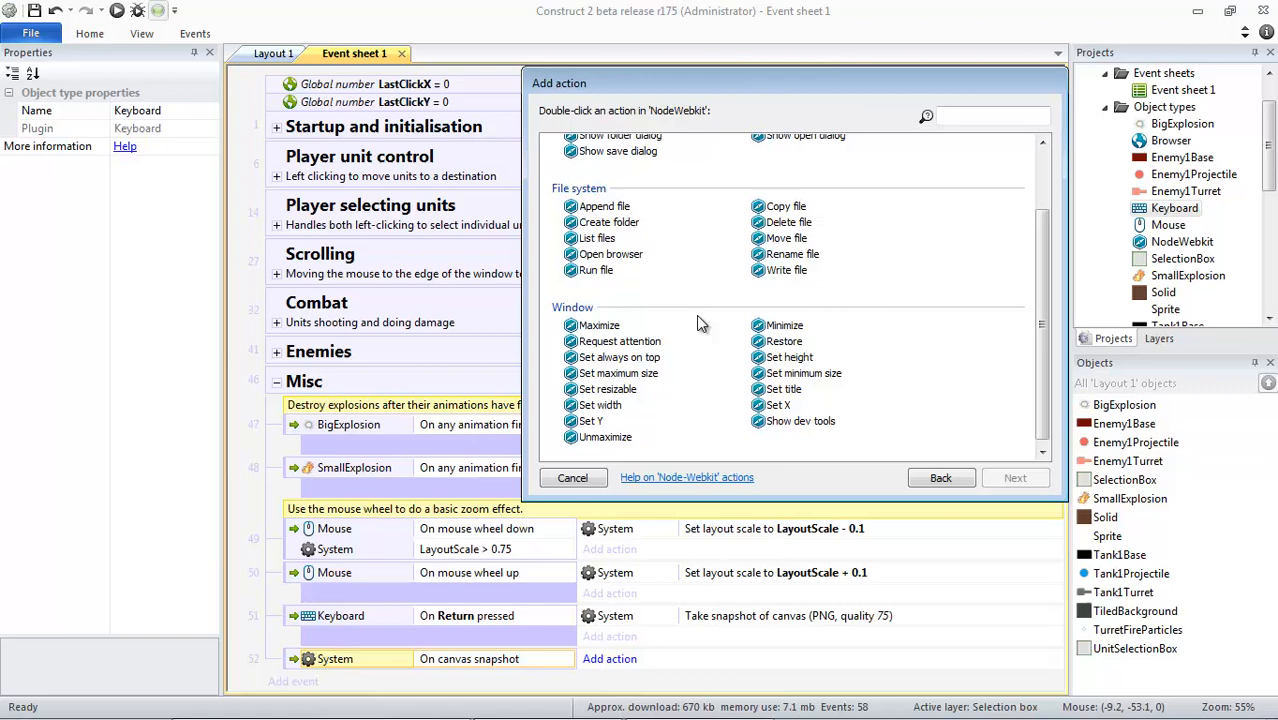
pyautogui.scroll(-3)
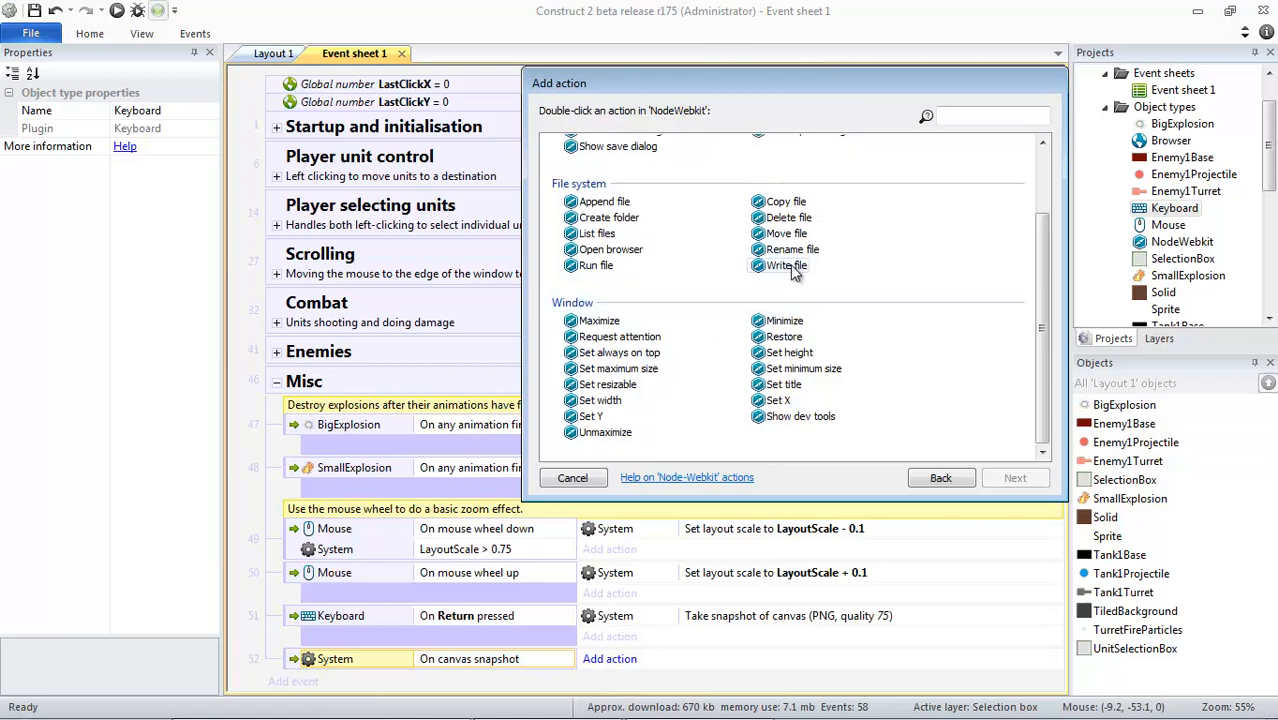
pyautogui.doubleClick(786, 264)
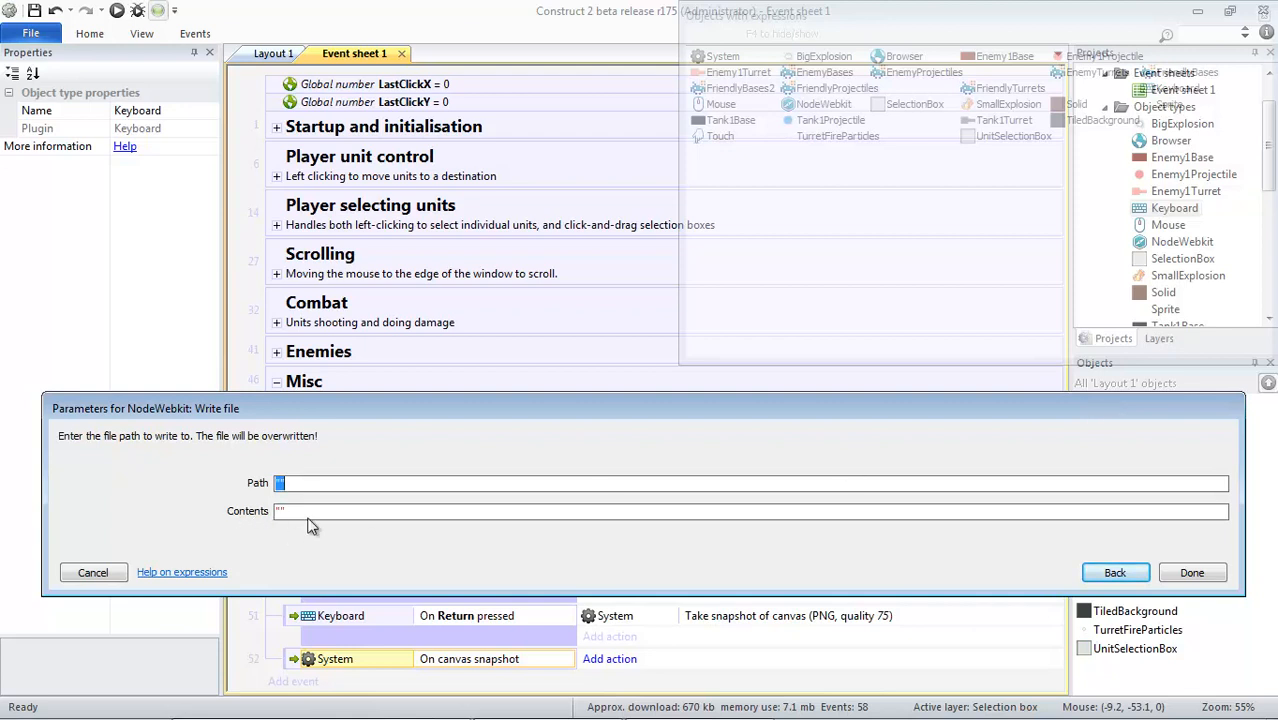
pyautogui.moveTo(300, 504)
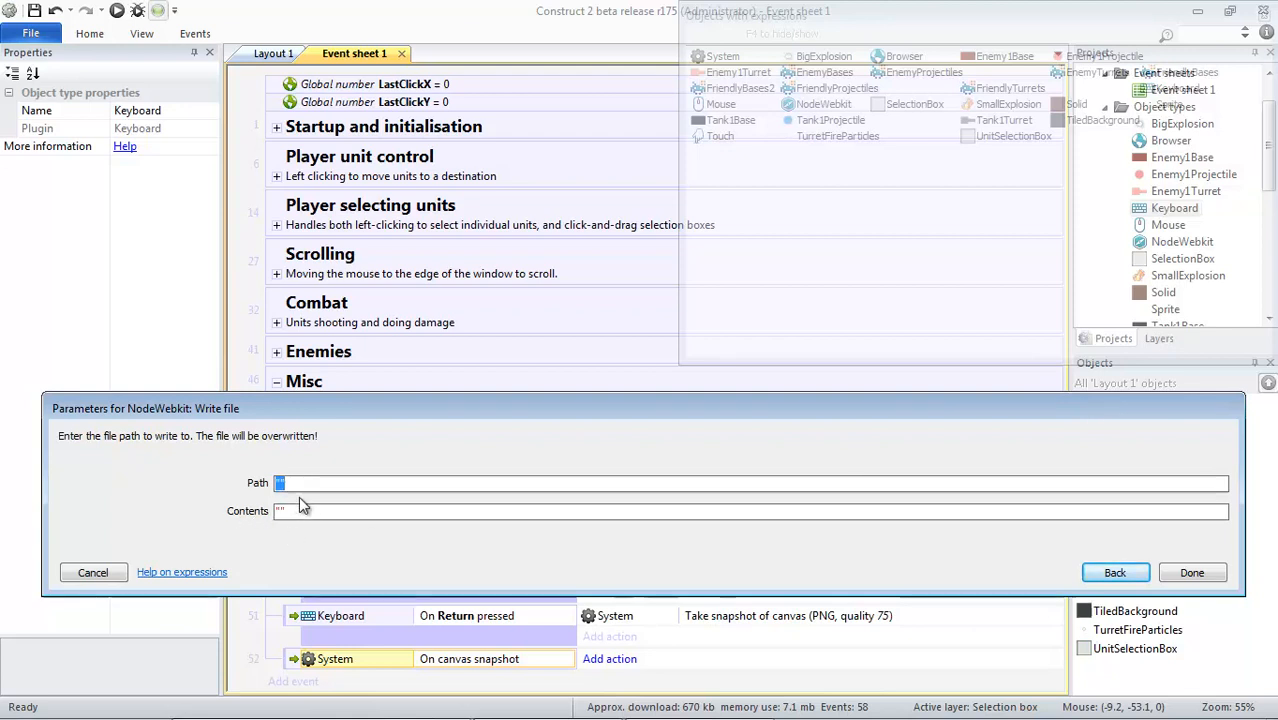
# Begin the Path with NodeWebkit.AppFolder & via autocomplete, removing a stray slash
pyautogui.click(312, 482)
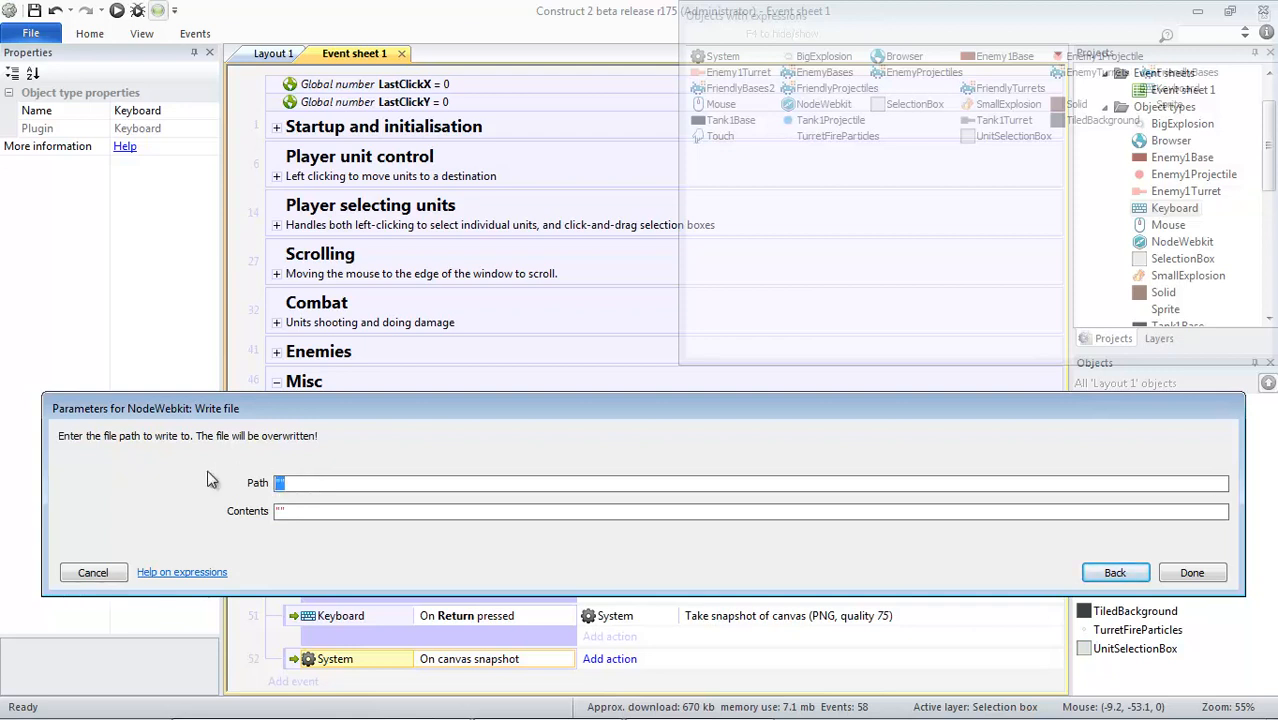
pyautogui.write('Mo')
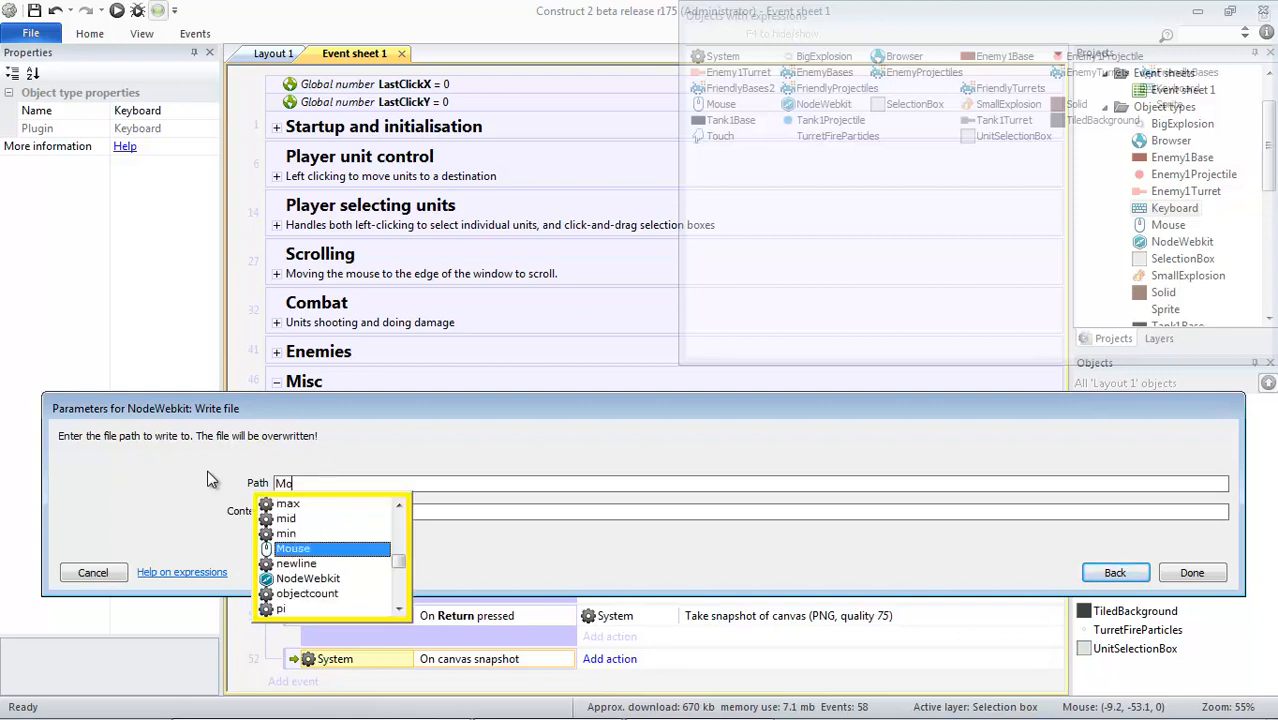
pyautogui.write('No')
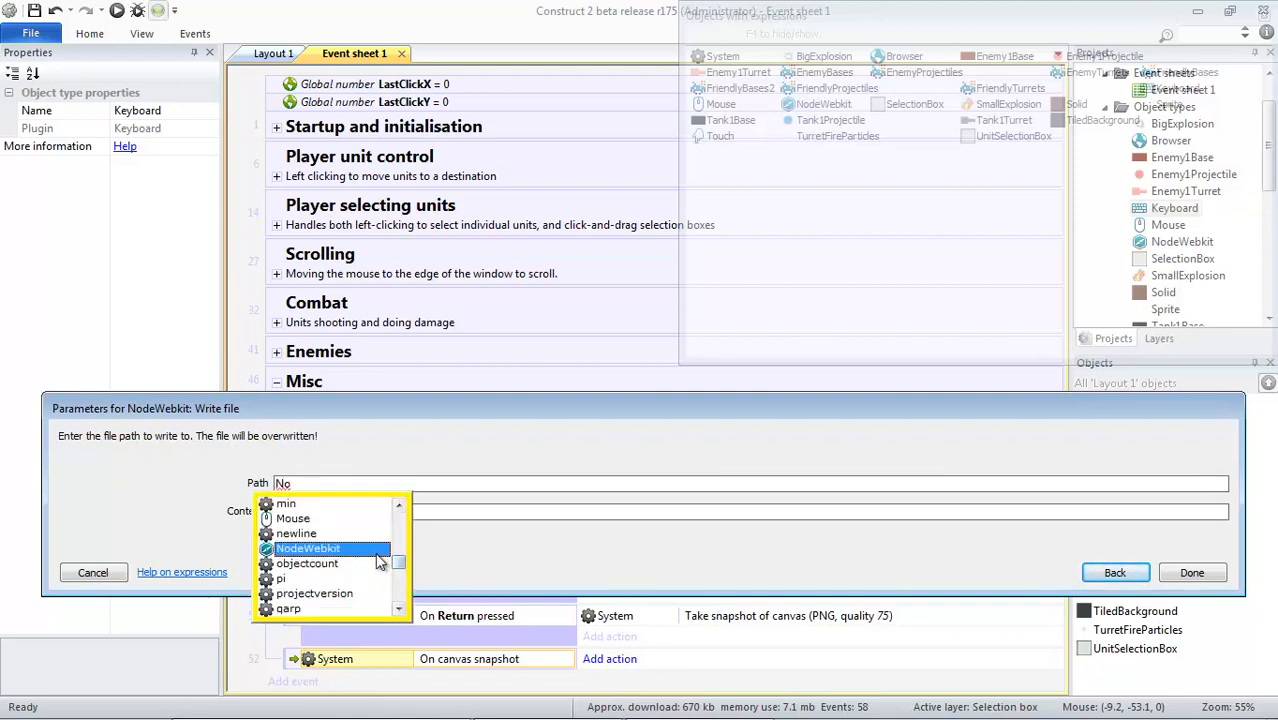
pyautogui.click(308, 548)
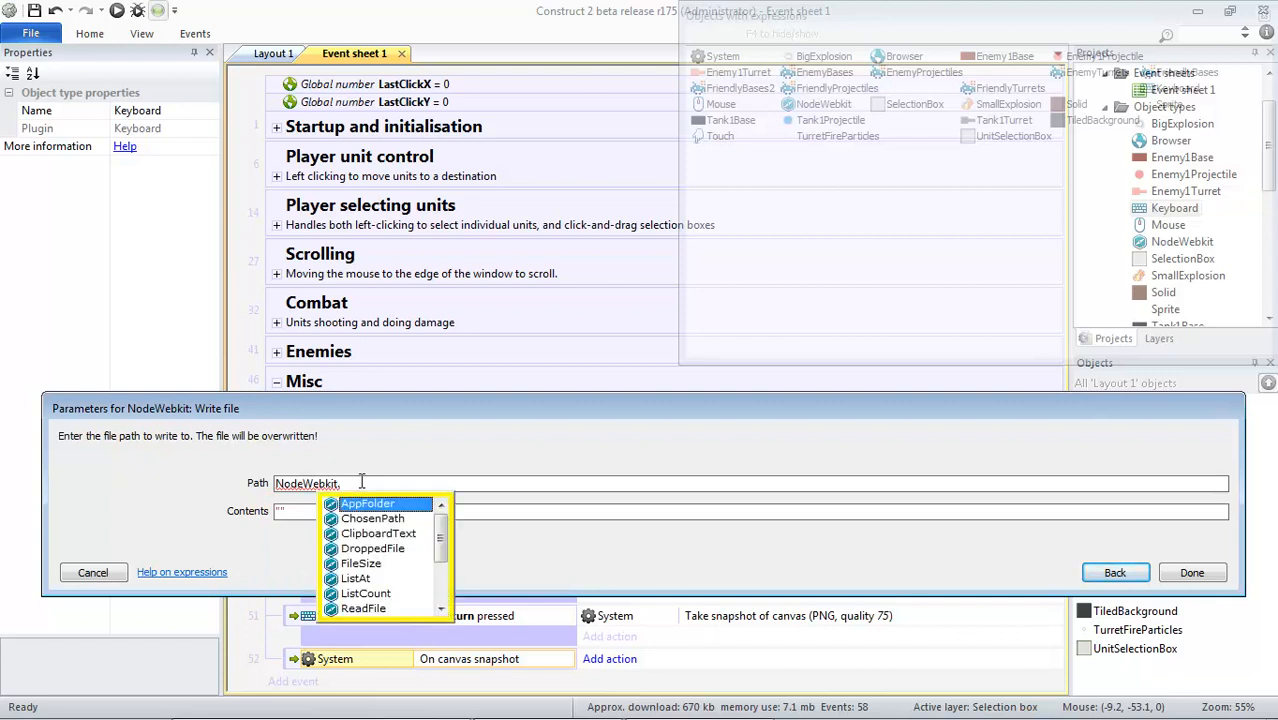
pyautogui.click(368, 504)
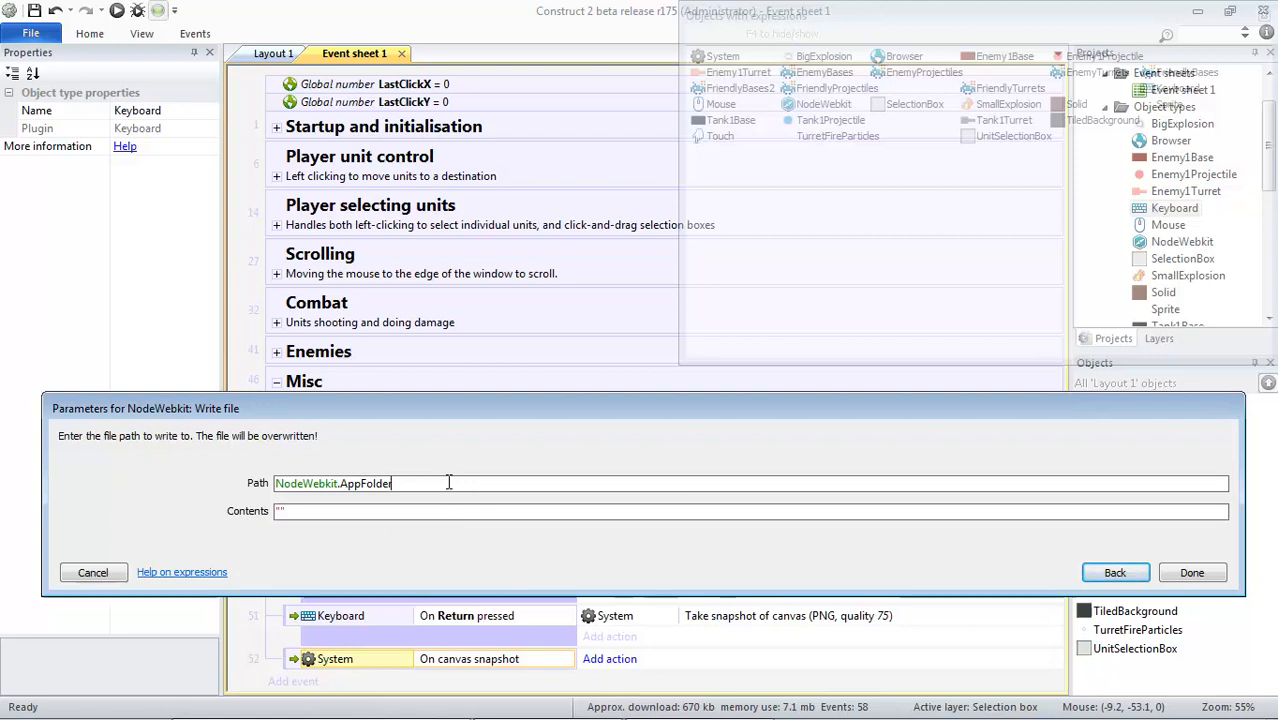
pyautogui.write('/')
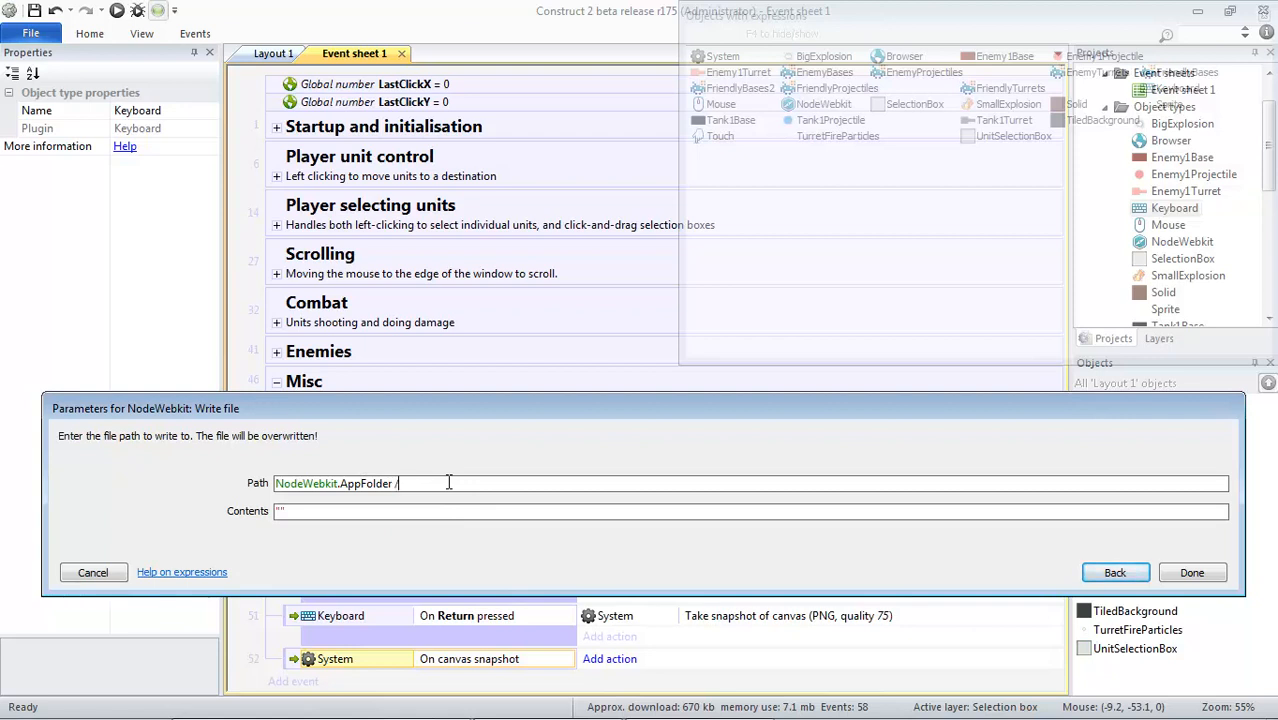
pyautogui.press('Backspace')
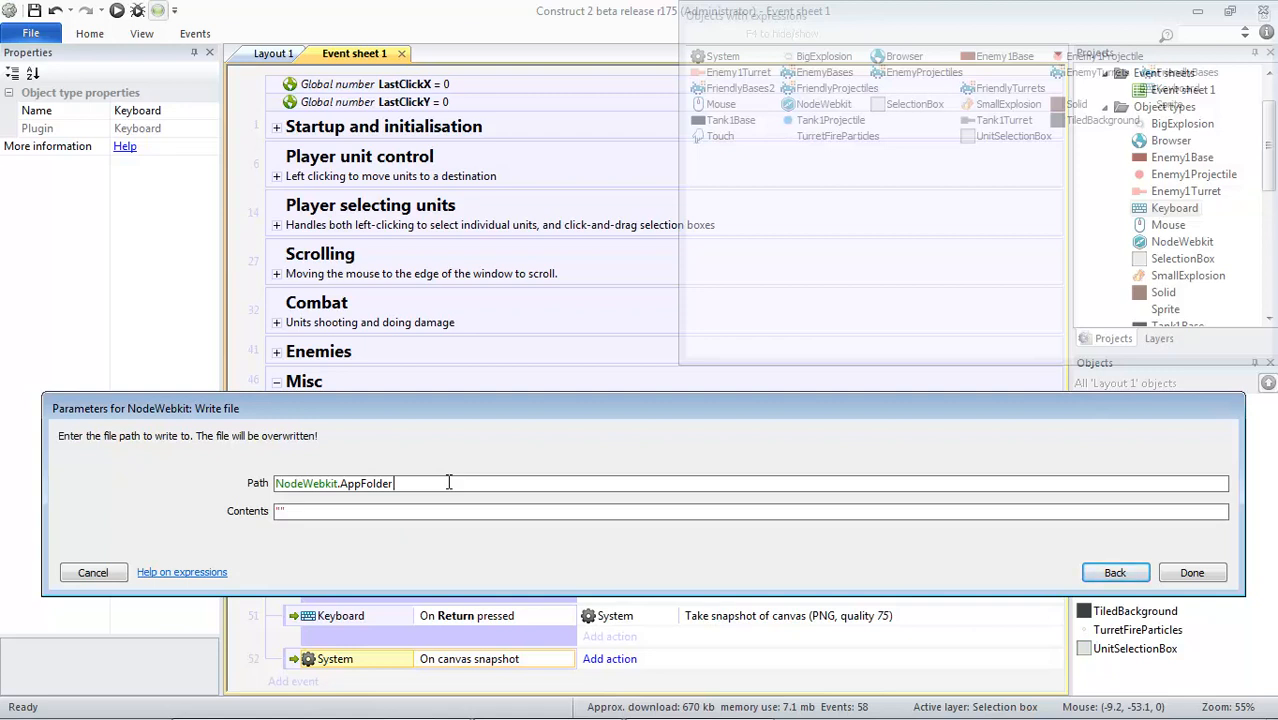
pyautogui.write('& "screenshot_')
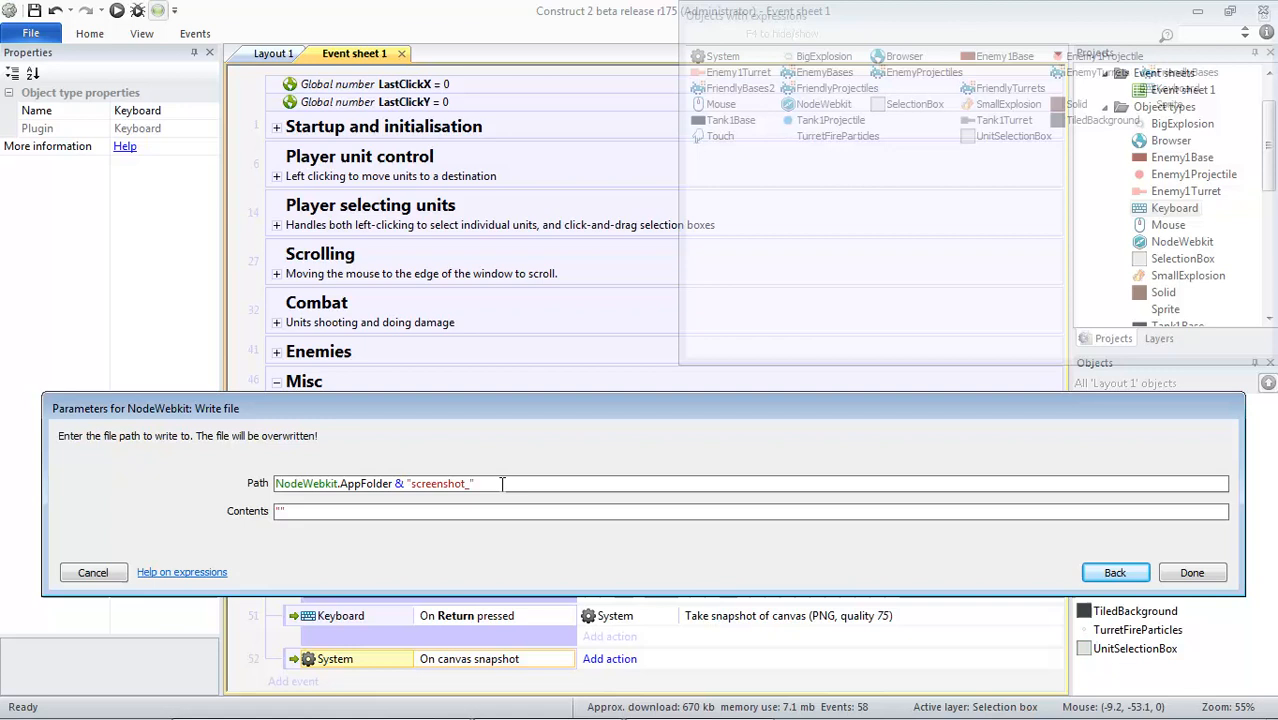
# Complete the Path with "screenshot_" & floor(random(1000000, 10000000)) & ".png"
pyautogui.write('& floor(random')
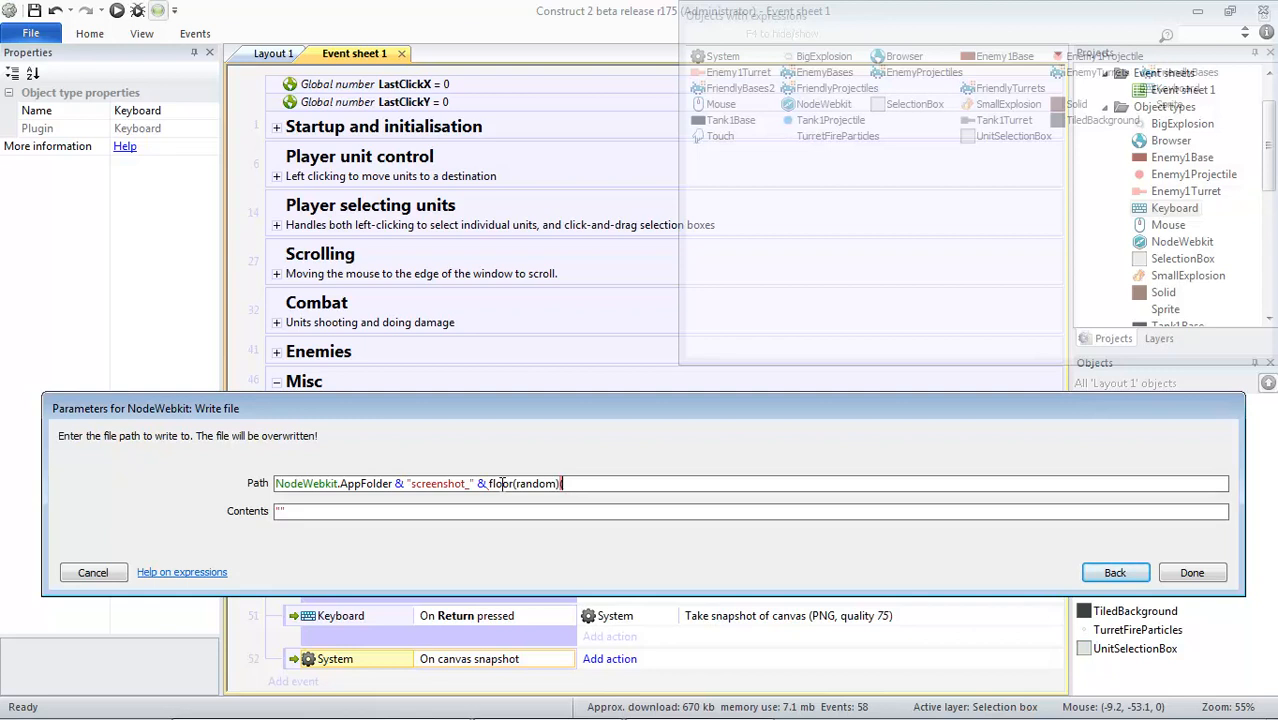
pyautogui.write('10')
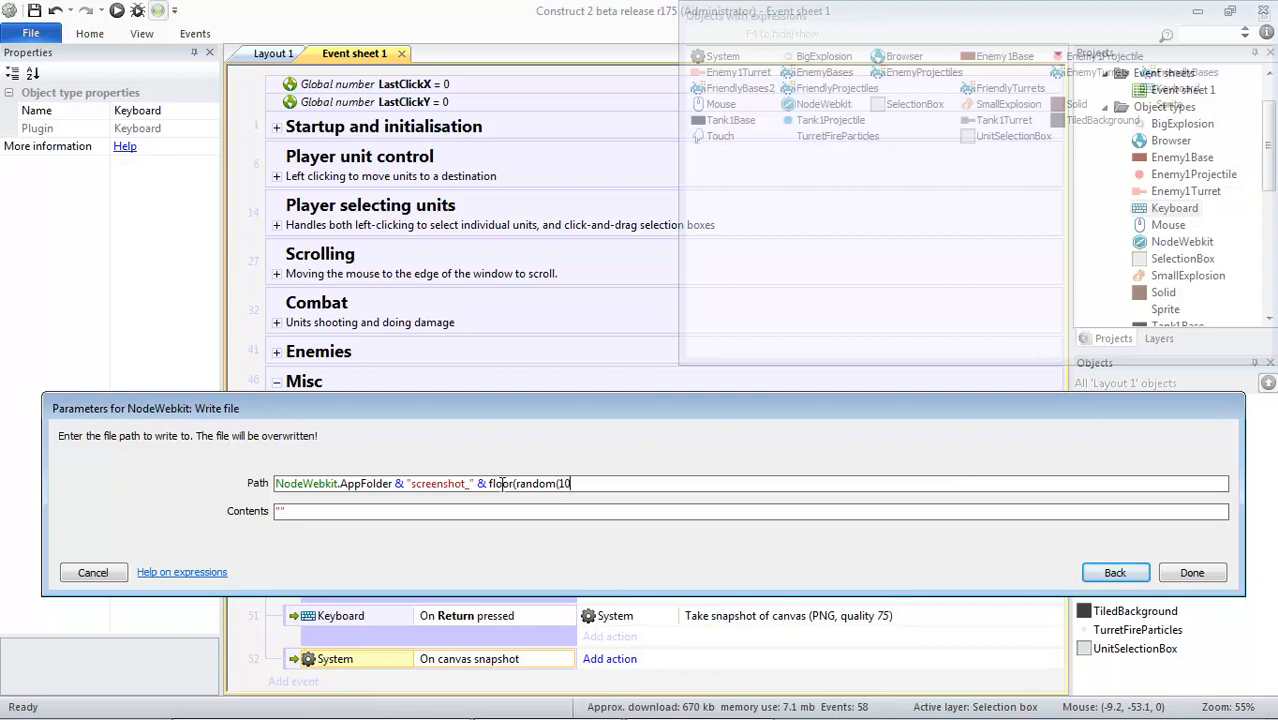
pyautogui.write('000000')
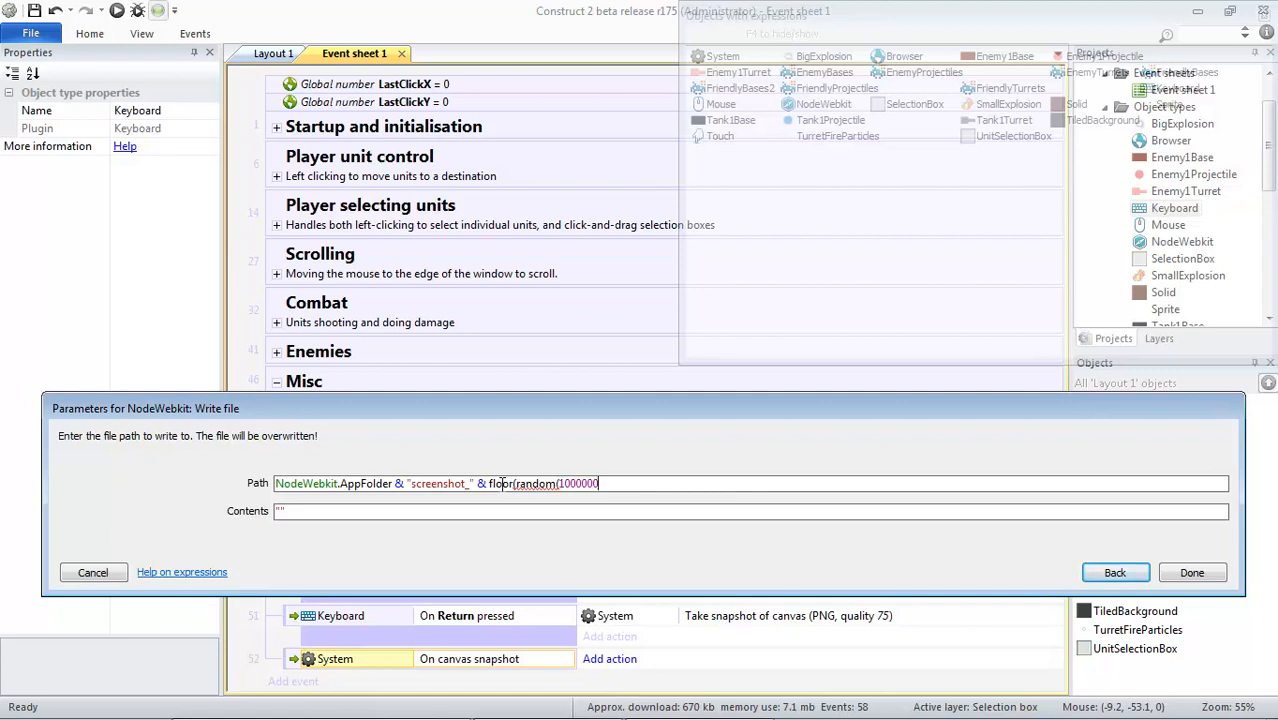
pyautogui.write(', 10000000)')
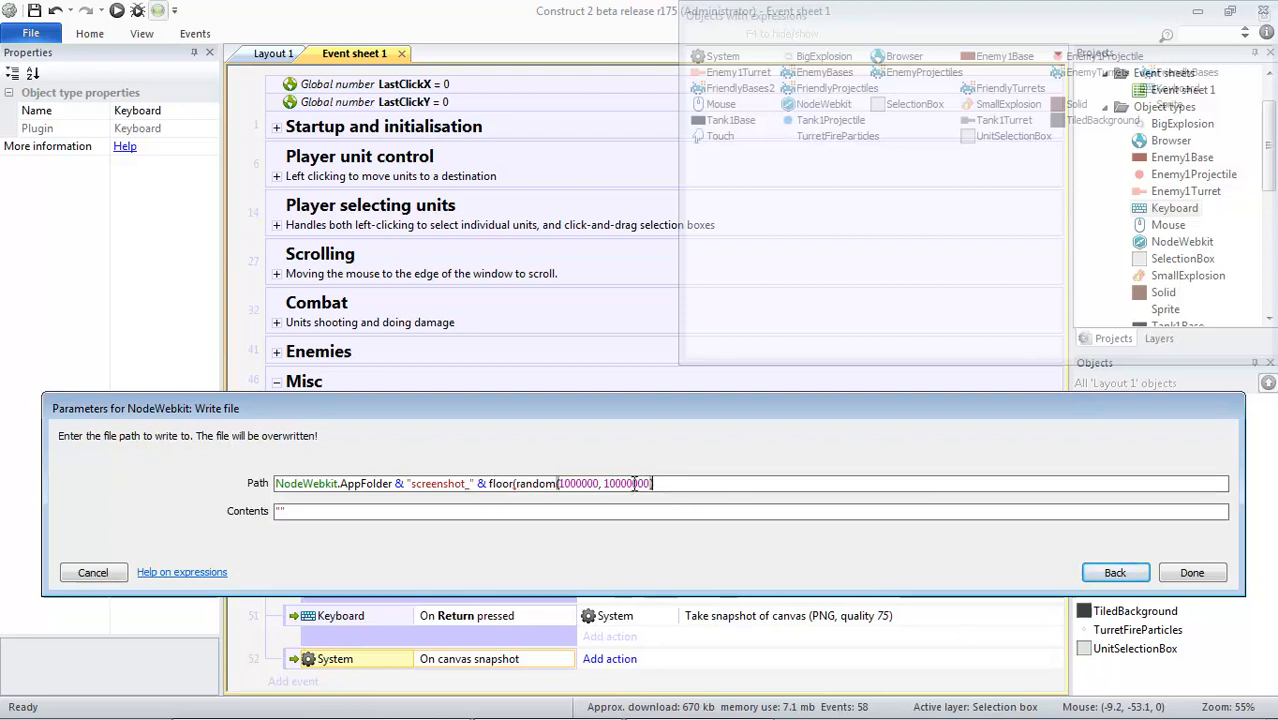
pyautogui.doubleClick(624, 482)
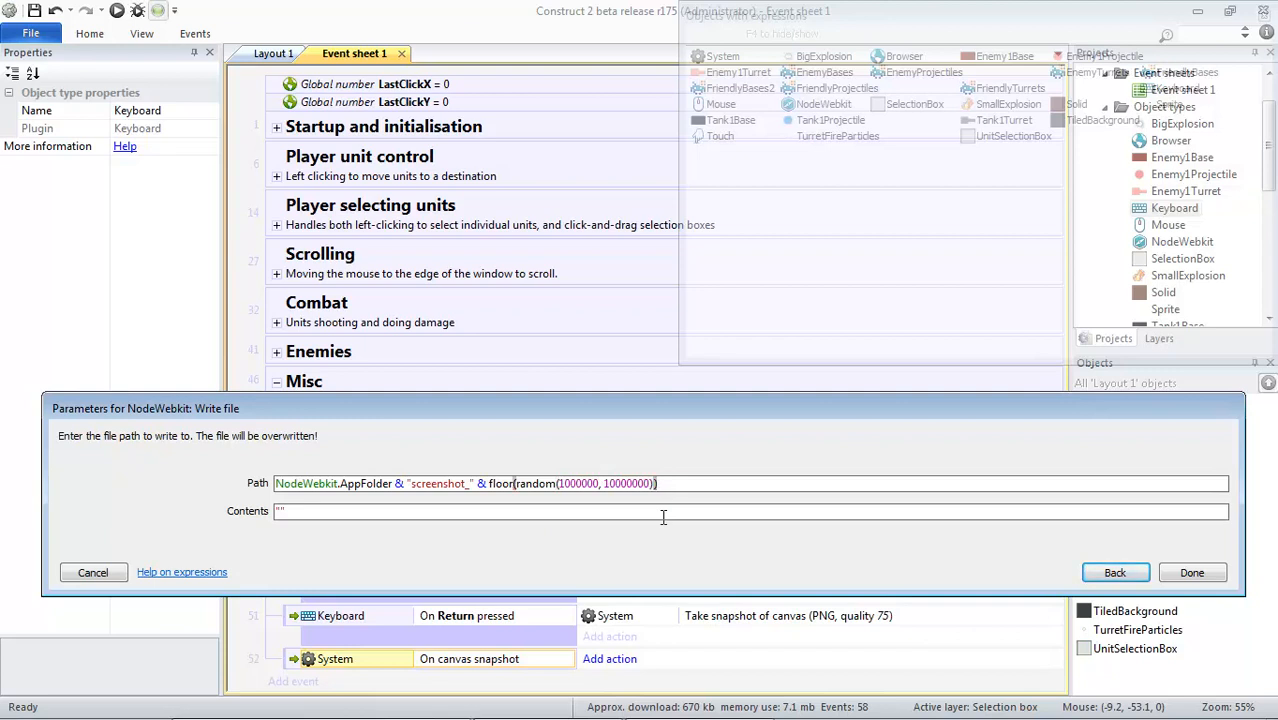
pyautogui.write('&')
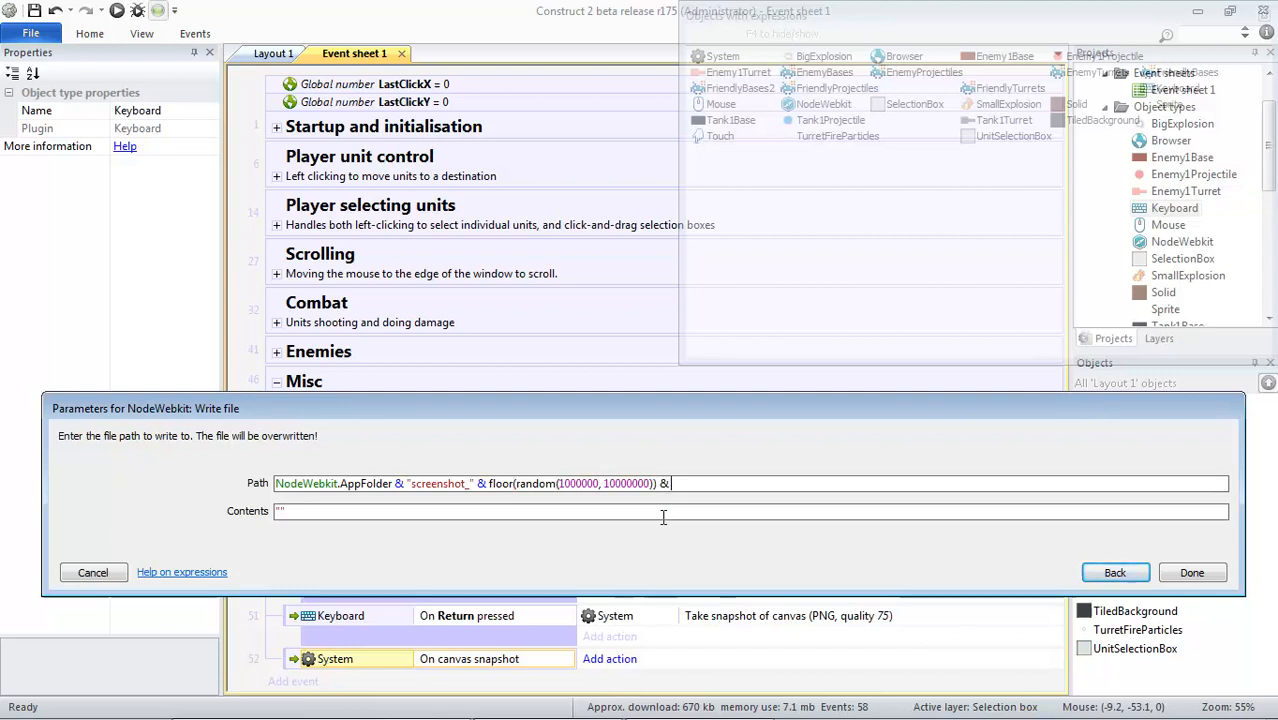
pyautogui.write('"')
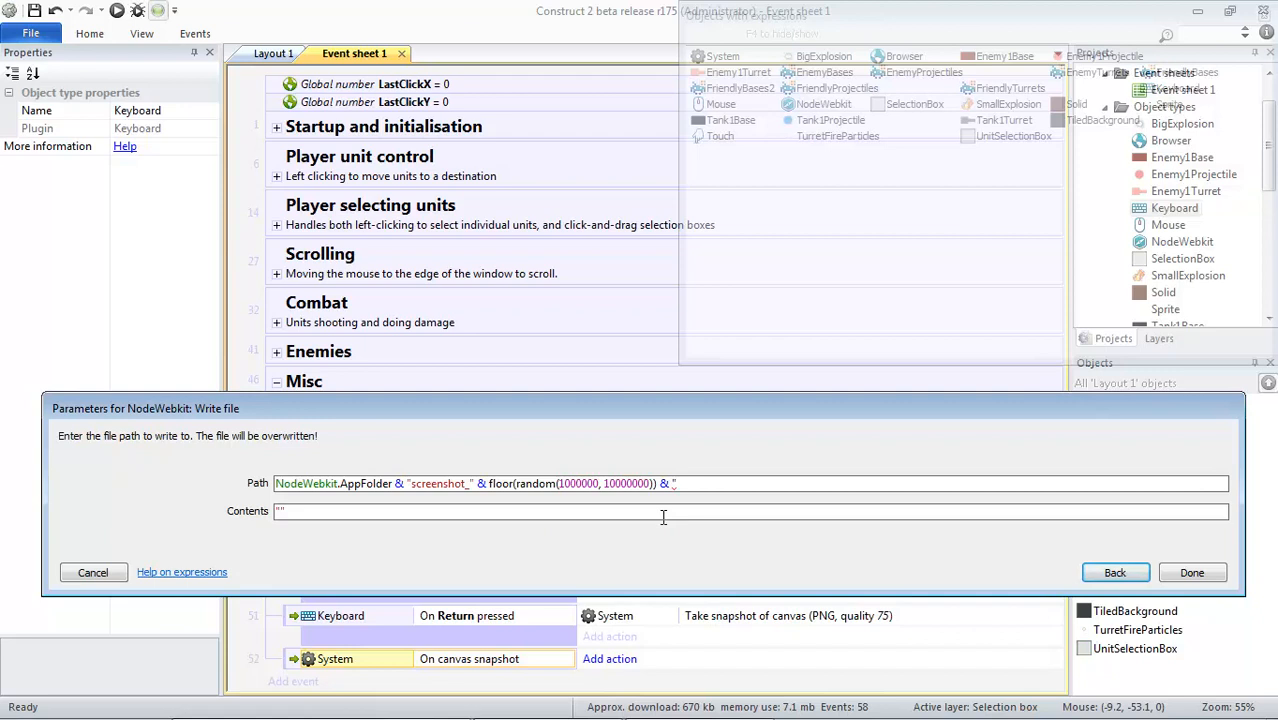
pyautogui.write('.png')
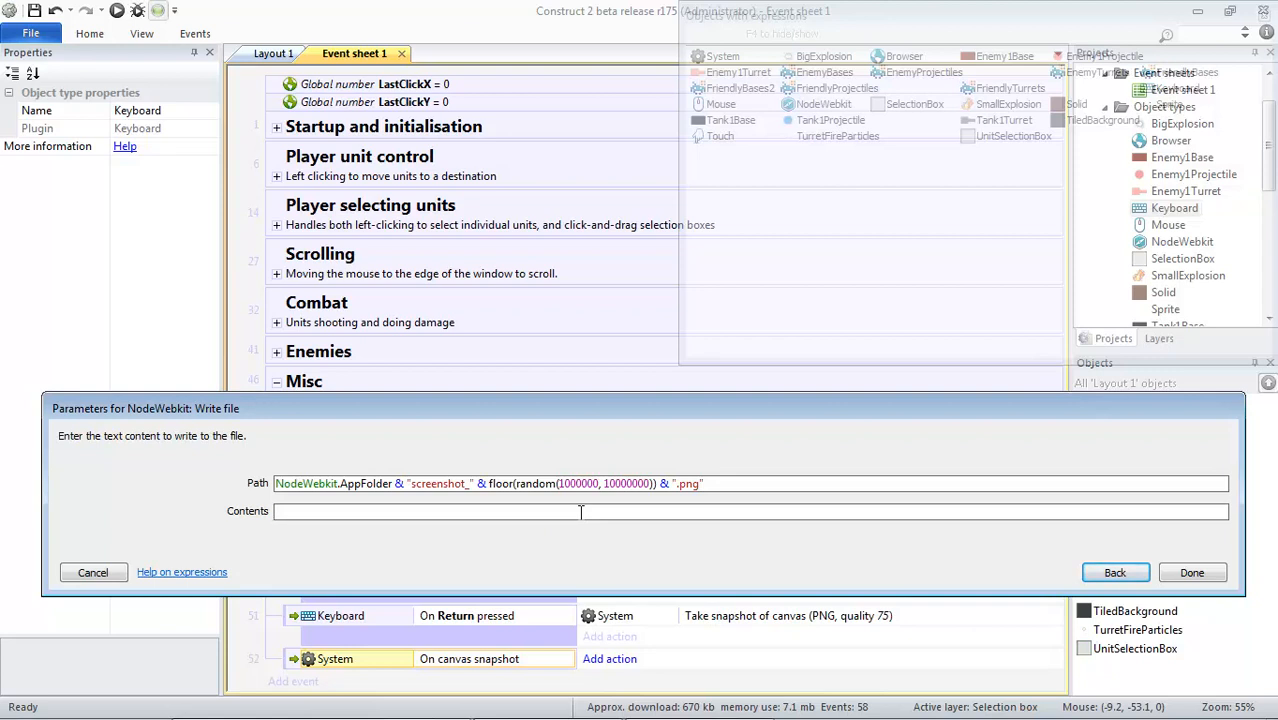
# Move to the Contents parameter of the Write file action
pyautogui.click(428, 512)
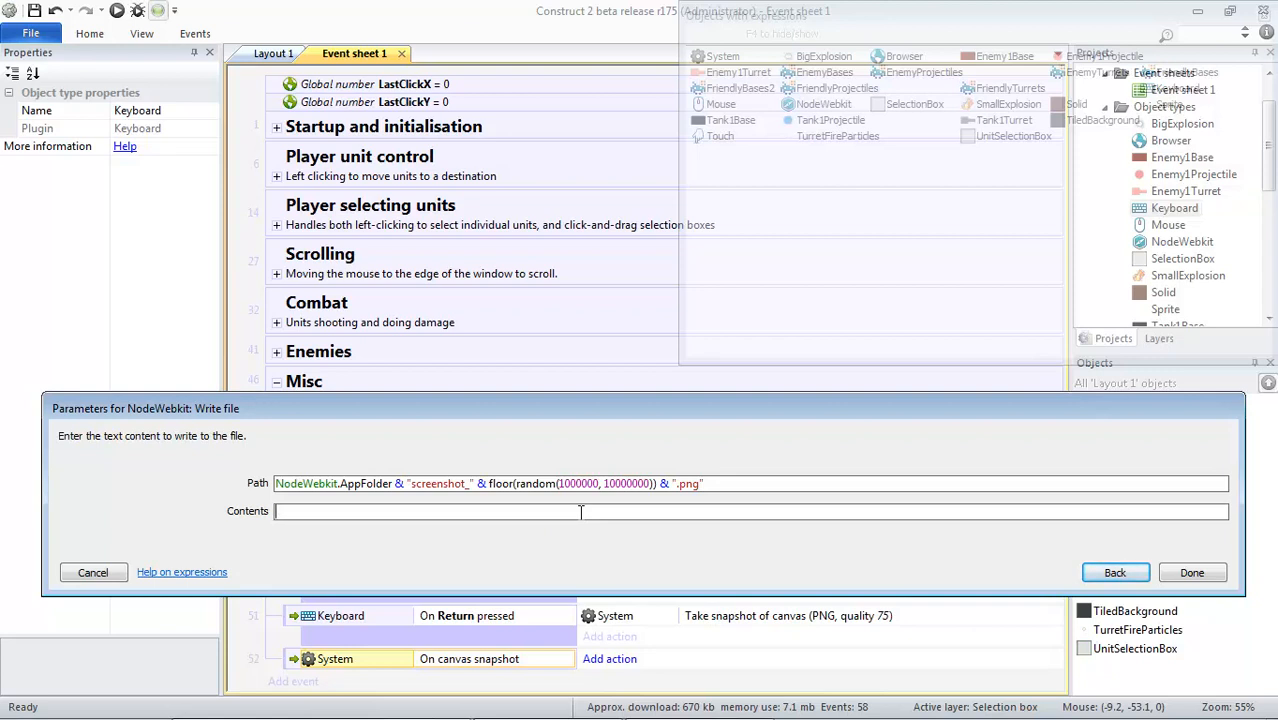
pyautogui.moveTo(644, 628)
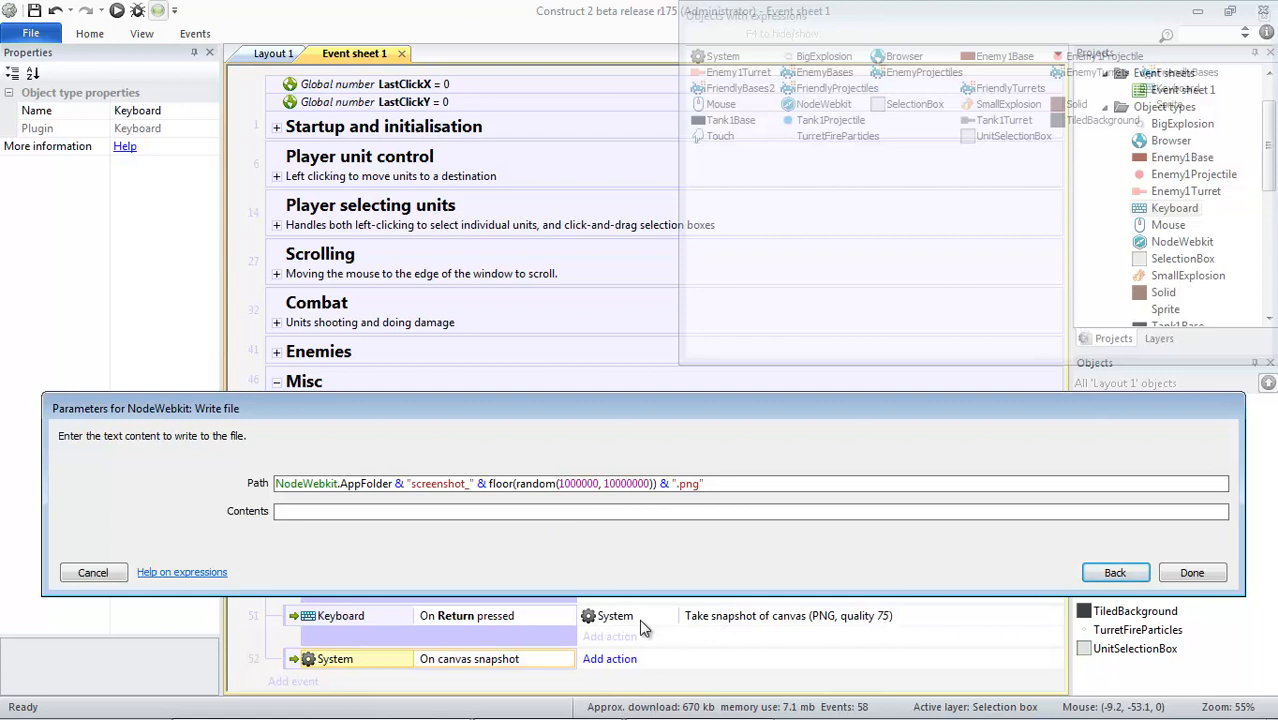
pyautogui.moveTo(472, 612)
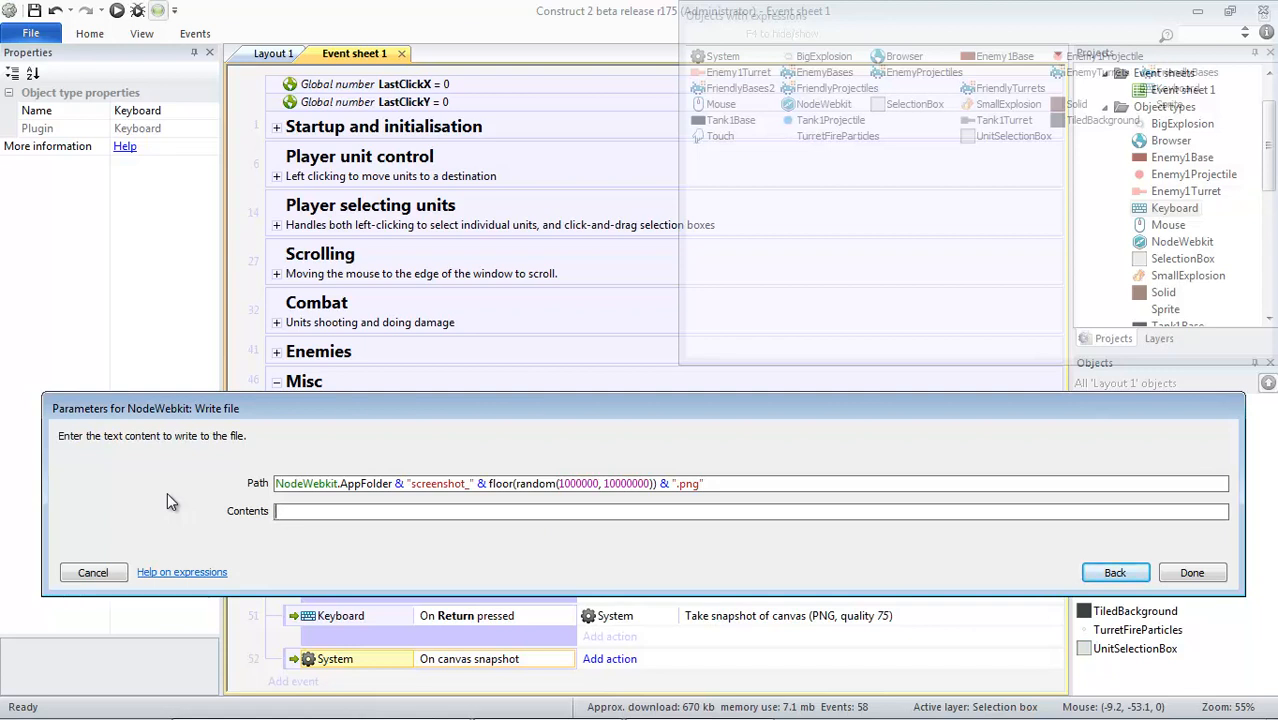
pyautogui.moveTo(190, 524)
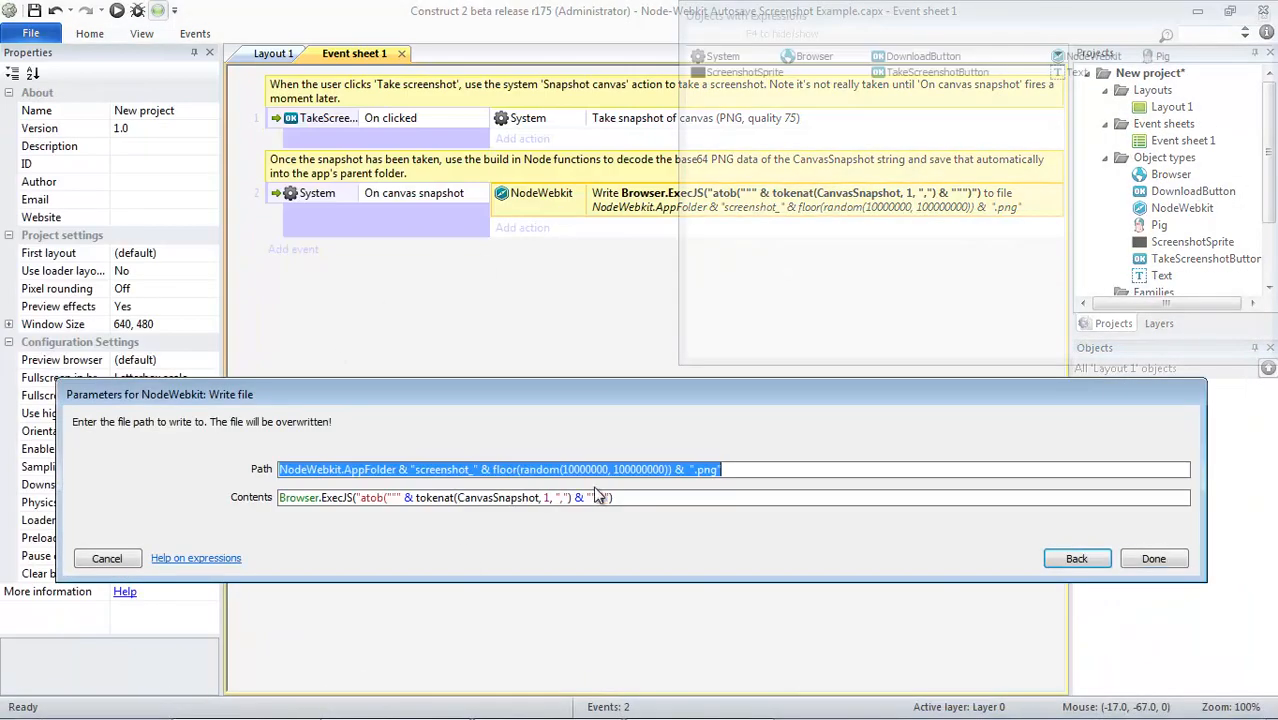
pyautogui.click(444, 496)
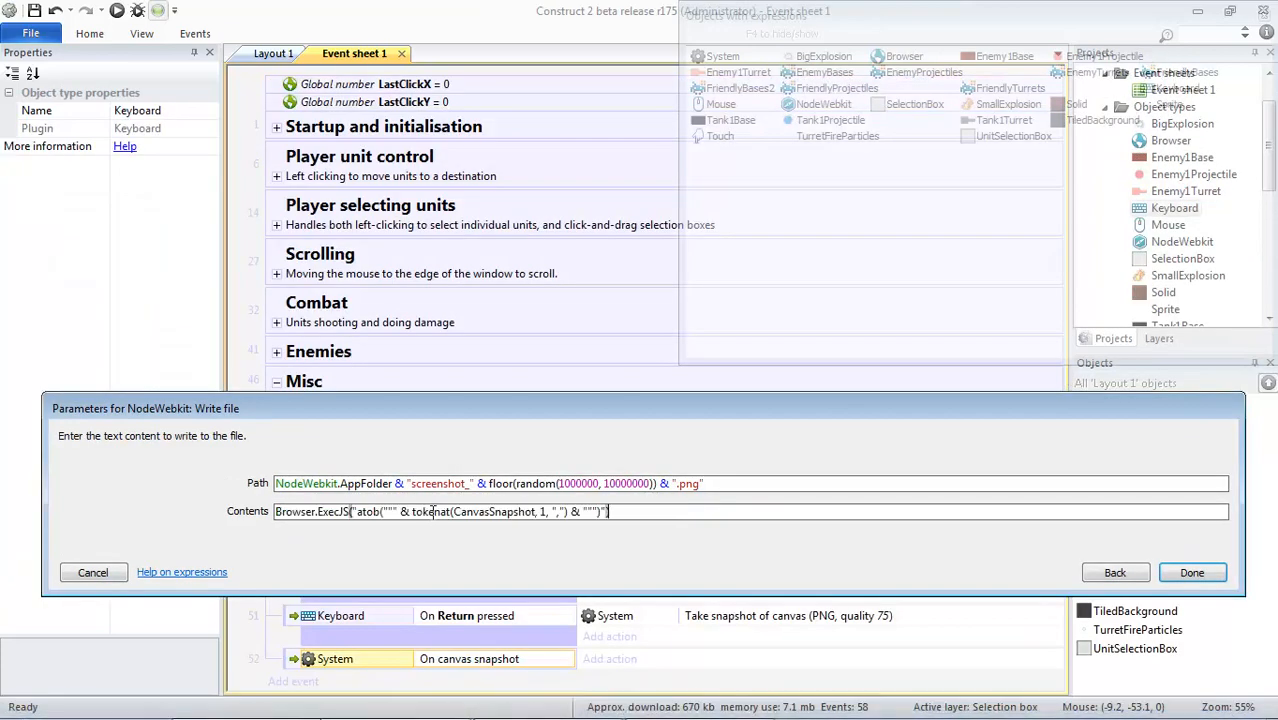
pyautogui.doubleClick(332, 512)
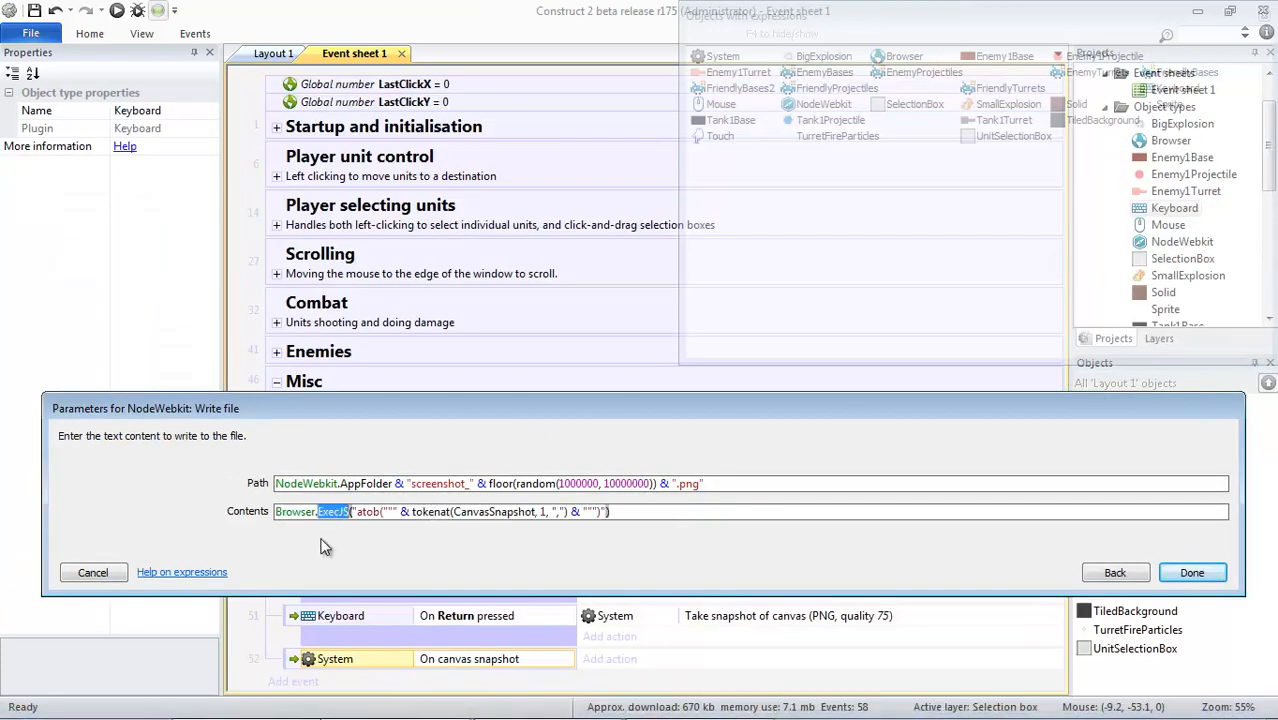
pyautogui.doubleClick(294, 512)
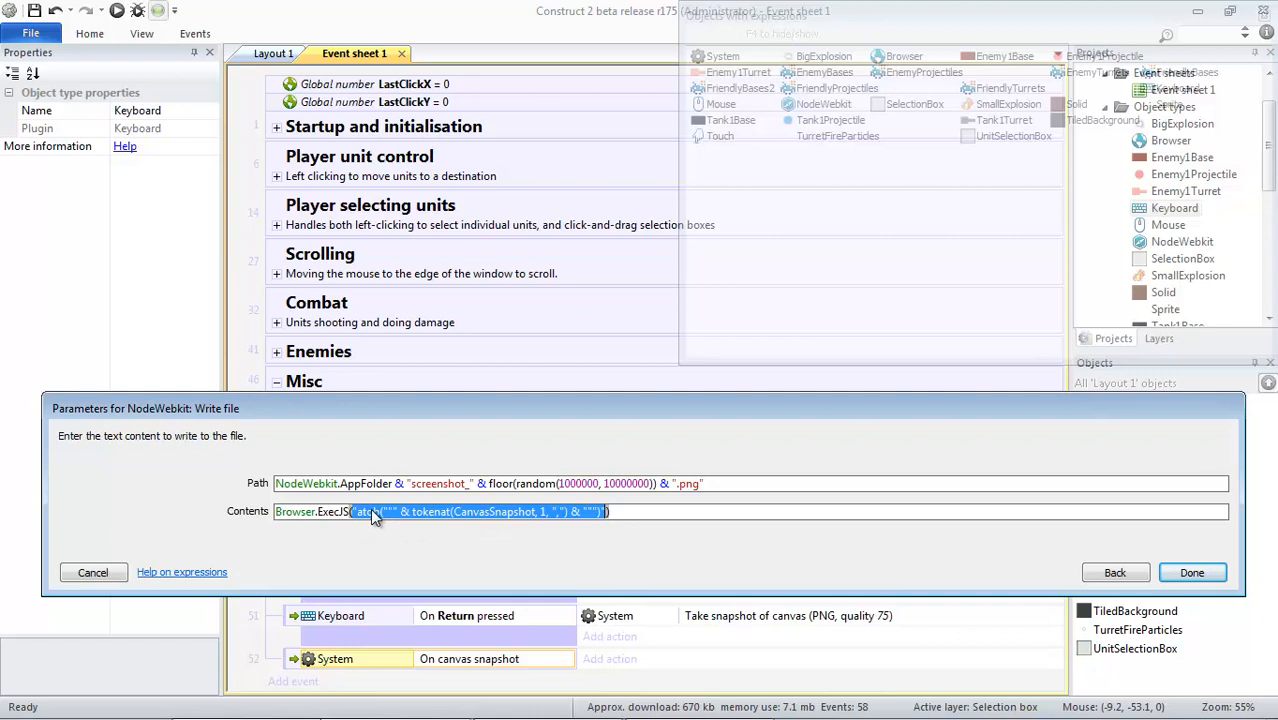
pyautogui.doubleClick(368, 512)
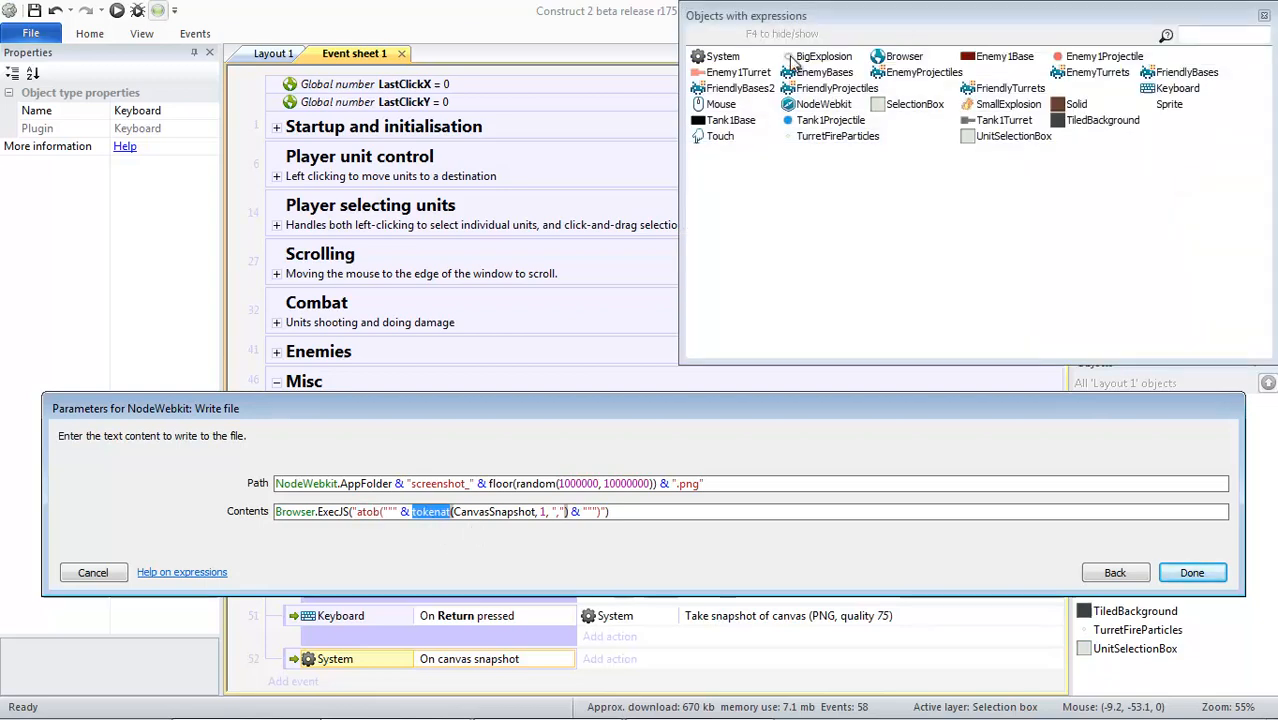
# Review tokenat and the ExecJS-decoded CanvasSnapshot contents and path, then confirm the Write file action
pyautogui.write('toke')
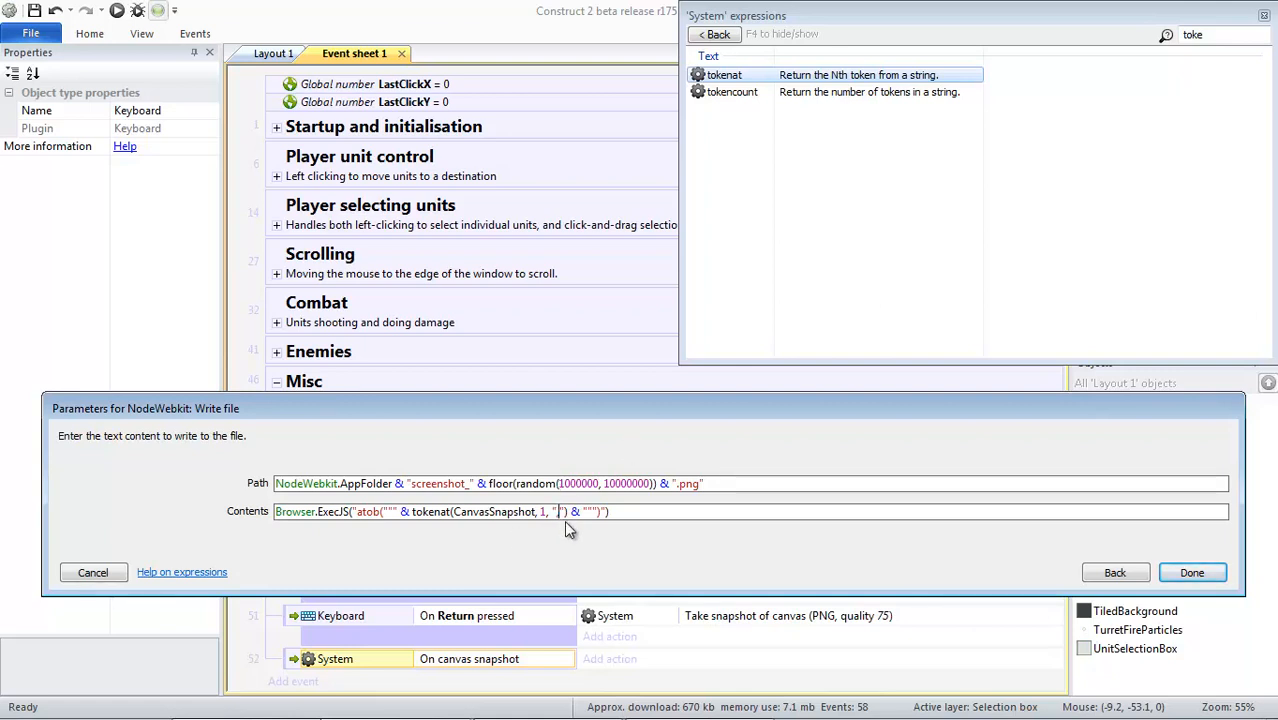
pyautogui.doubleClick(430, 512)
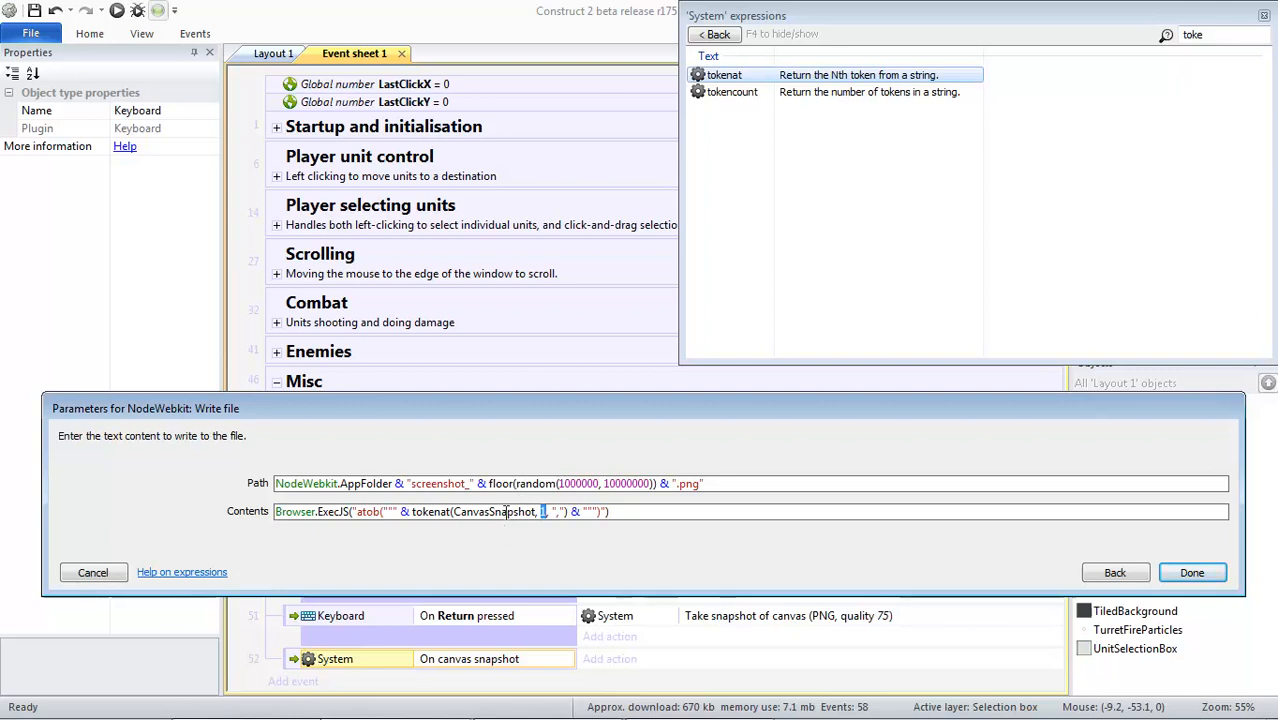
pyautogui.doubleClick(494, 512)
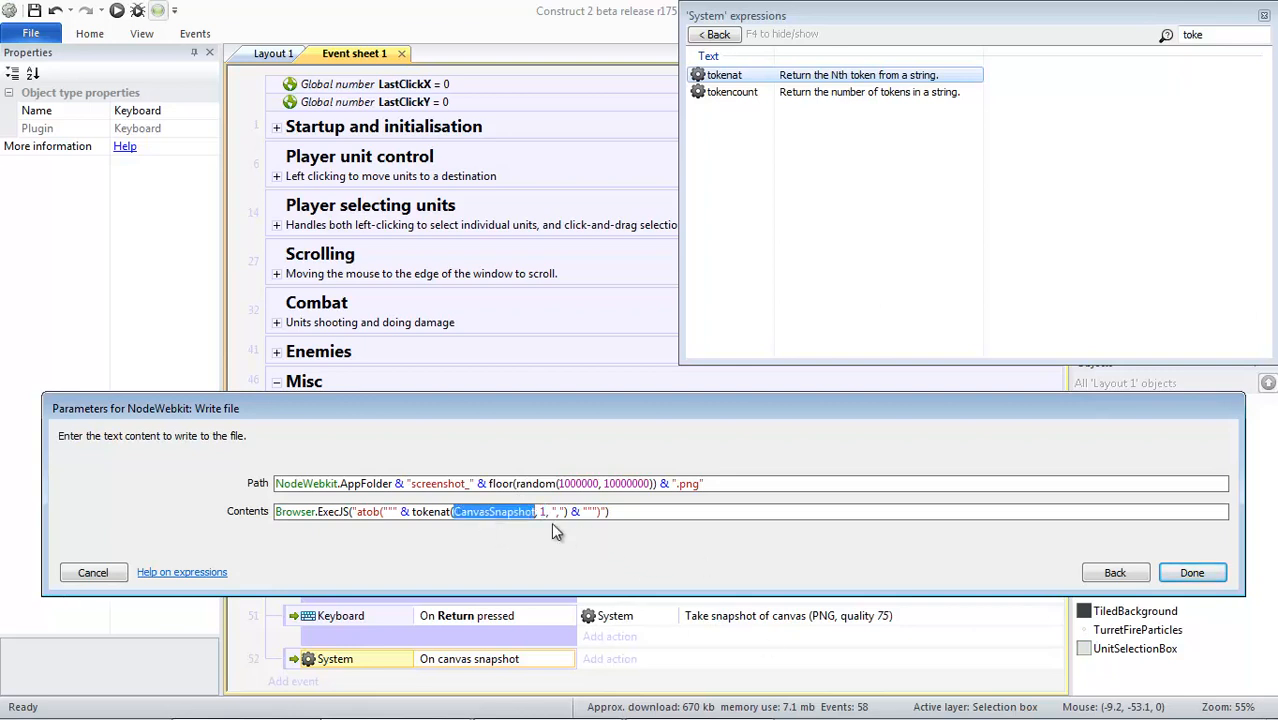
pyautogui.moveTo(672, 586)
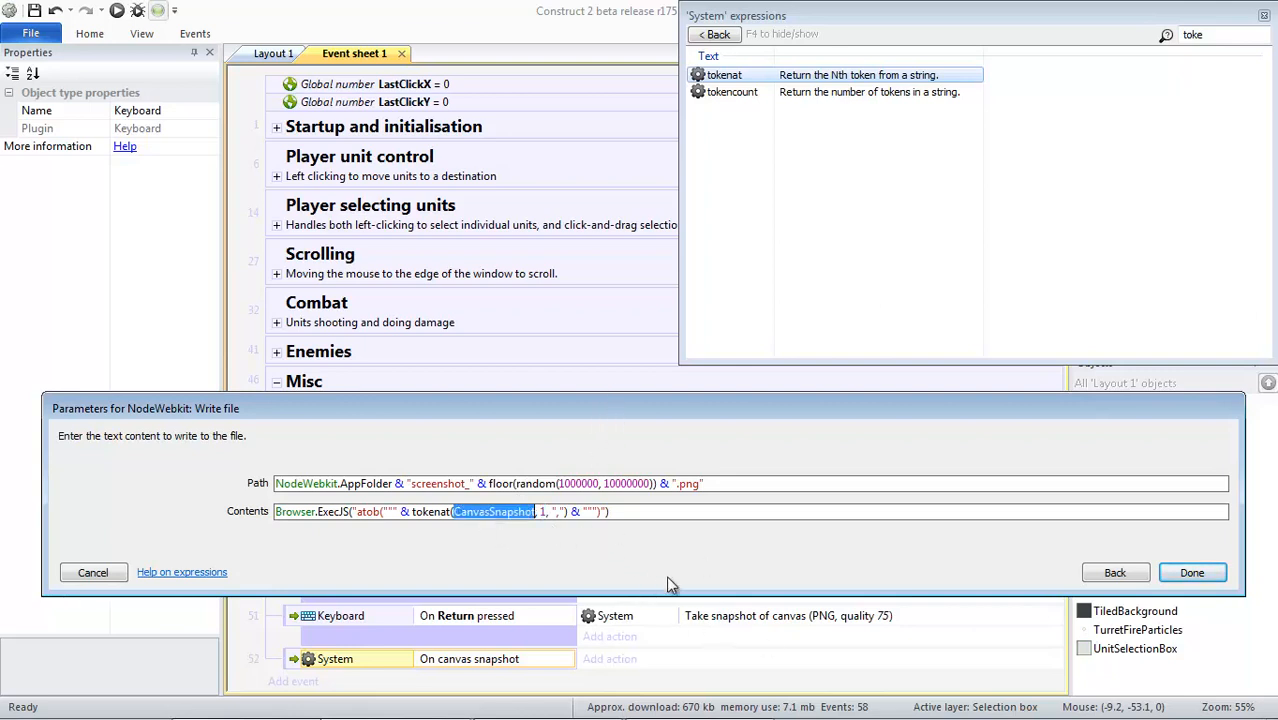
pyautogui.moveTo(670, 622)
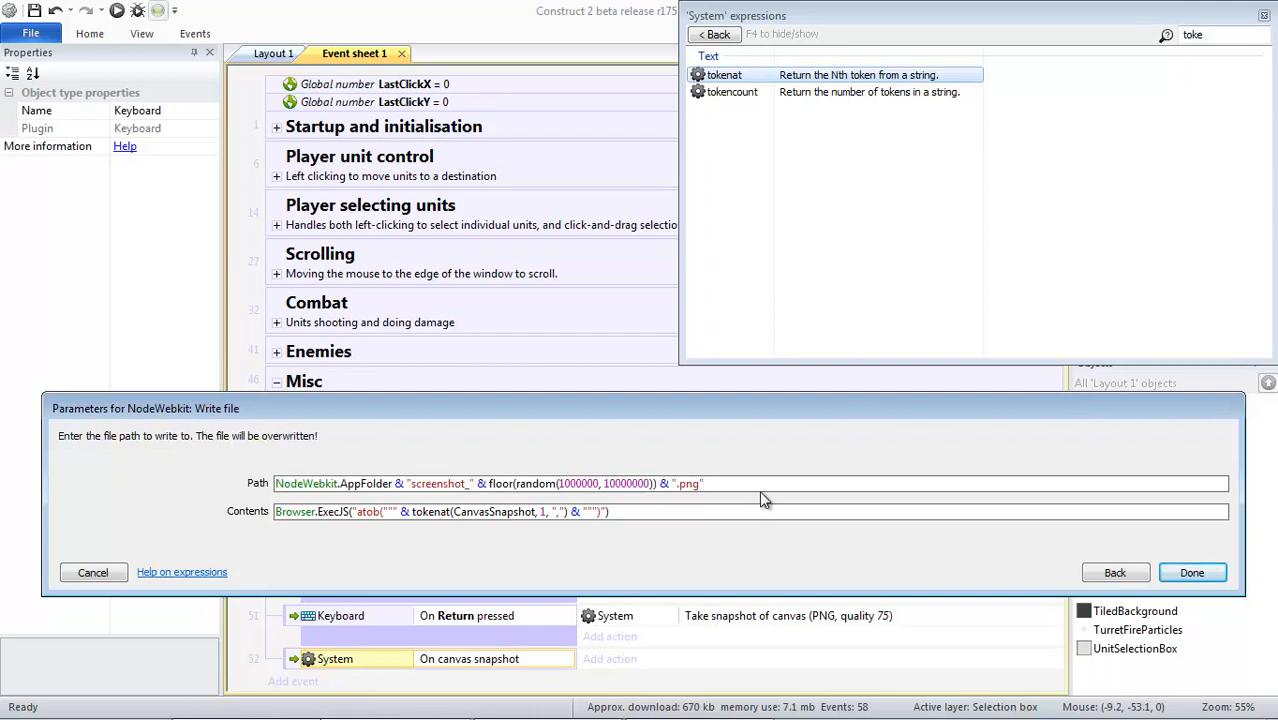
pyautogui.click(702, 482)
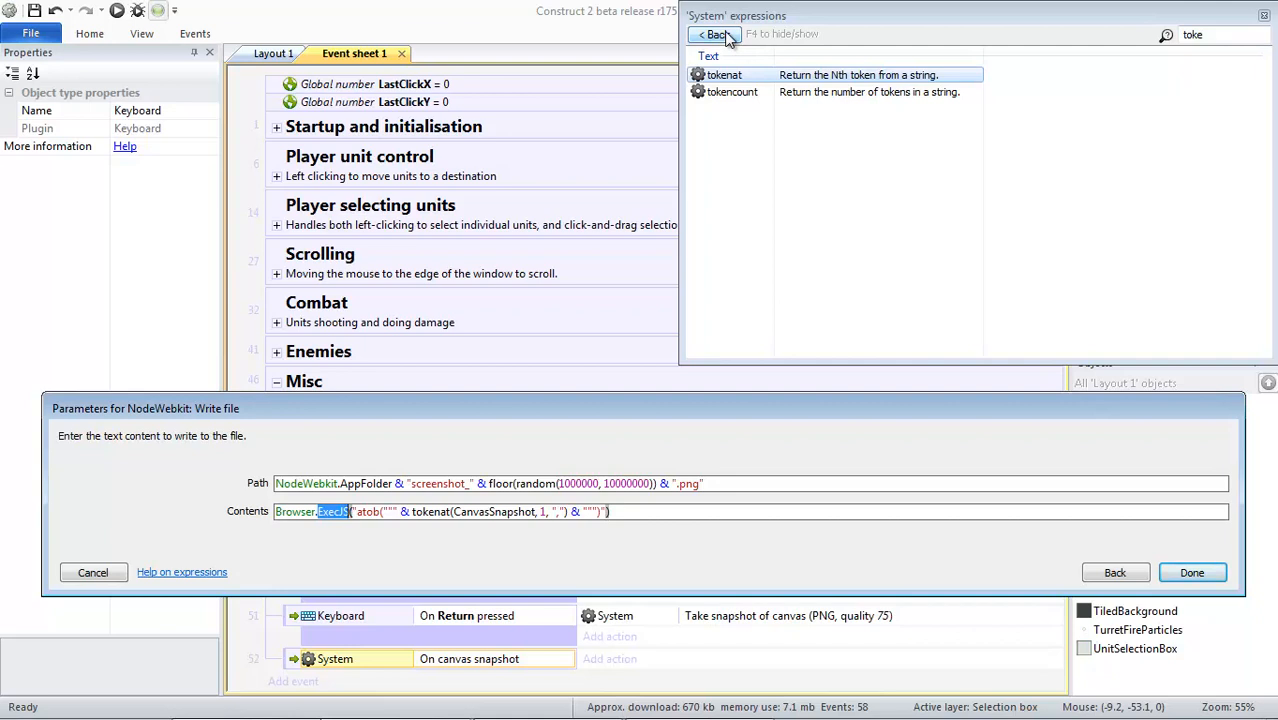
pyautogui.doubleClick(368, 512)
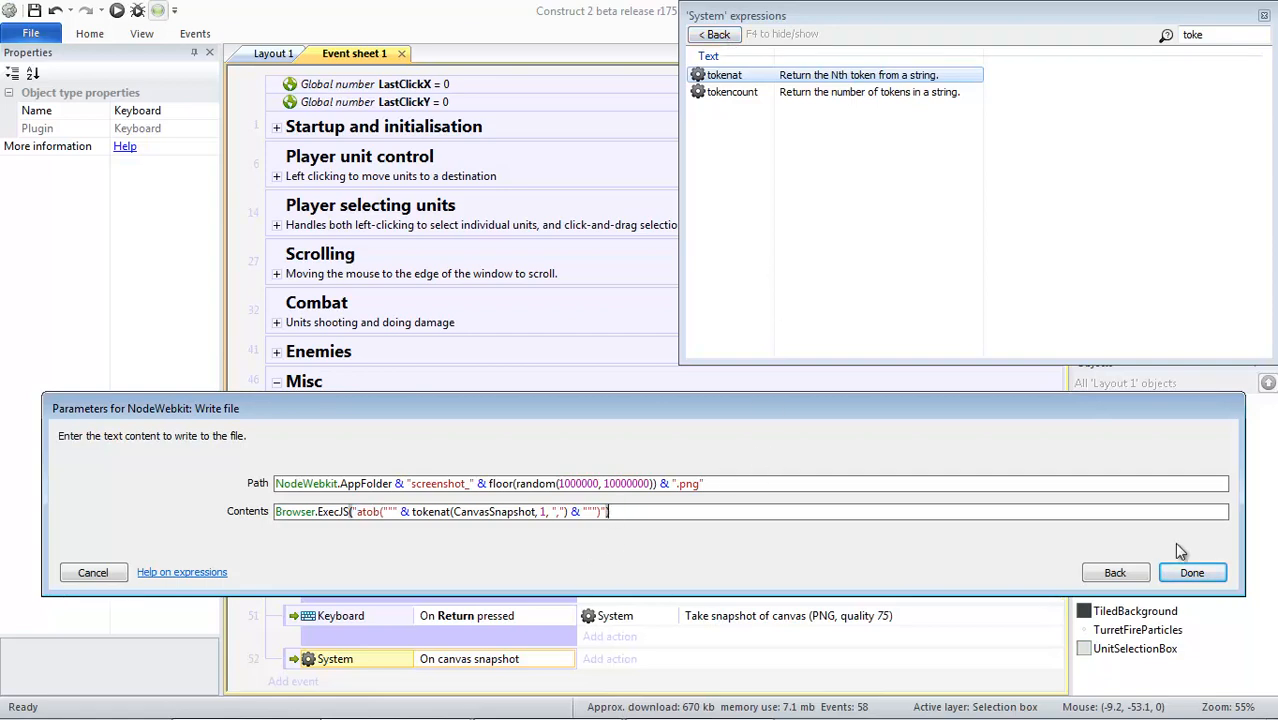
pyautogui.click(1192, 572)
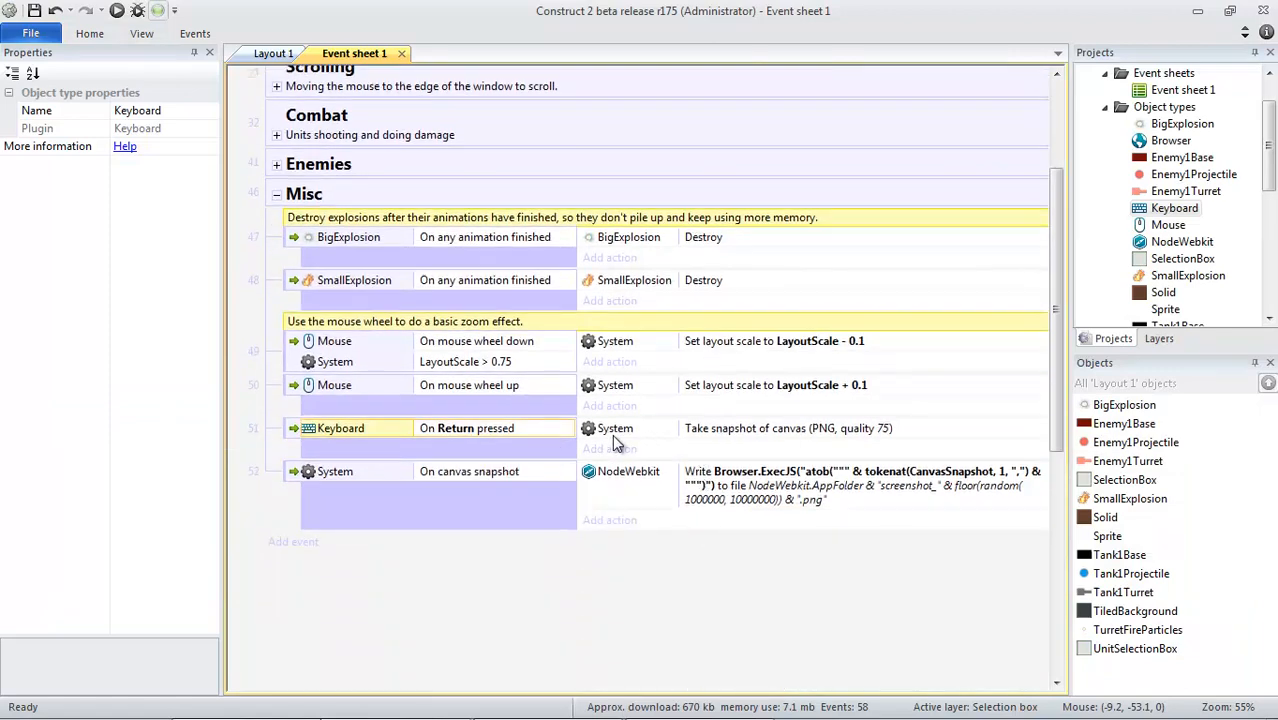
# Export the project as a Node-Webkit desktop app
pyautogui.click(628, 472)
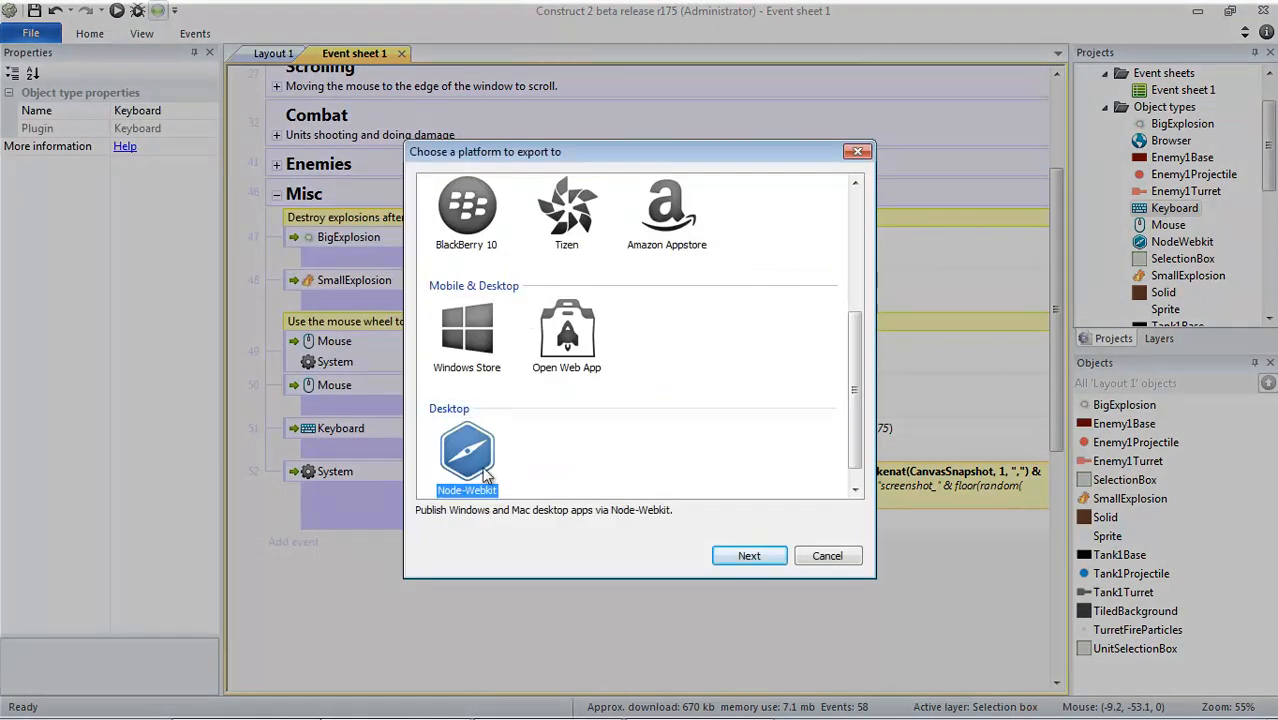
pyautogui.moveTo(470, 460)
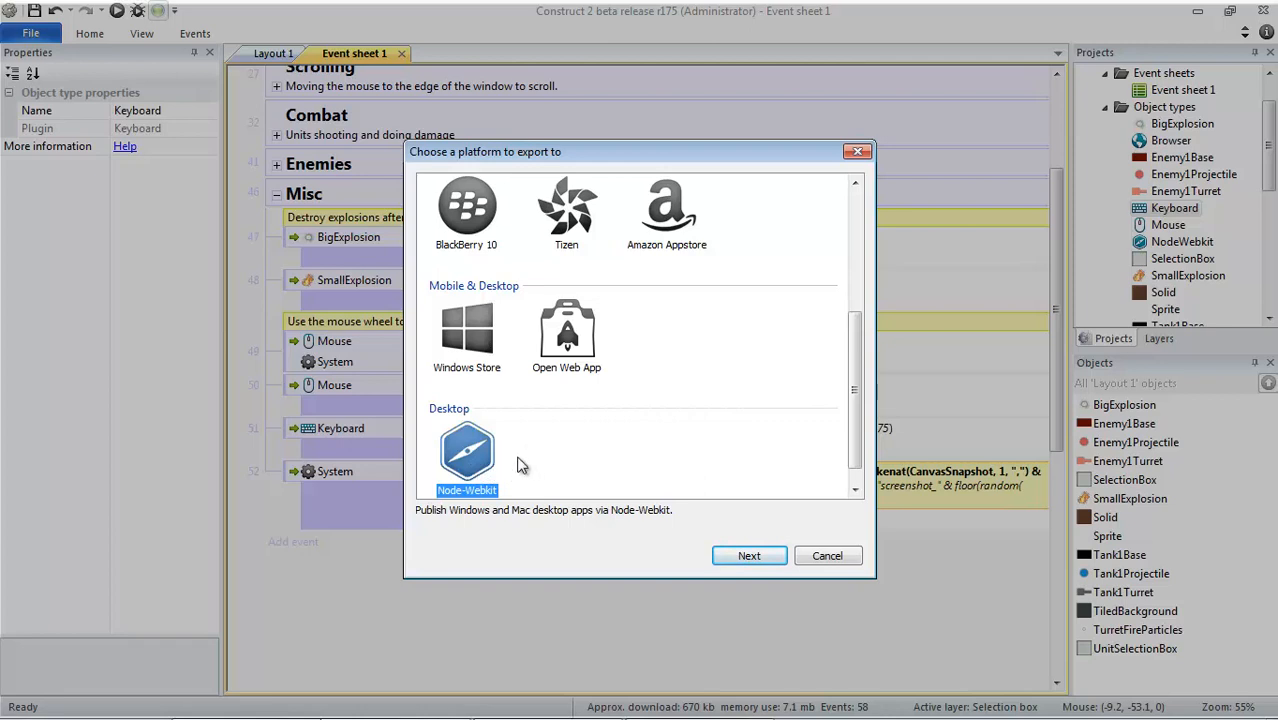
pyautogui.moveTo(516, 456)
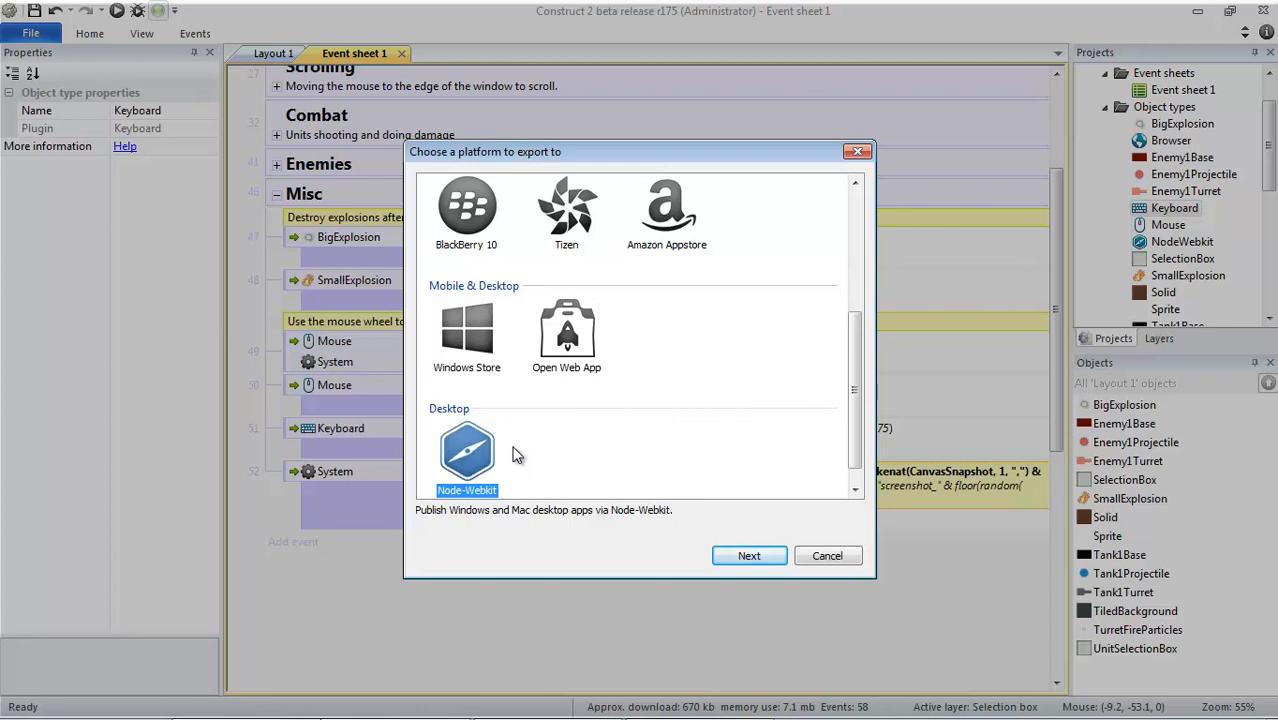
pyautogui.click(748, 556)
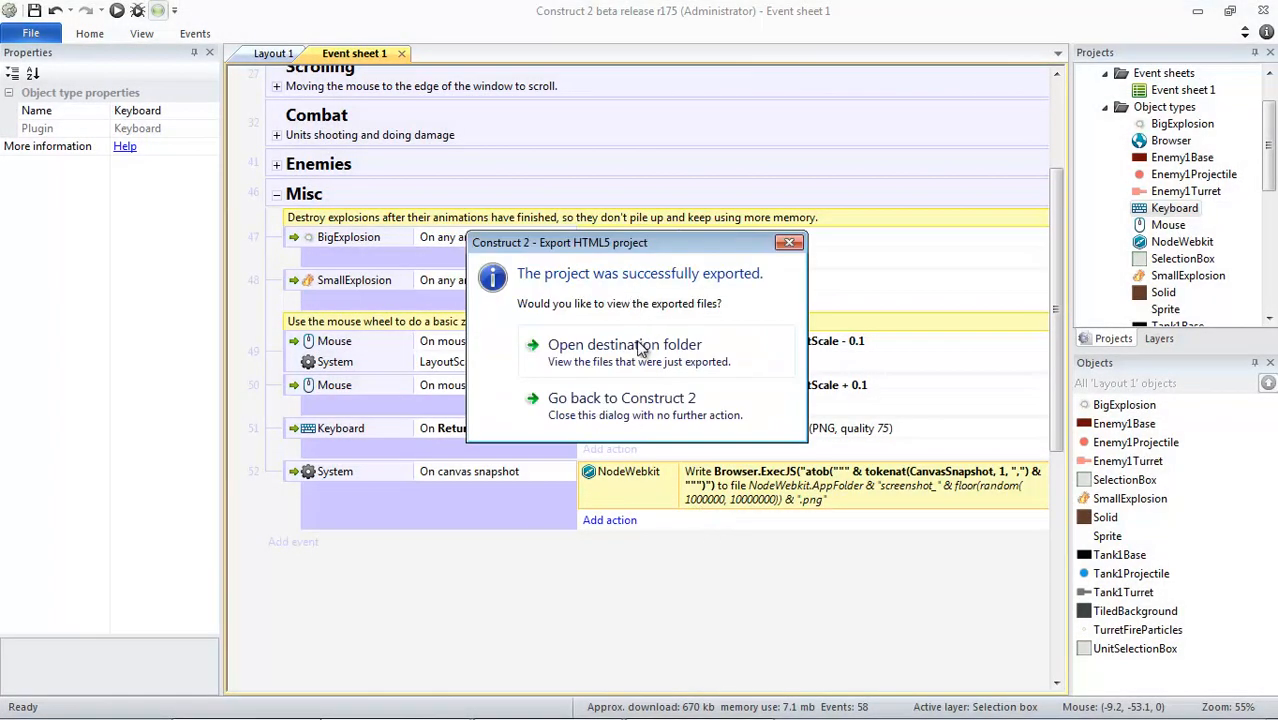
# Launch rtstemplate.exe from the exported win32 folder and let it run
pyautogui.click(624, 344)
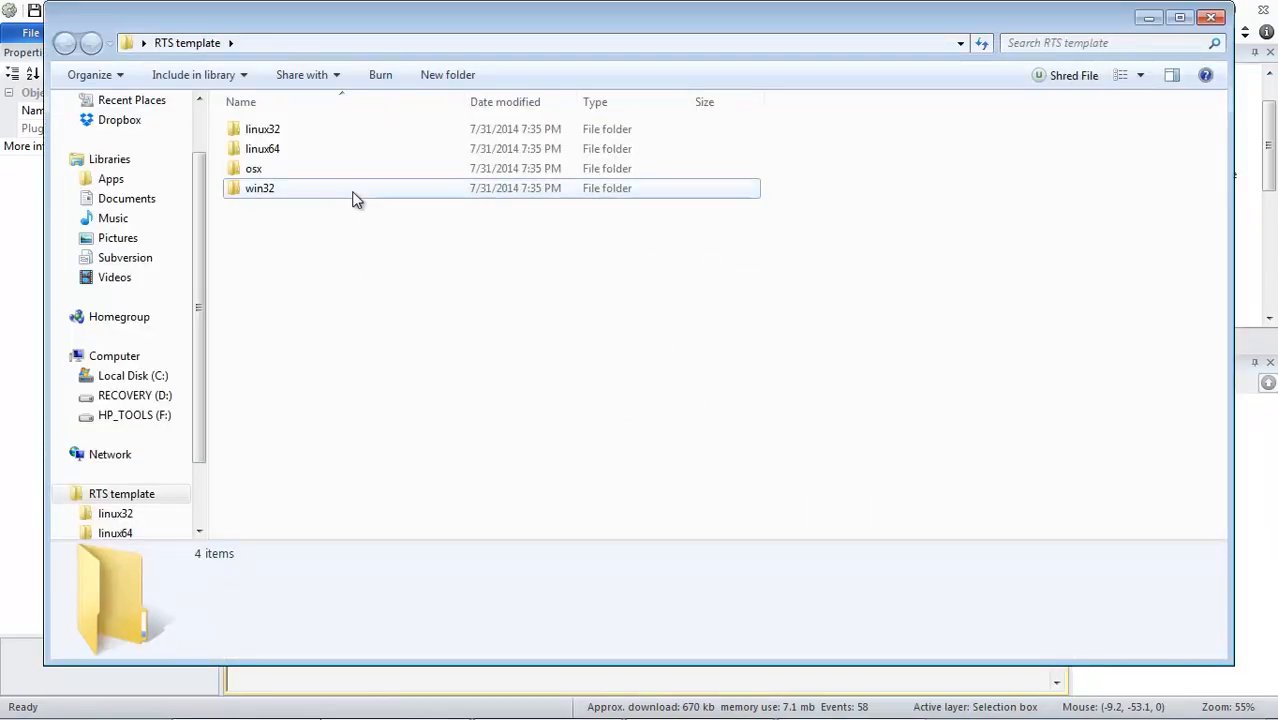
pyautogui.doubleClick(260, 188)
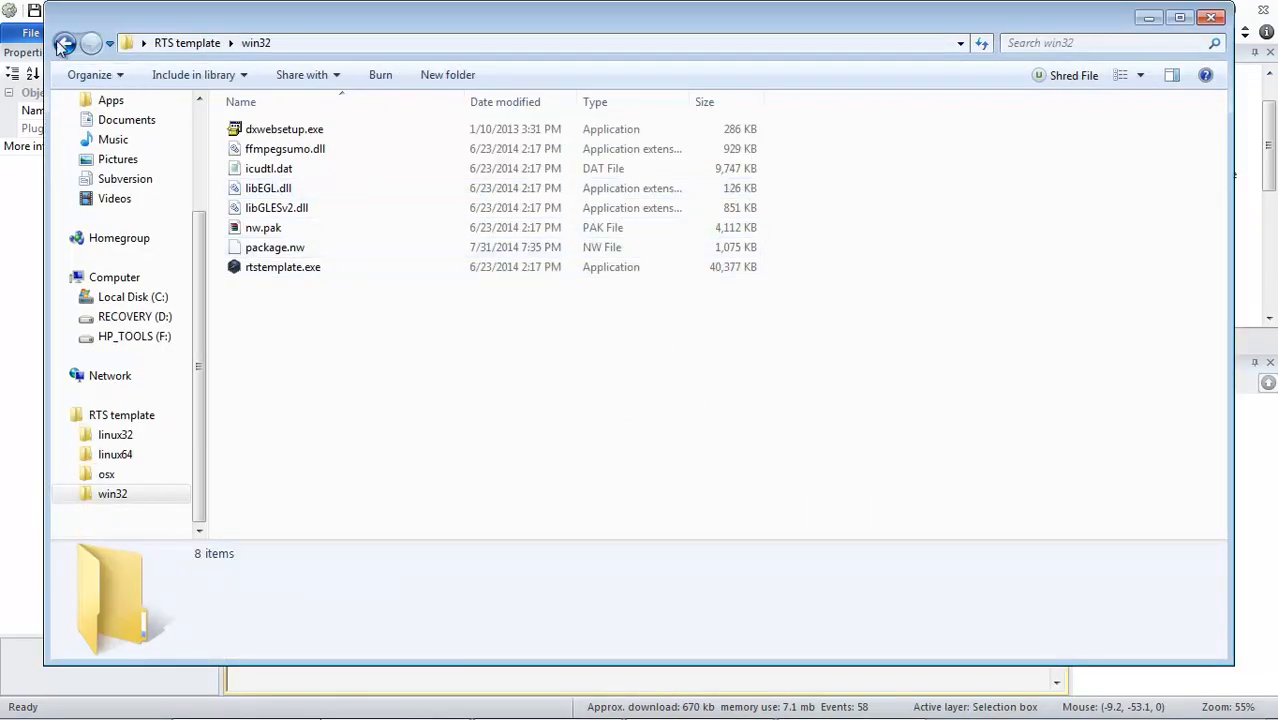
pyautogui.click(276, 248)
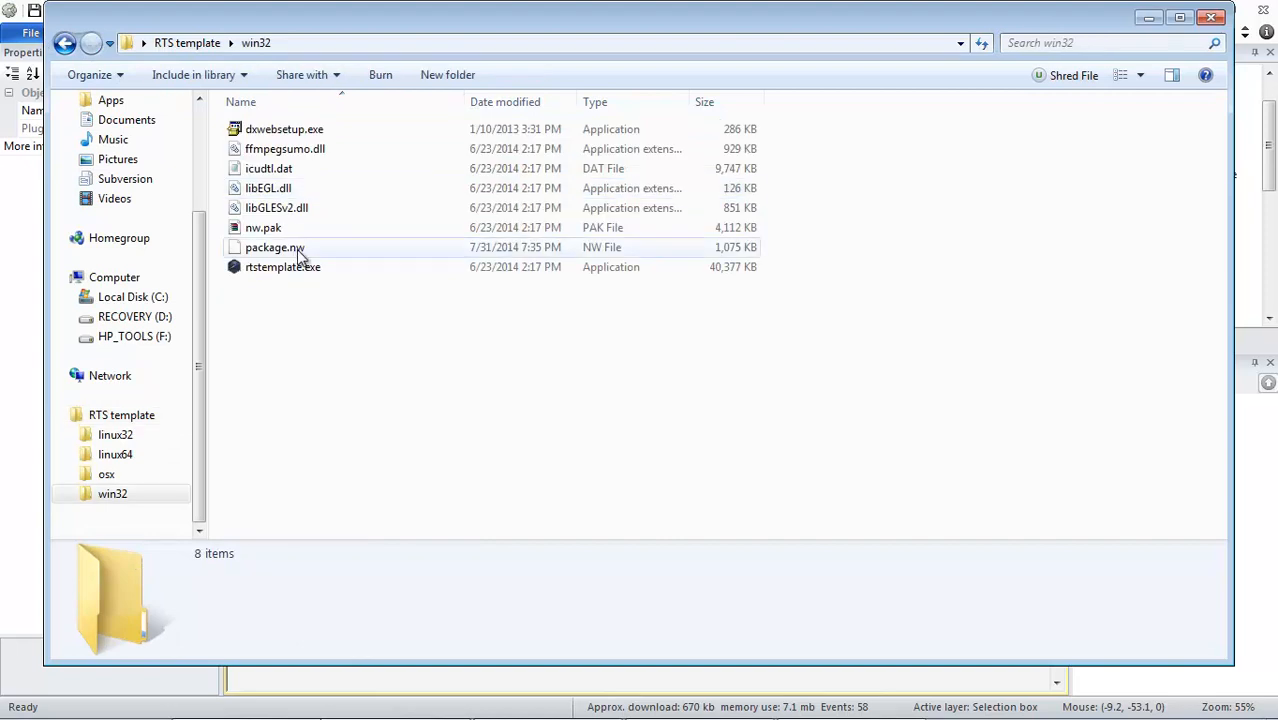
pyautogui.click(284, 266)
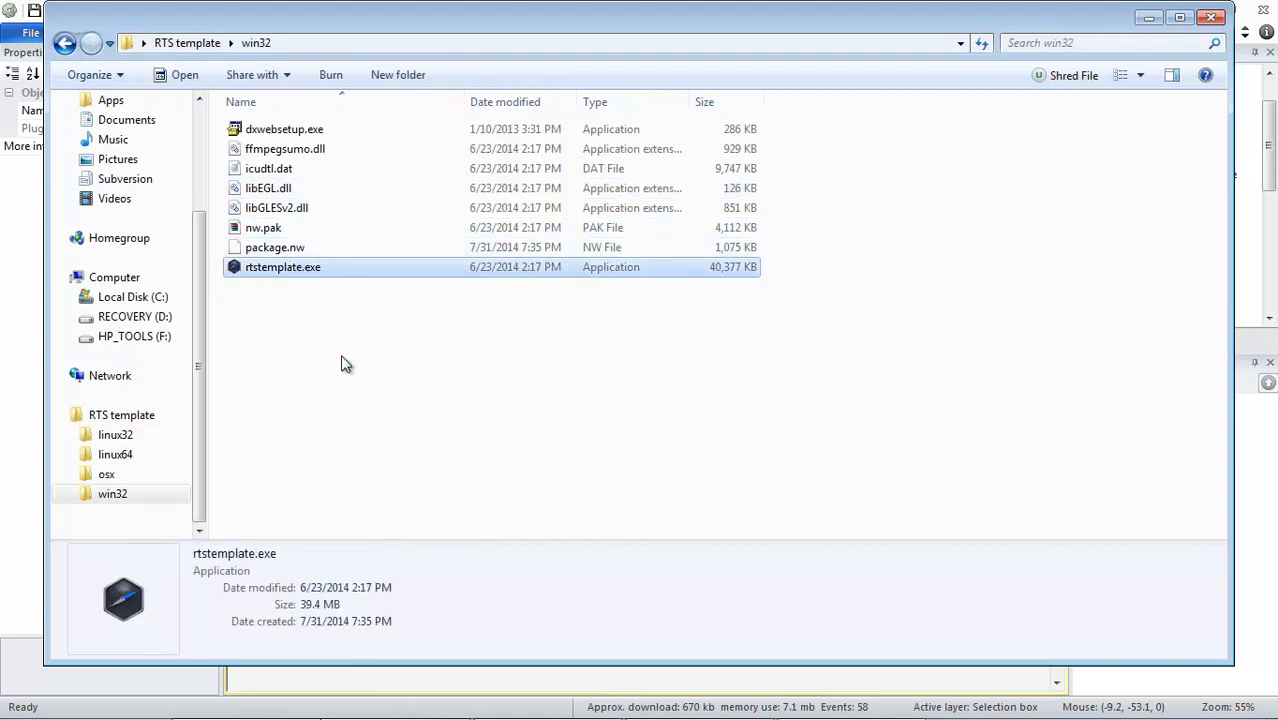
pyautogui.doubleClick(284, 268)
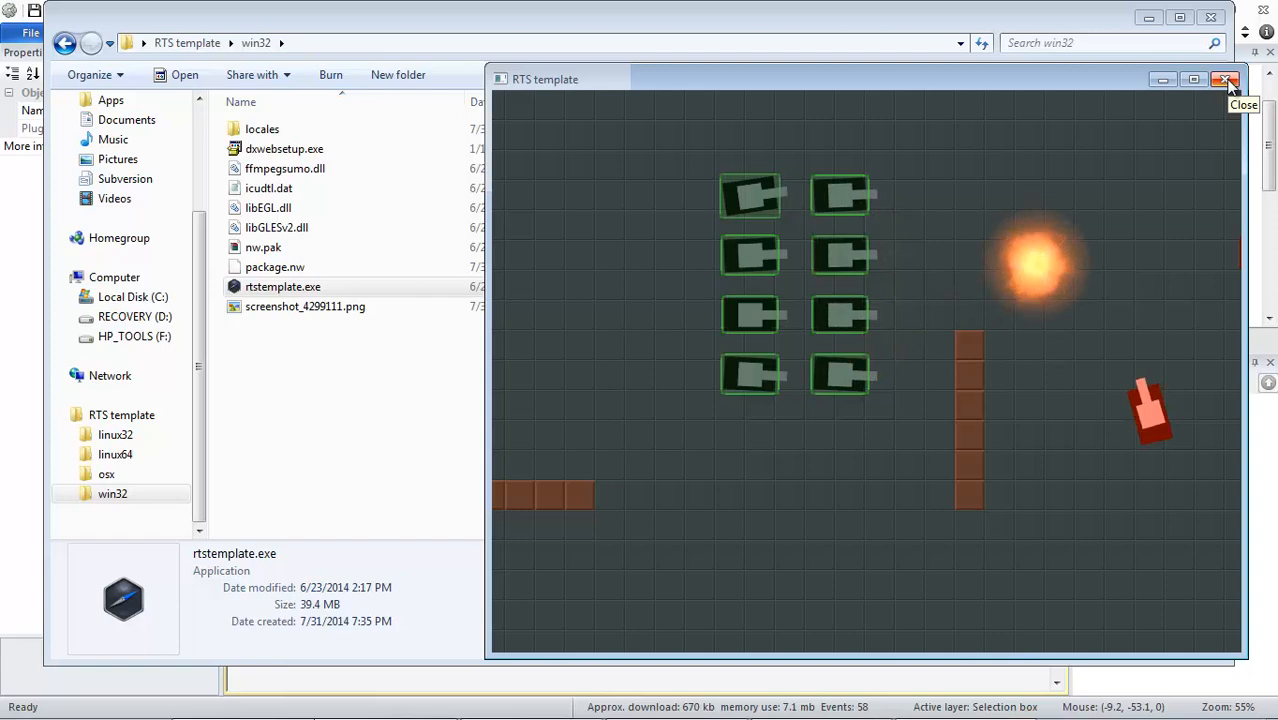
# Close the running game and view the saved screenshot_4299111.png it produced
pyautogui.click(1228, 80)
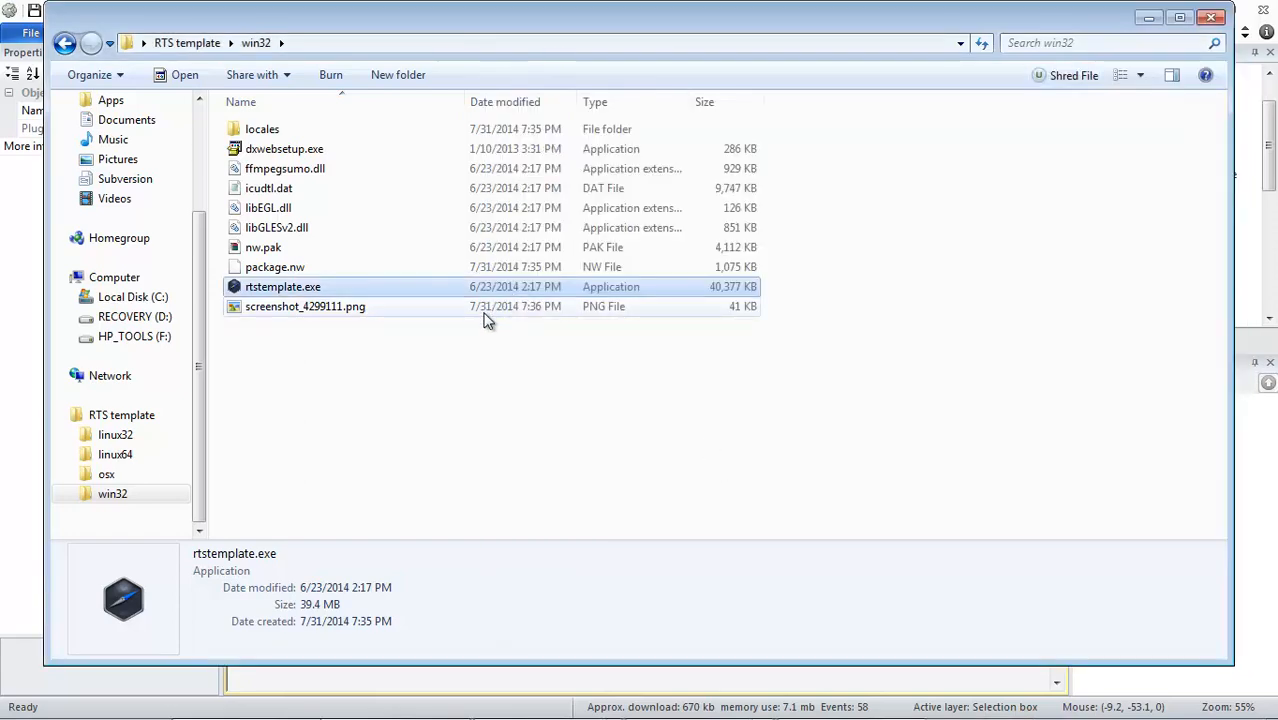
pyautogui.click(304, 306)
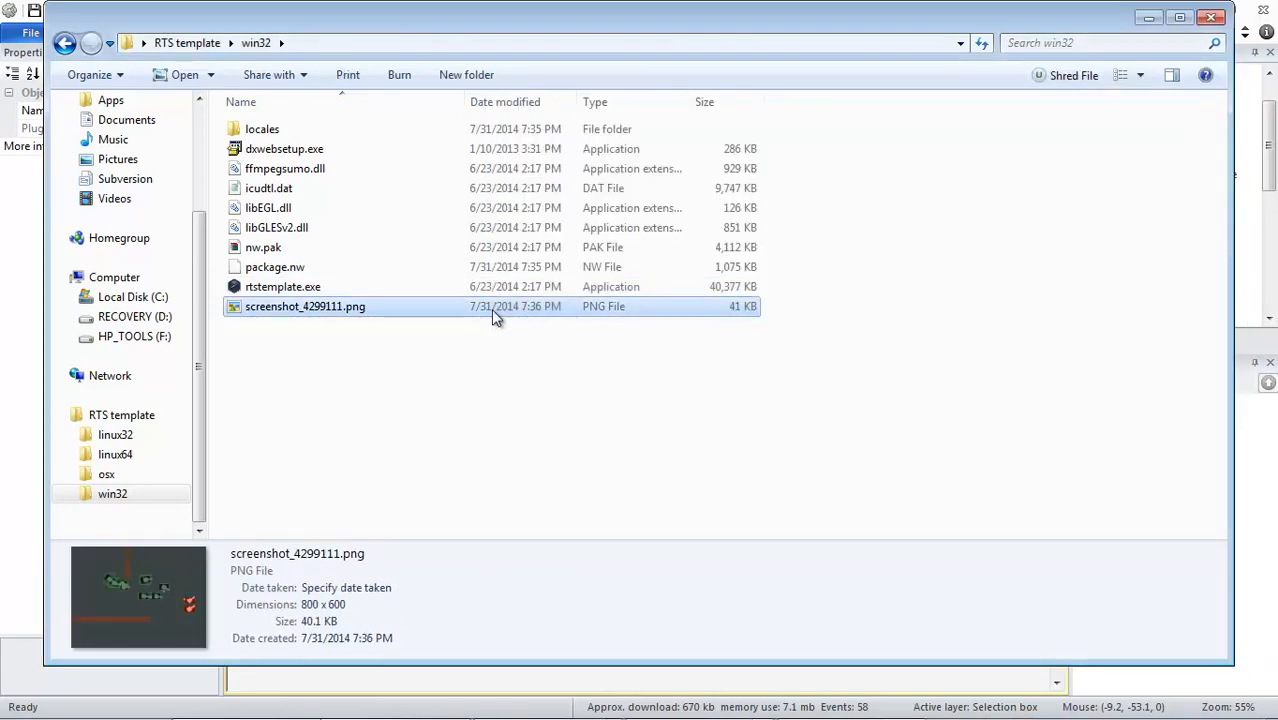
pyautogui.doubleClick(304, 306)
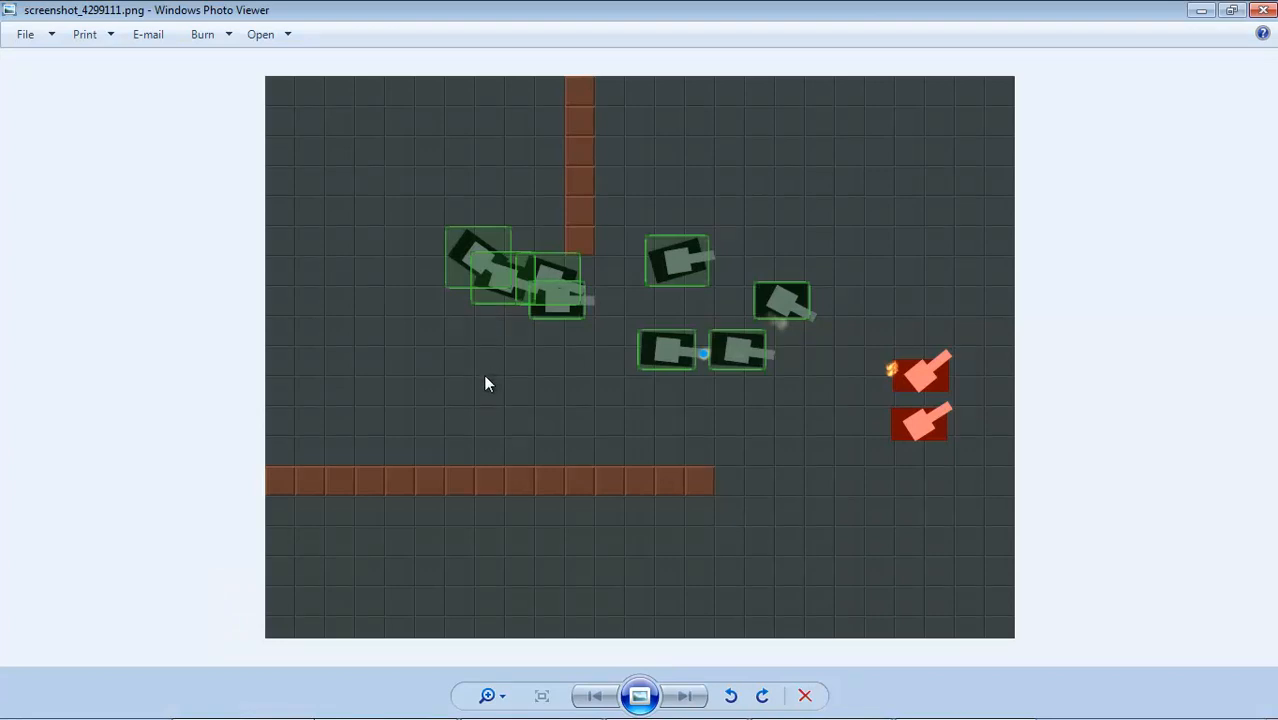
pyautogui.moveTo(1266, 12)
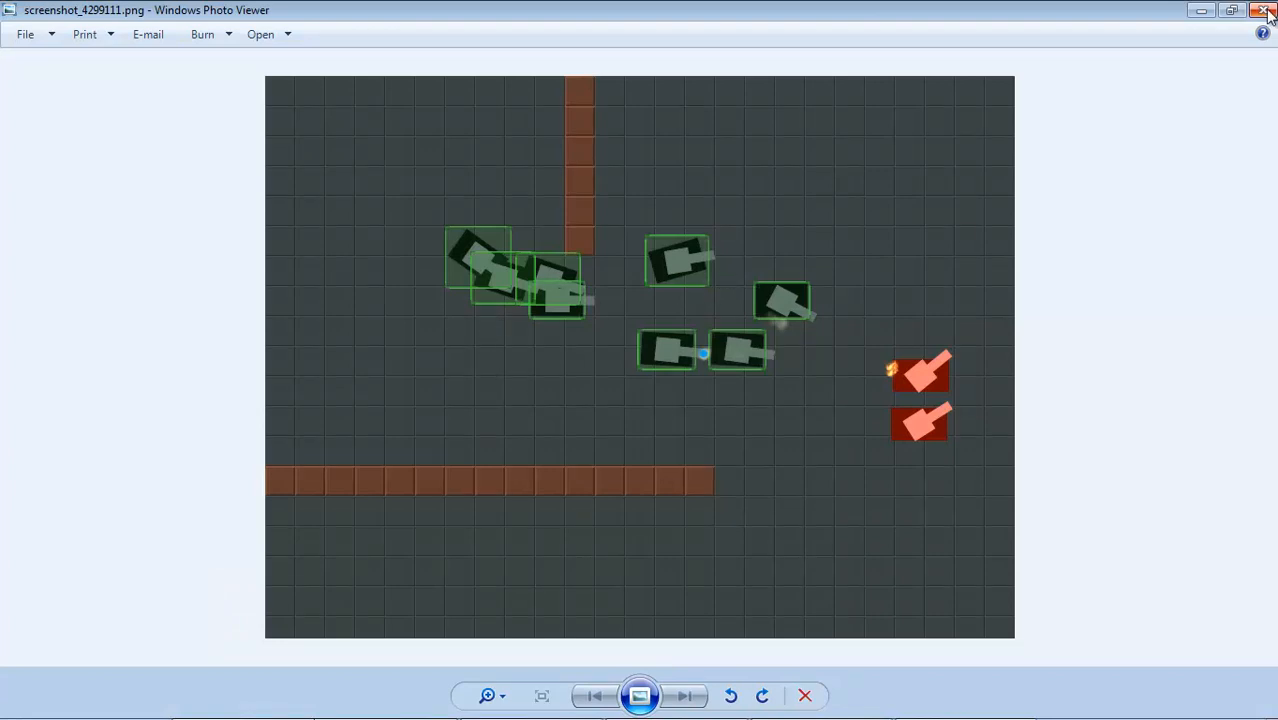
# Close Photo Viewer and reopen screenshot_4299111.png showing the tank battlefield
pyautogui.click(1264, 10)
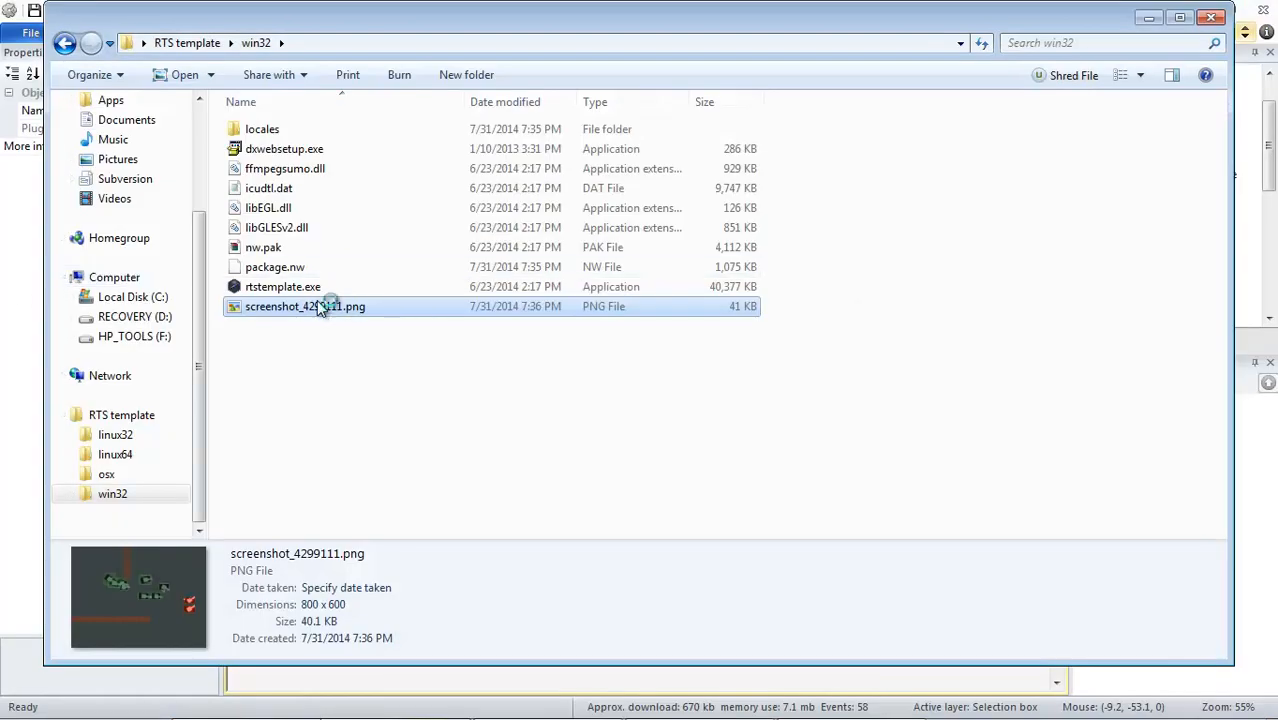
pyautogui.doubleClick(304, 306)
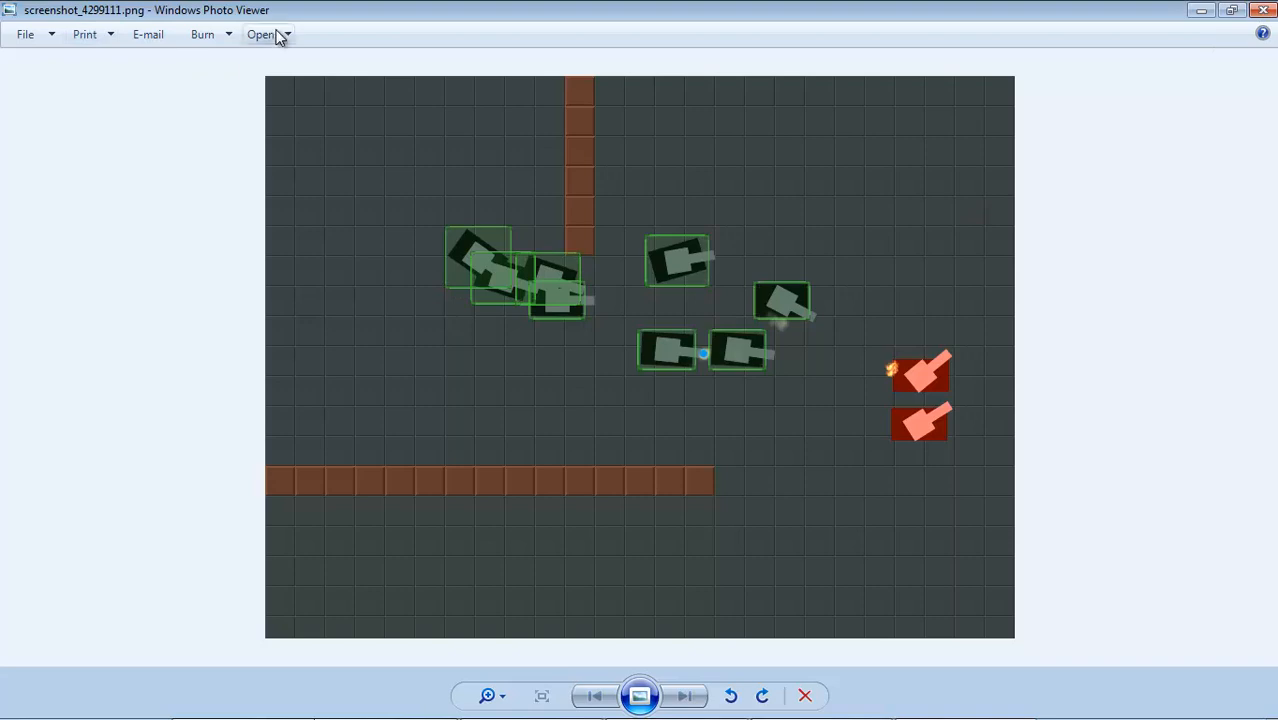
pyautogui.moveTo(254, 66)
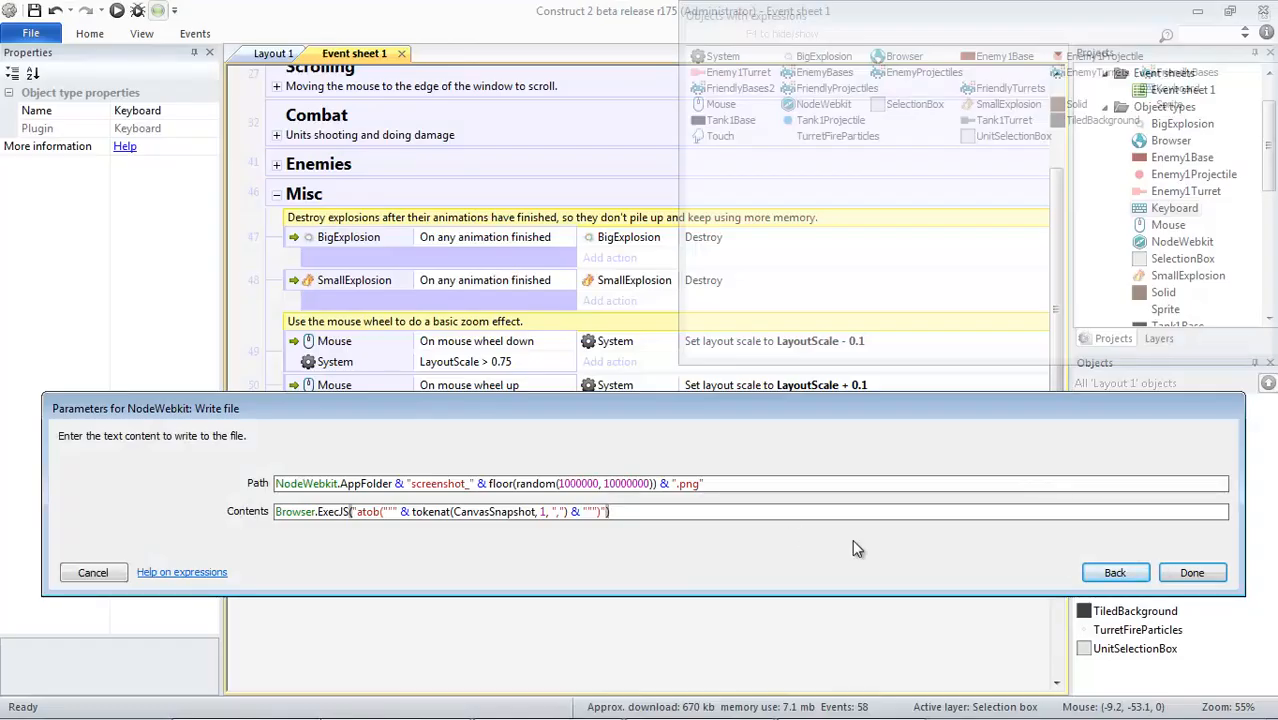
# Dismiss the Write file parameters, keeping the snapshot-saving event unchanged
pyautogui.click(1192, 572)
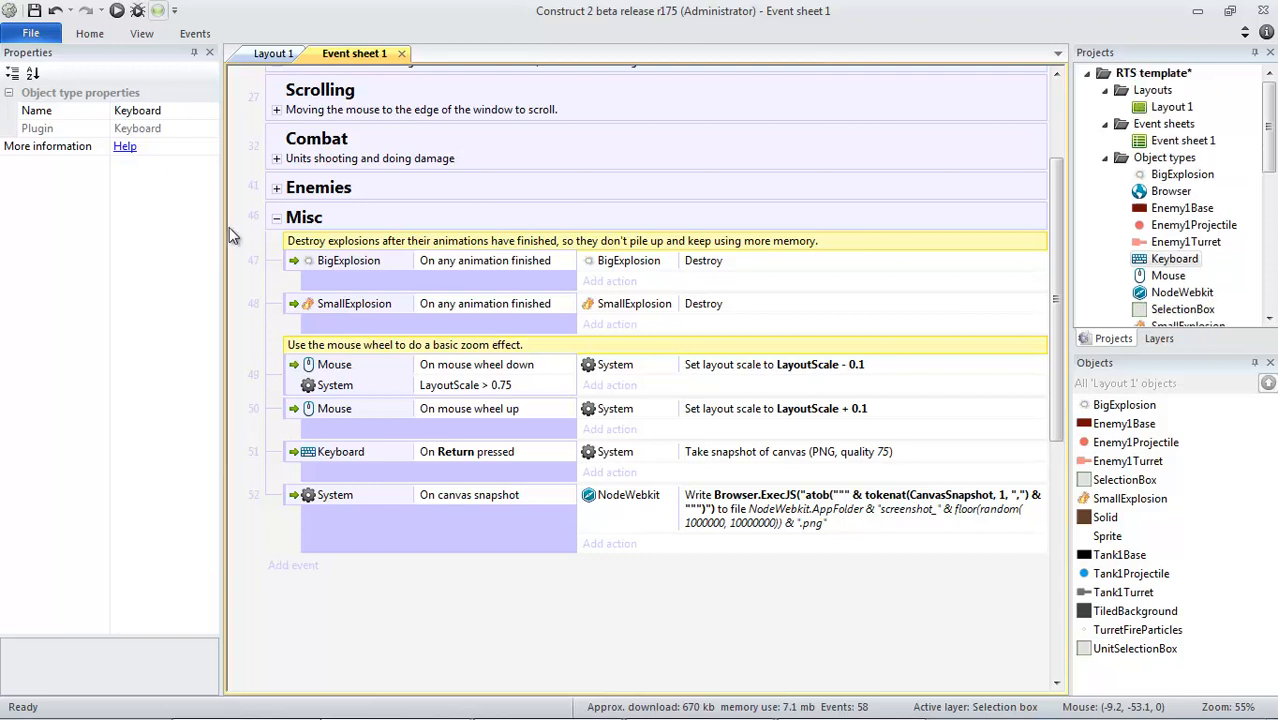
pyautogui.moveTo(604, 124)
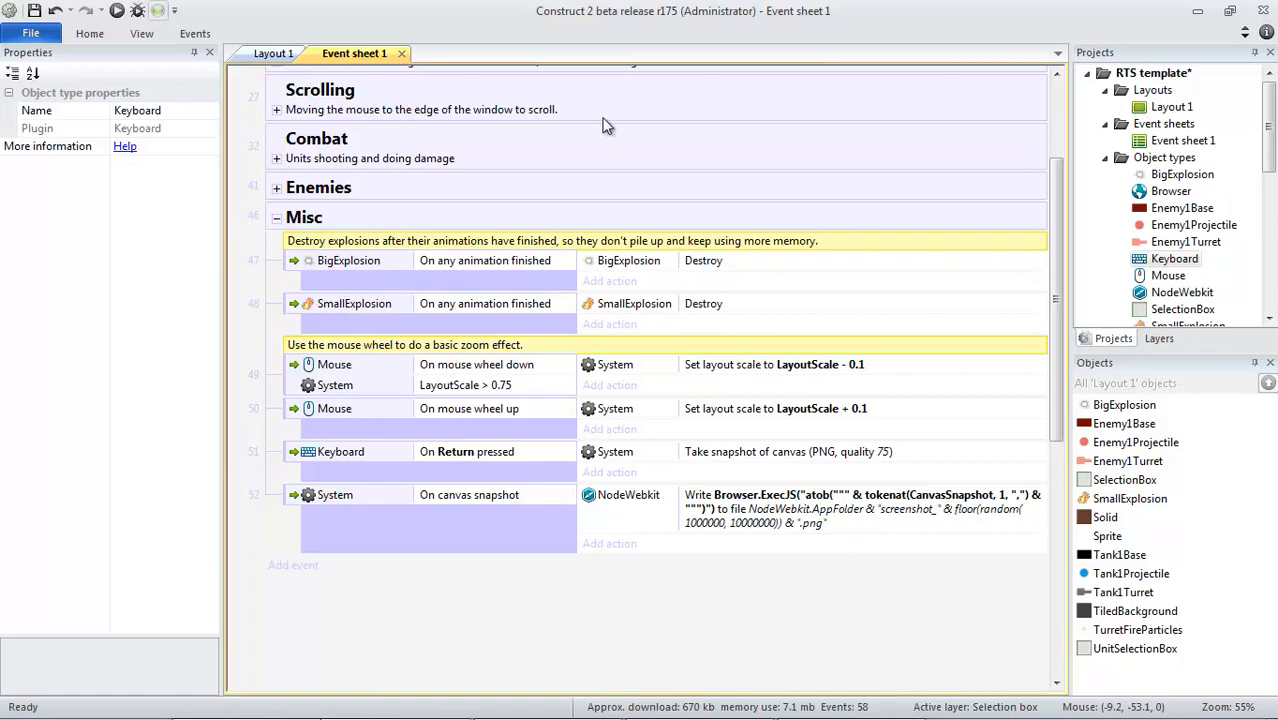